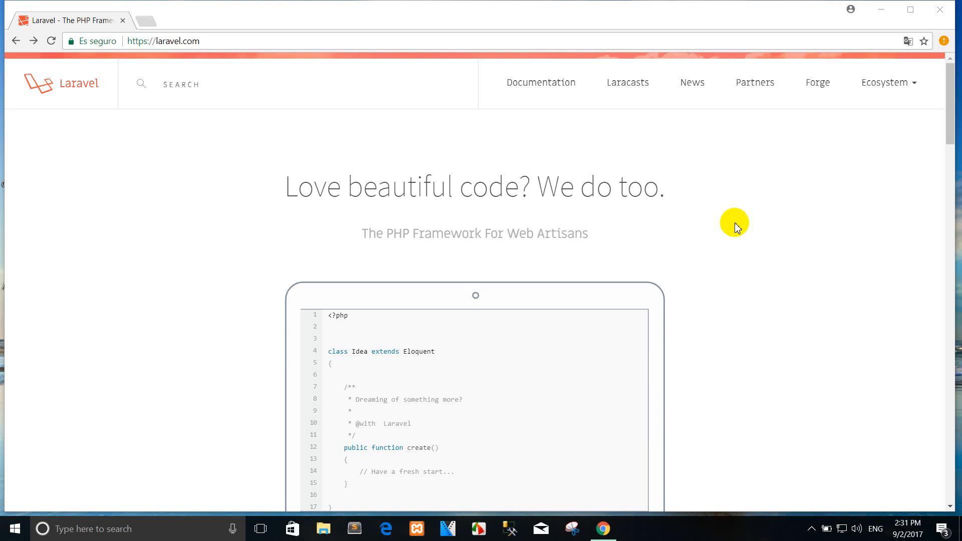
mouse_move(551, 182)
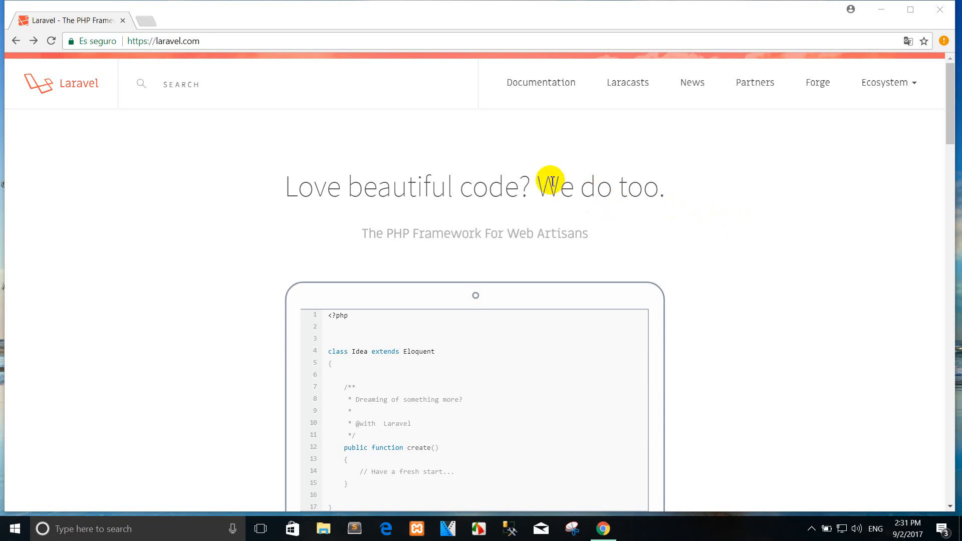
mouse_move(515, 253)
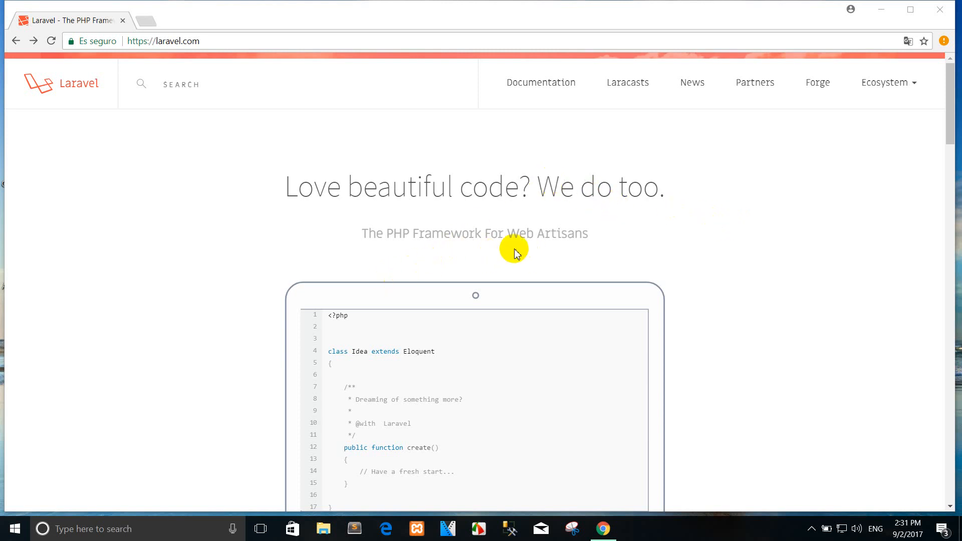
mouse_move(667, 148)
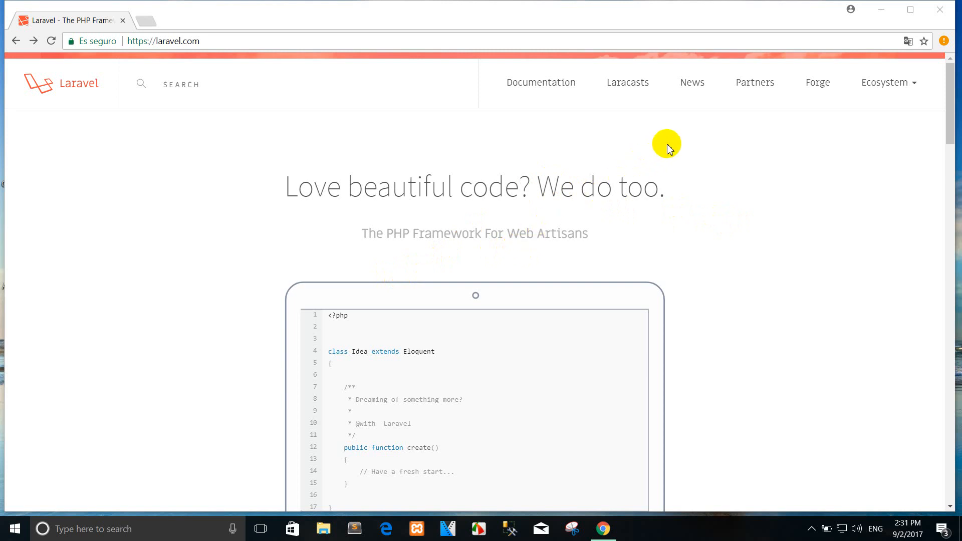
mouse_move(490, 147)
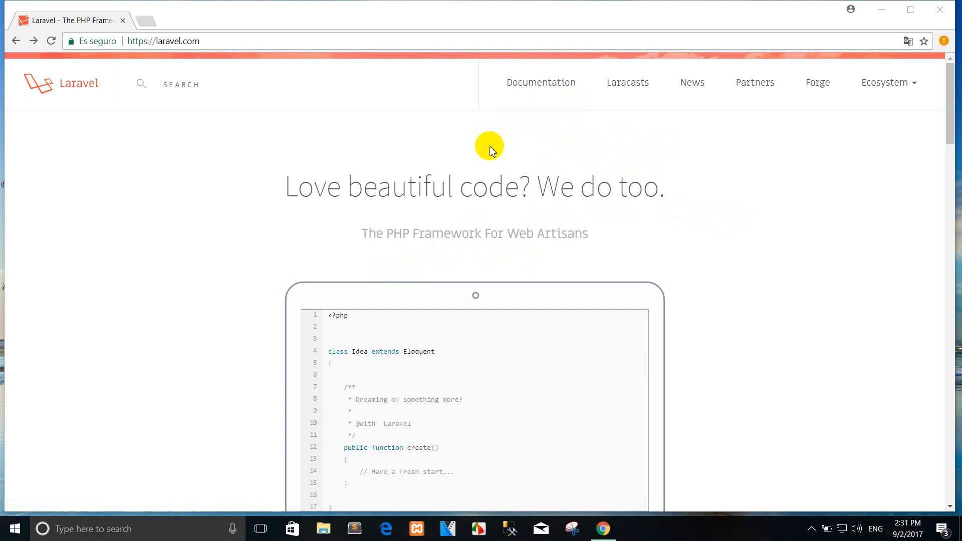
mouse_move(540, 83)
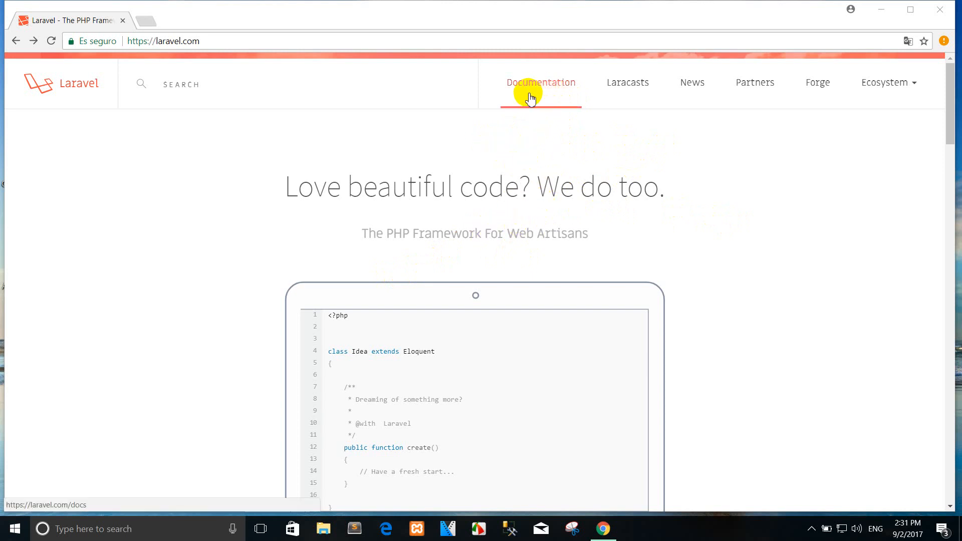
mouse_move(455, 133)
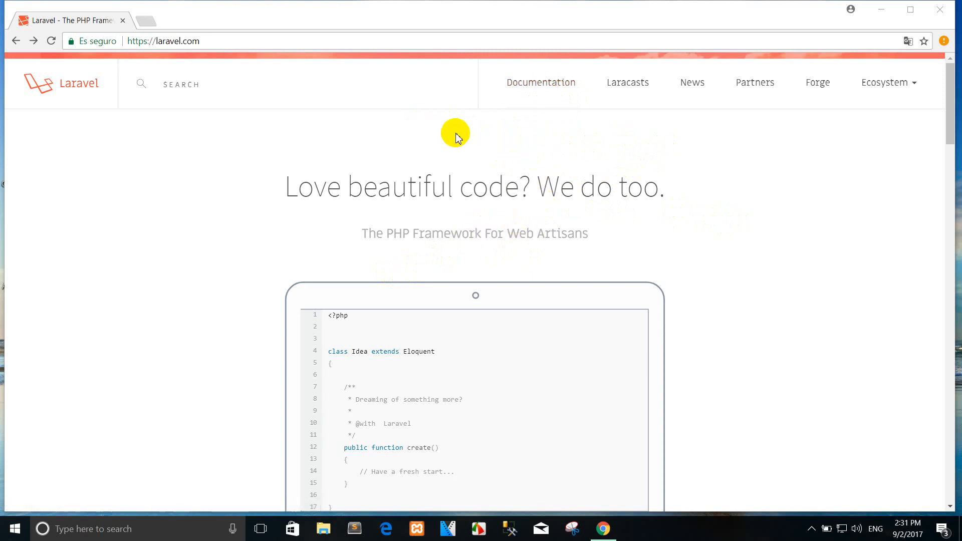
mouse_move(541, 82)
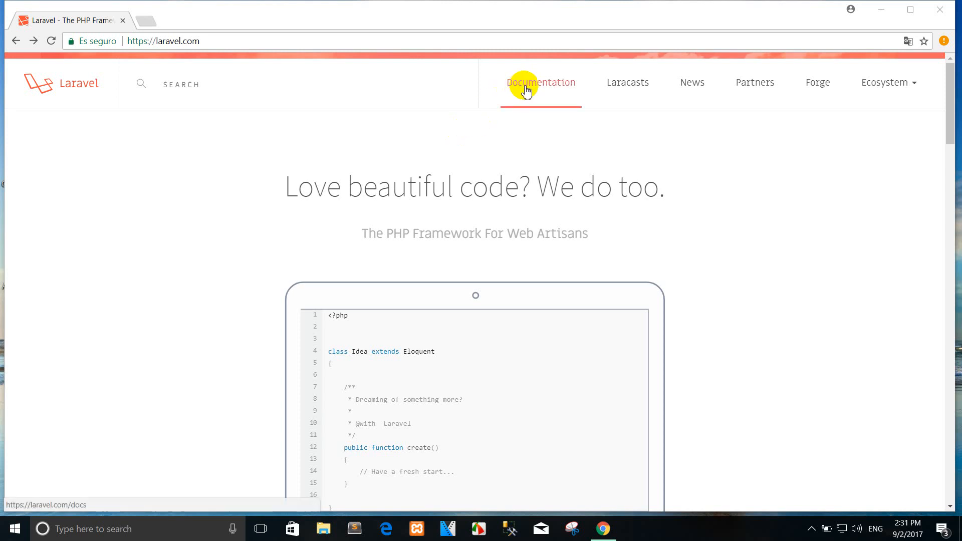
mouse_move(471, 80)
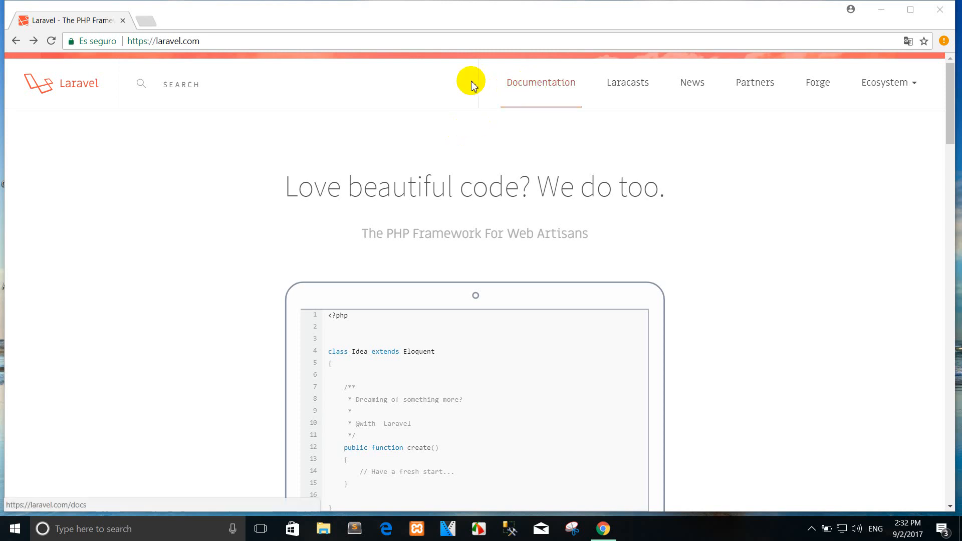
- Open the Laravel 5.5 Installation docs and scroll down to the Server Requirements list of PHP extensions
click(163, 42)
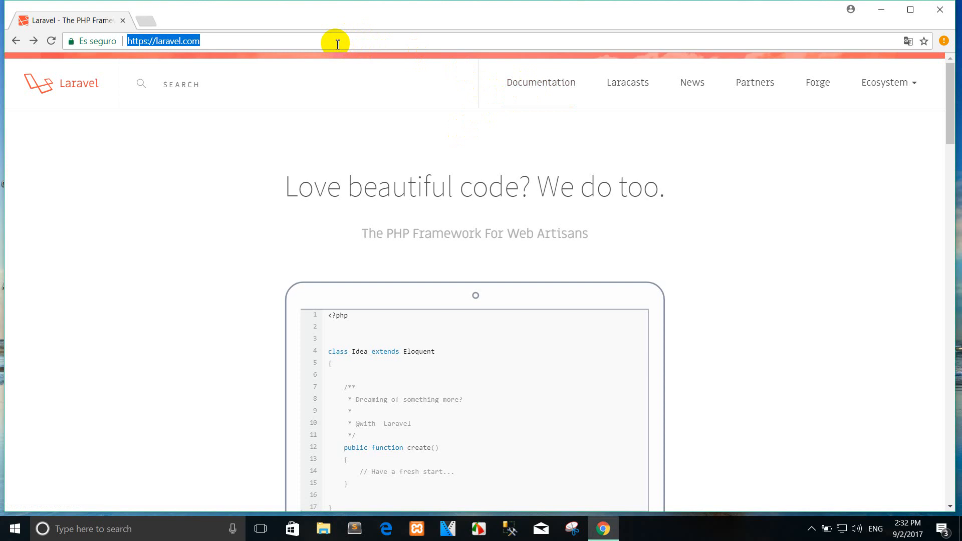
click(541, 82)
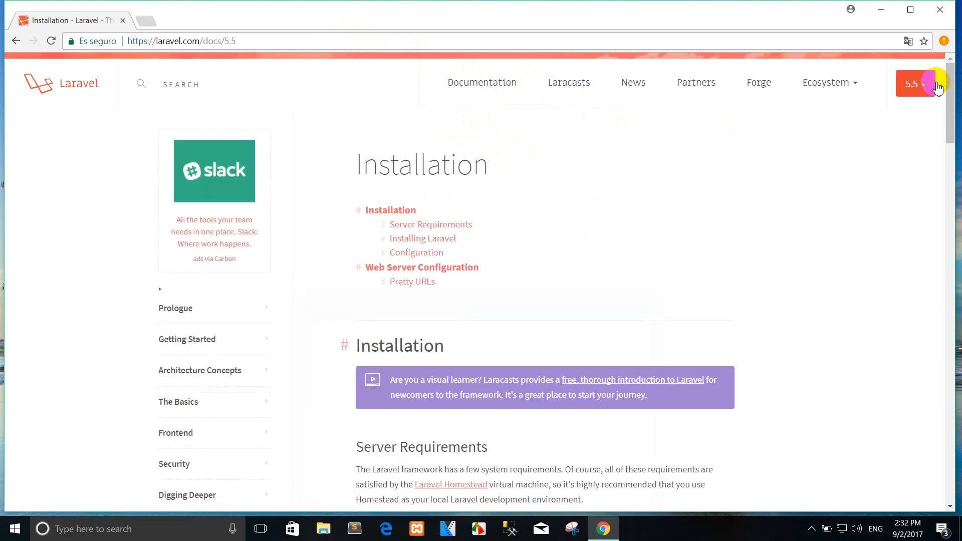
click(915, 83)
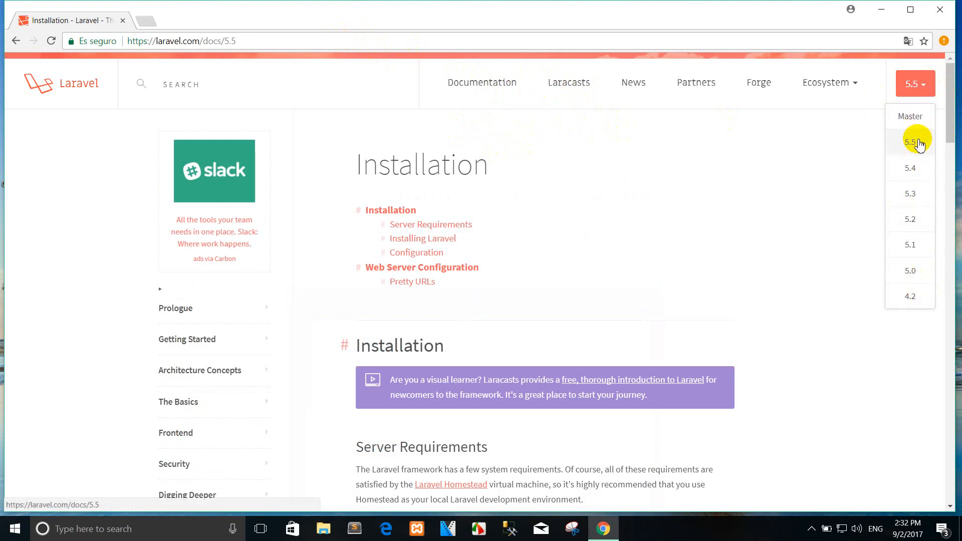
mouse_move(632, 193)
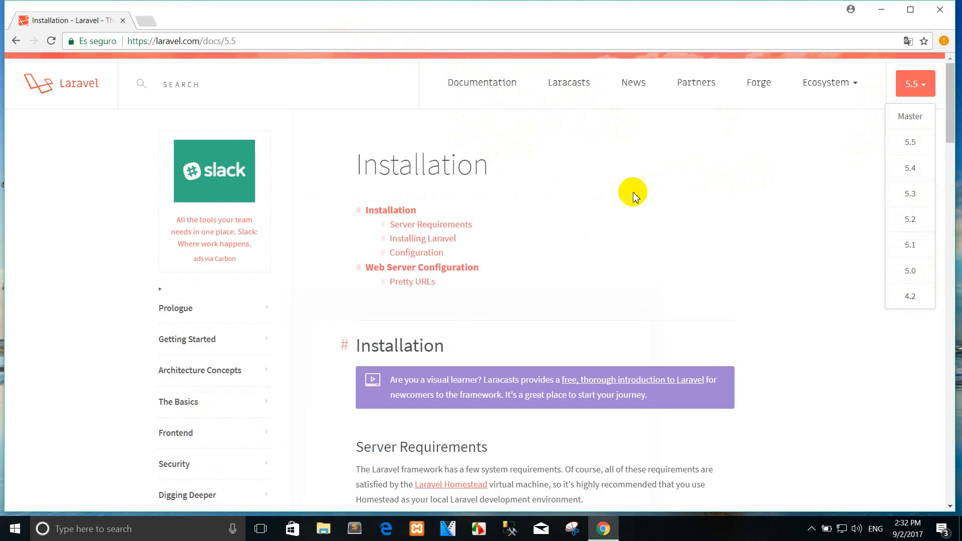
scroll(down, 3)
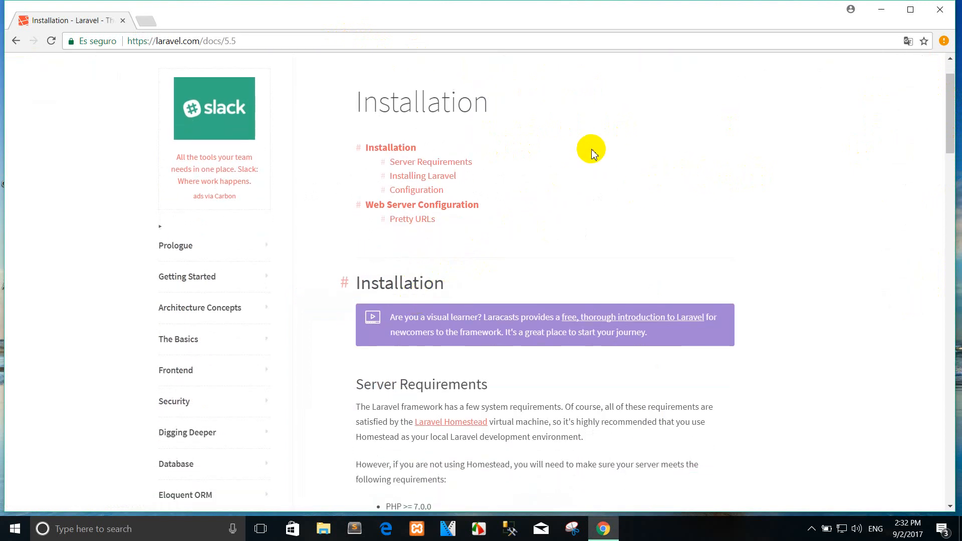
scroll(down, 3)
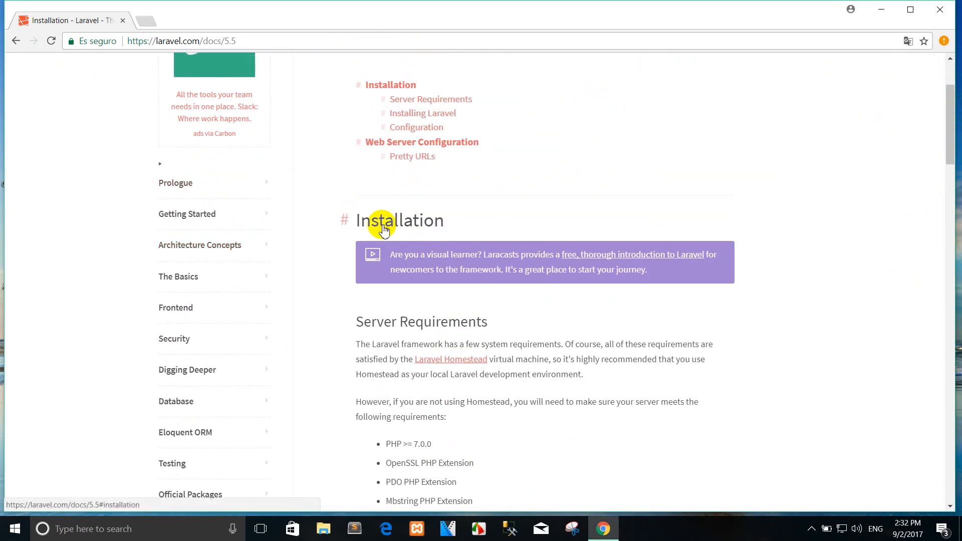
scroll(down, 3)
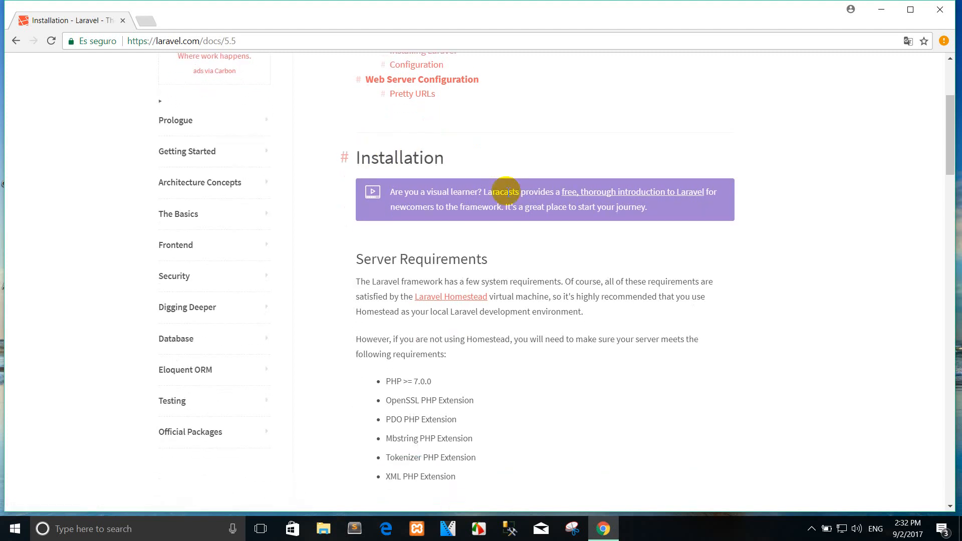
mouse_move(475, 157)
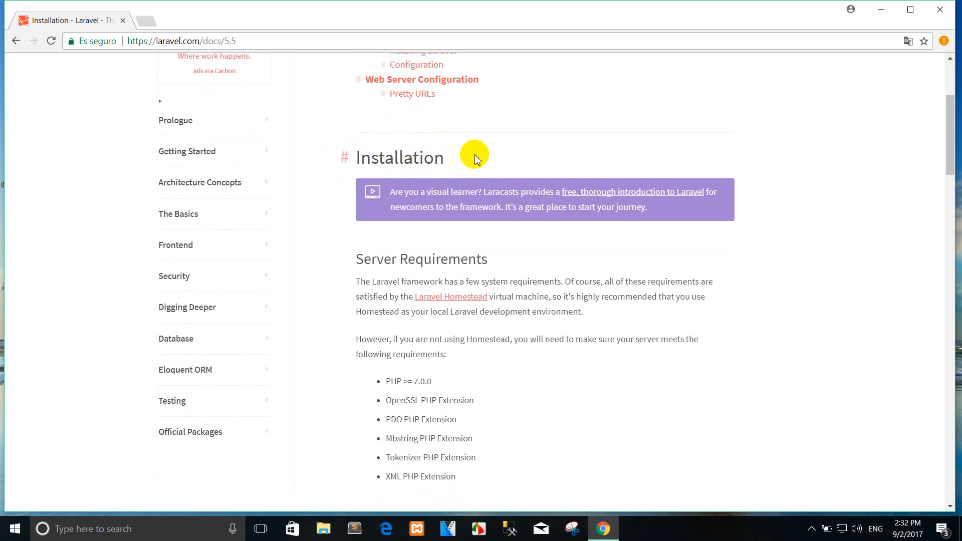
mouse_move(468, 506)
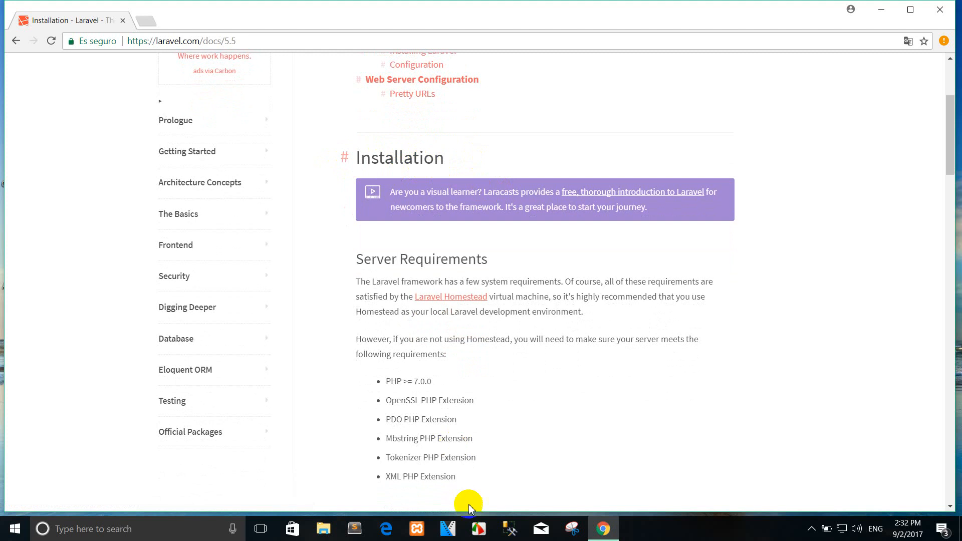
mouse_move(448, 420)
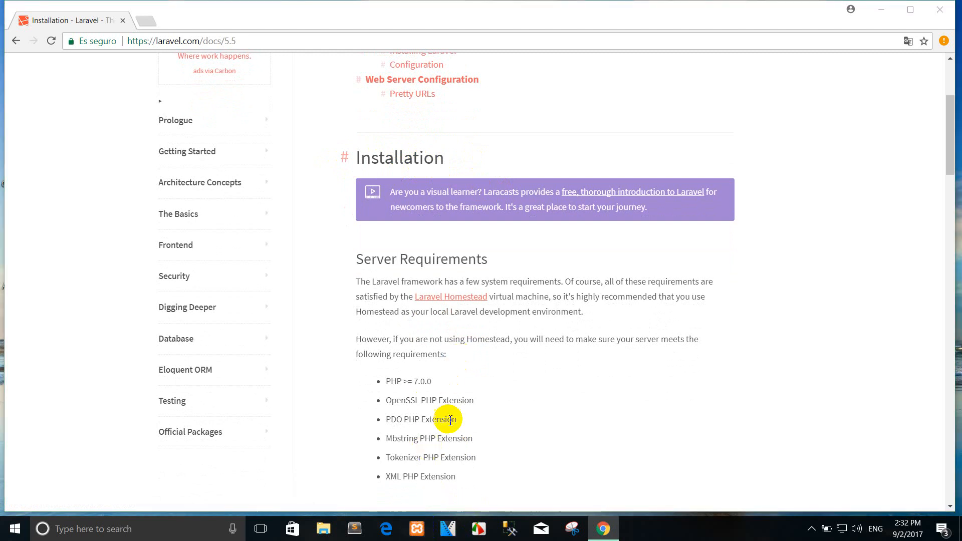
- Bring up the XAMPP Control Panel and start both the Apache and MySQL modules
click(416, 528)
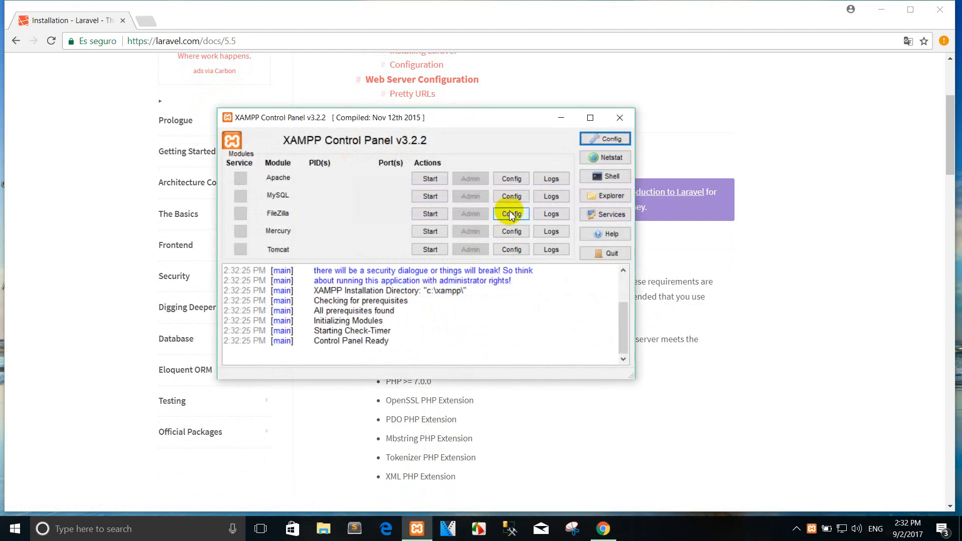
click(430, 178)
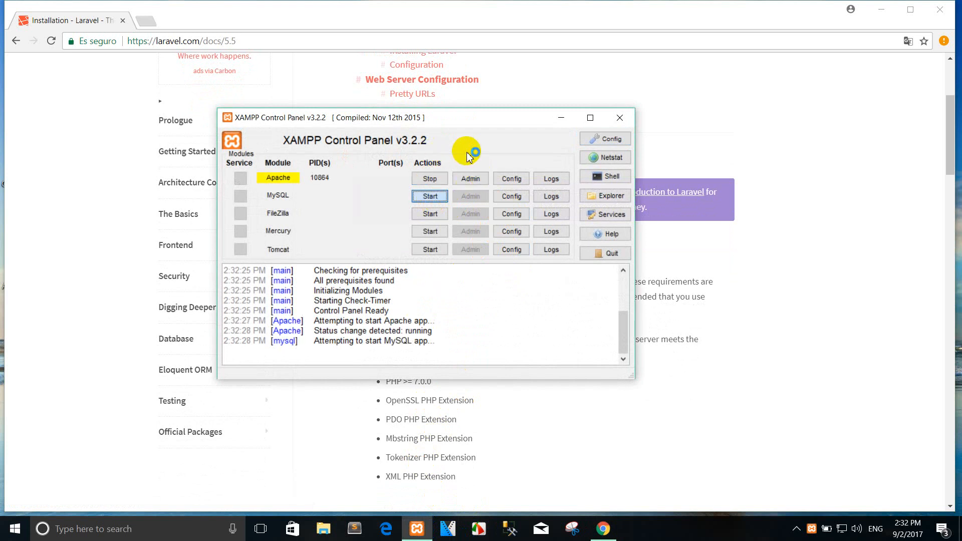
click(428, 195)
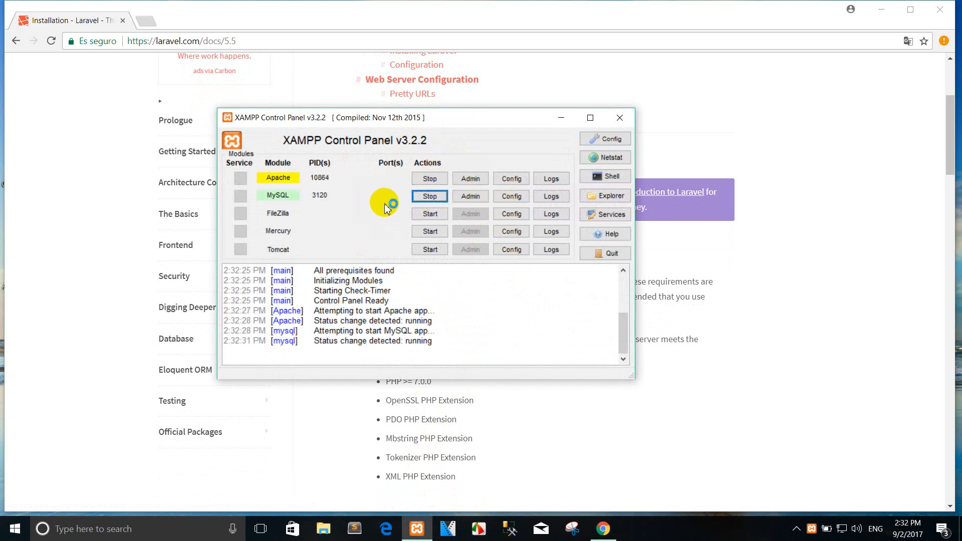
mouse_move(528, 104)
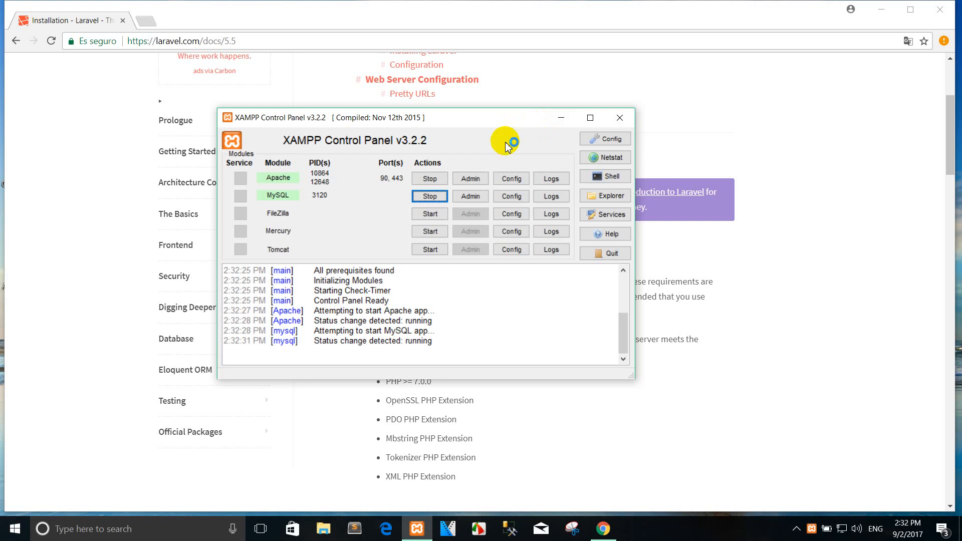
mouse_move(447, 158)
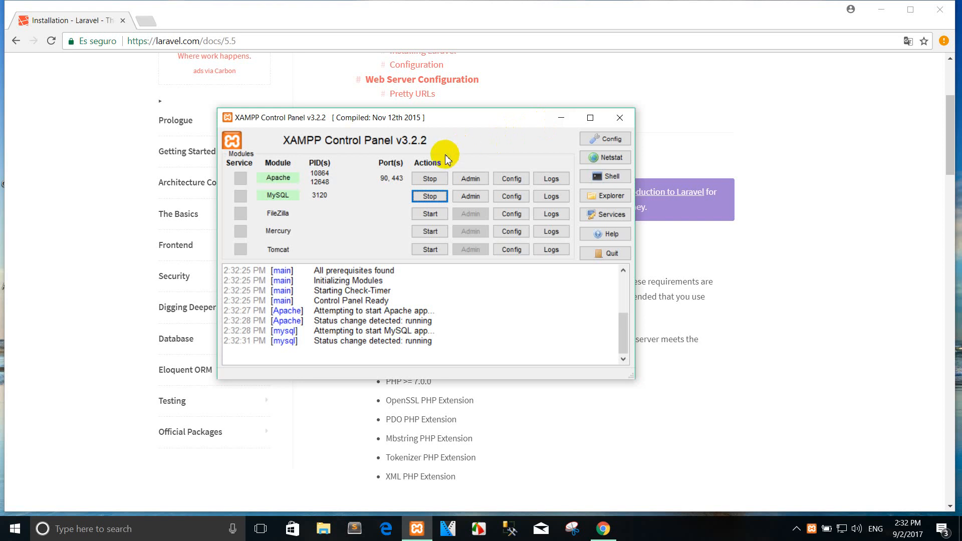
mouse_move(559, 122)
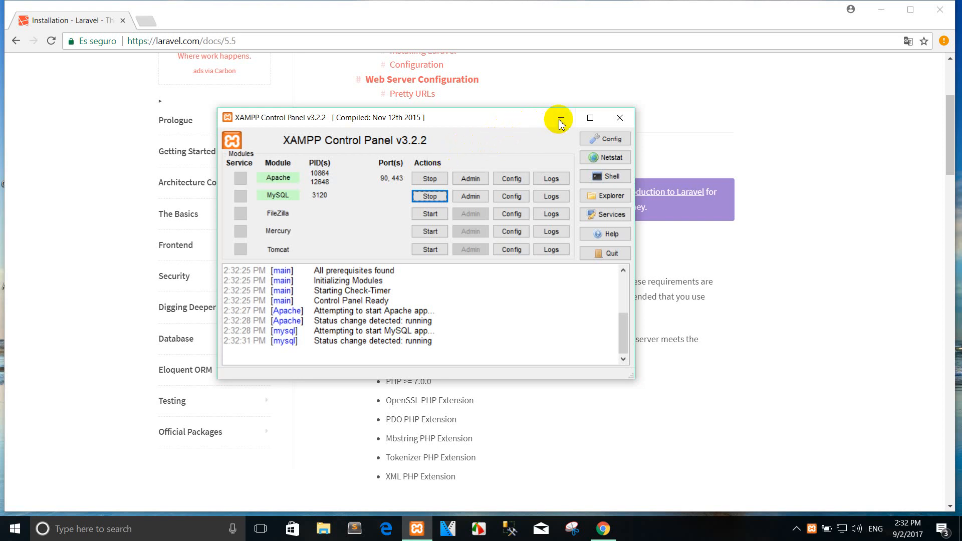
mouse_move(559, 119)
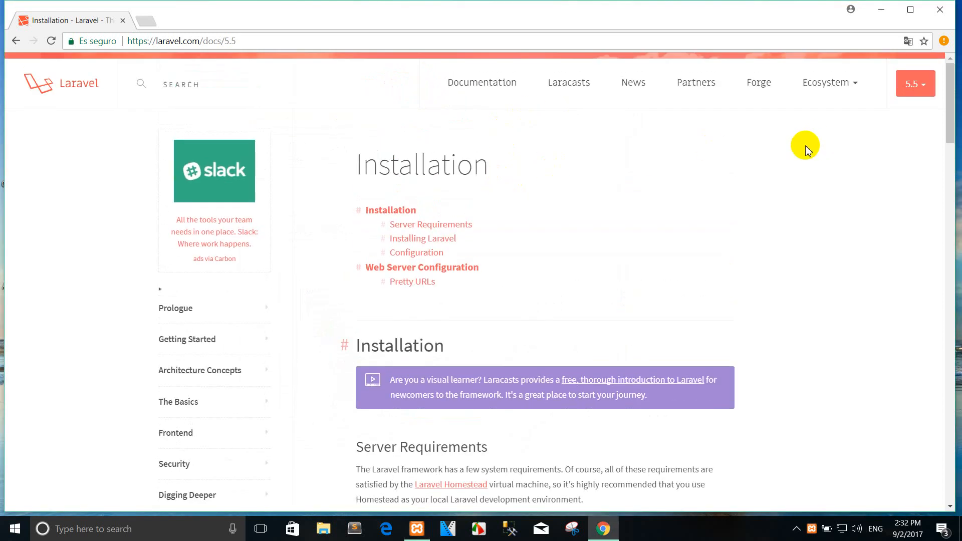
- Review the Server Requirements and highlight the PHP version requirement
click(915, 83)
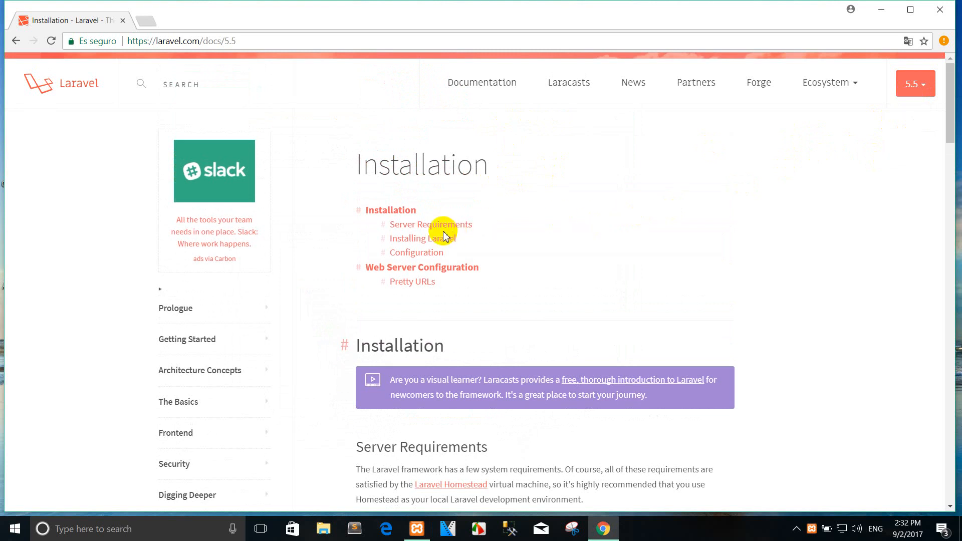
mouse_move(513, 211)
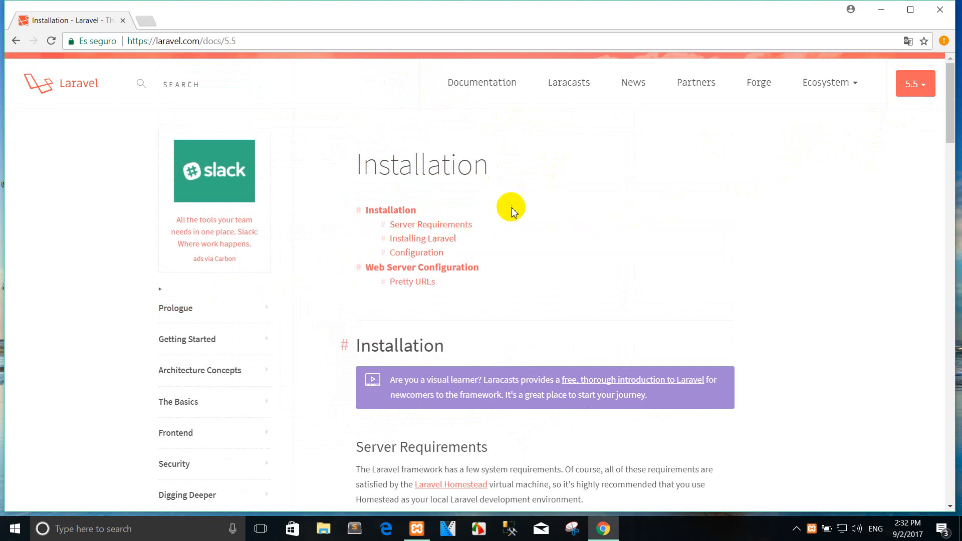
mouse_move(532, 196)
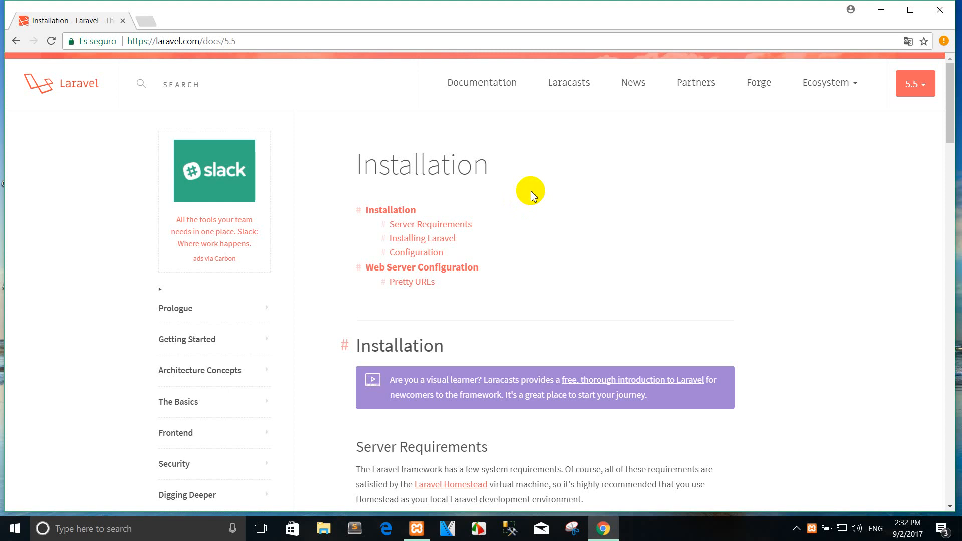
scroll(down, 3)
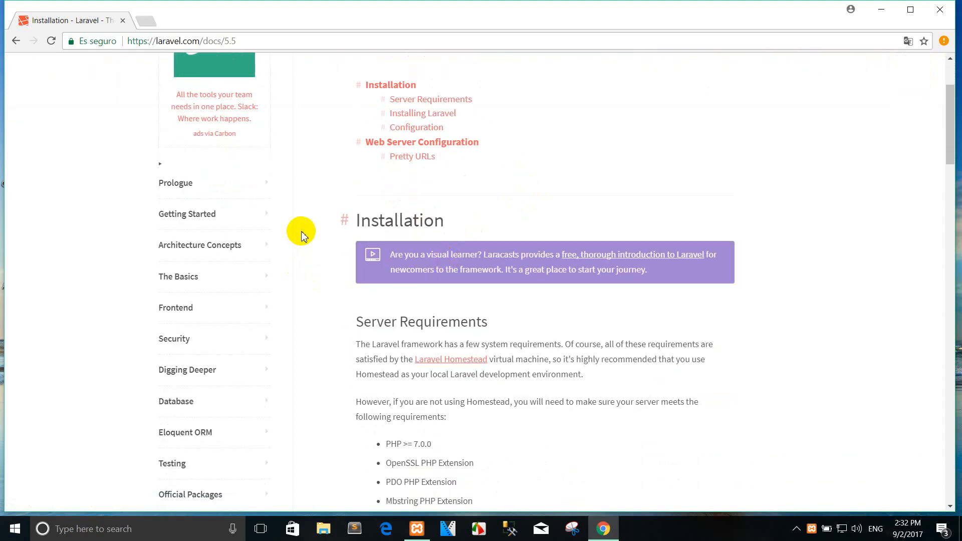
scroll(down, 3)
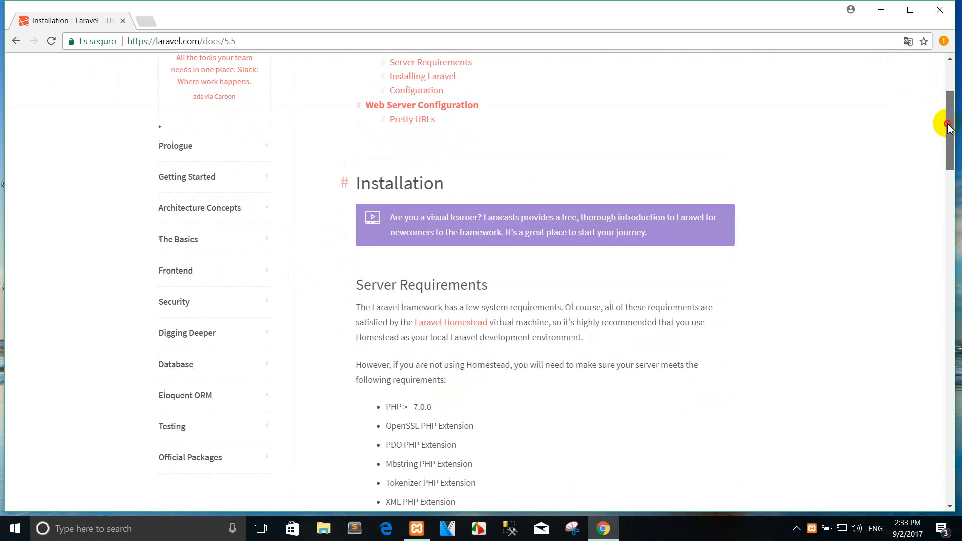
scroll(down, 3)
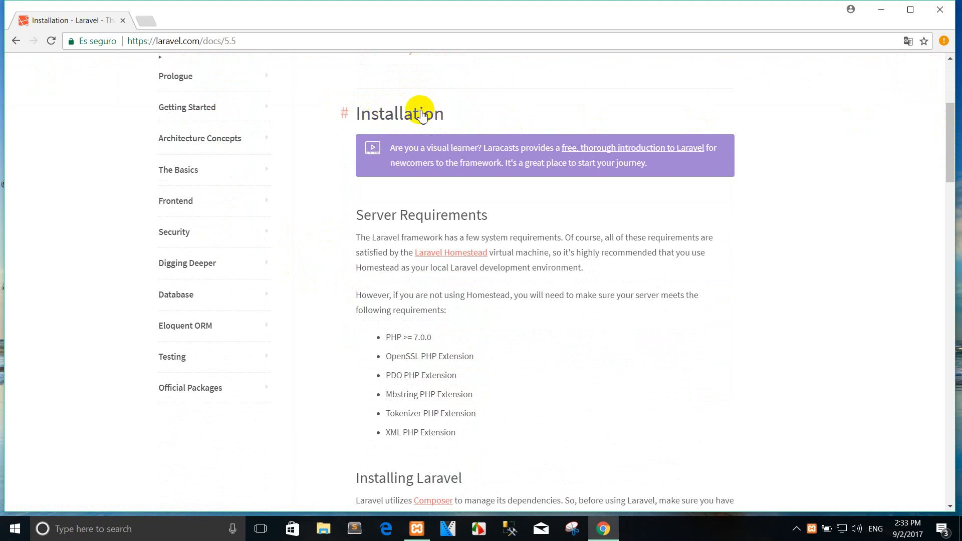
mouse_move(417, 201)
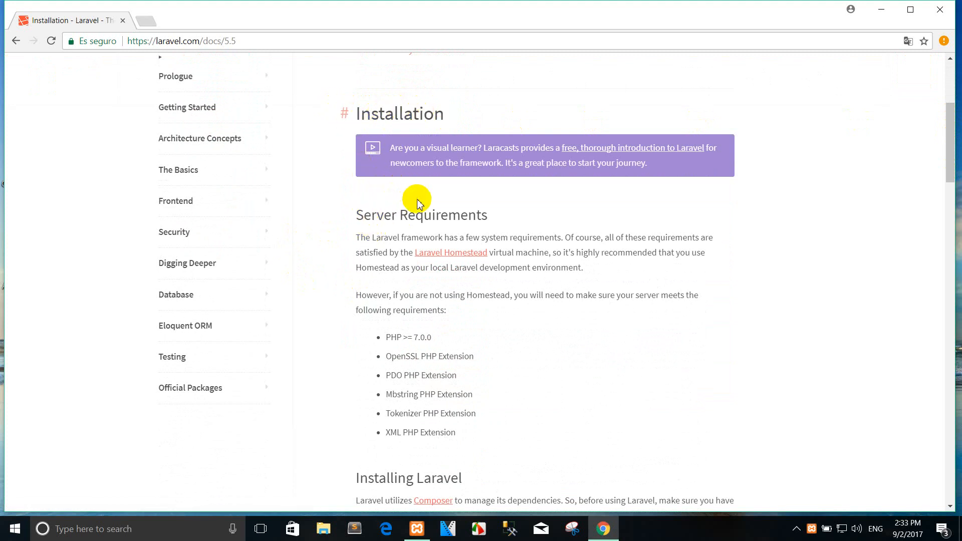
mouse_move(469, 216)
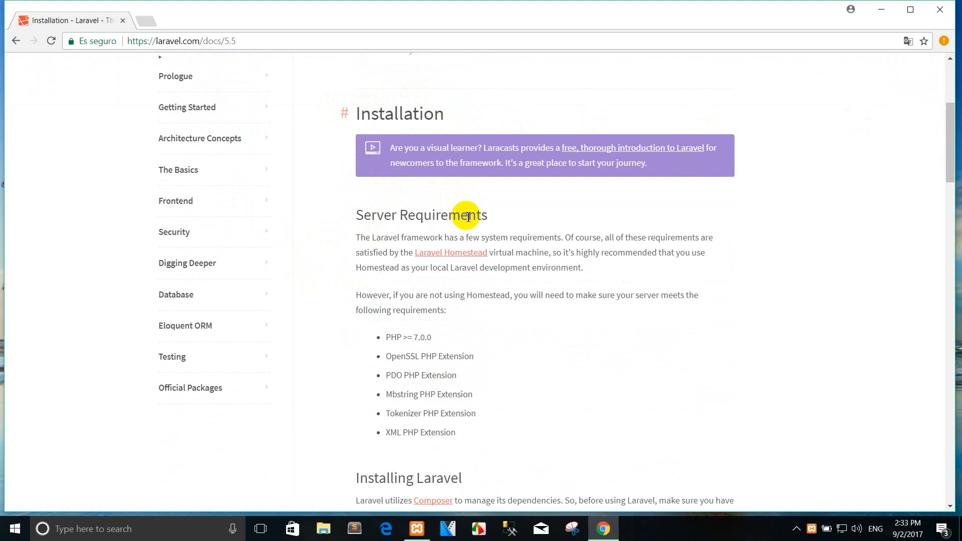
mouse_move(621, 223)
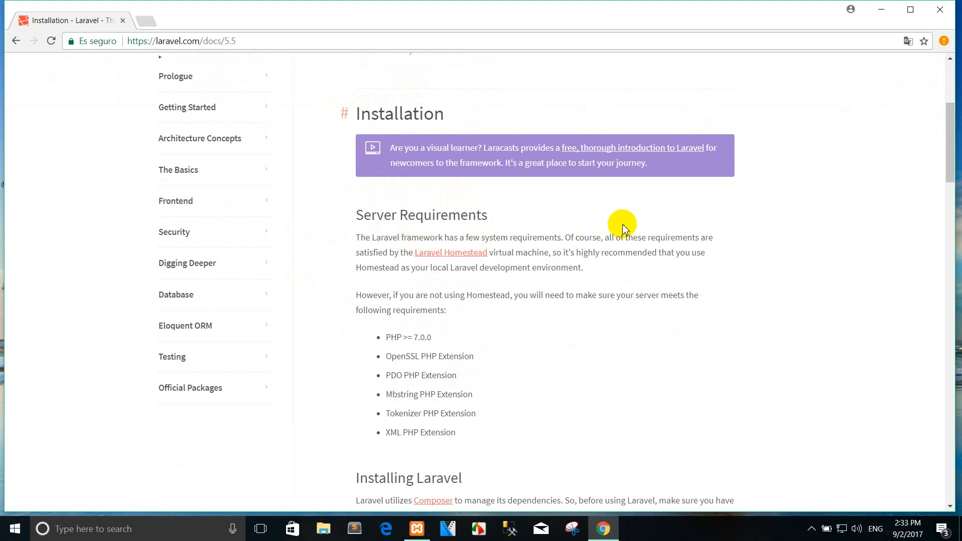
mouse_move(702, 182)
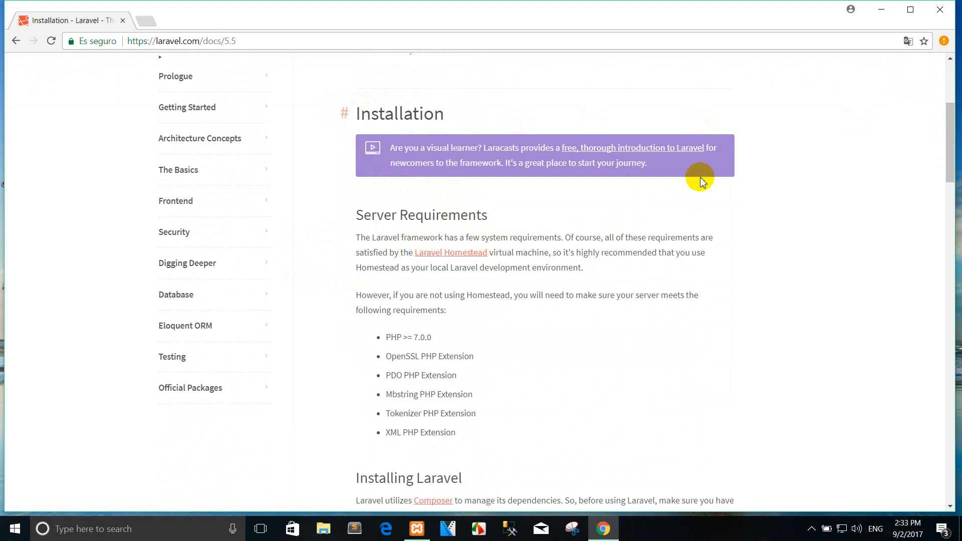
mouse_move(705, 255)
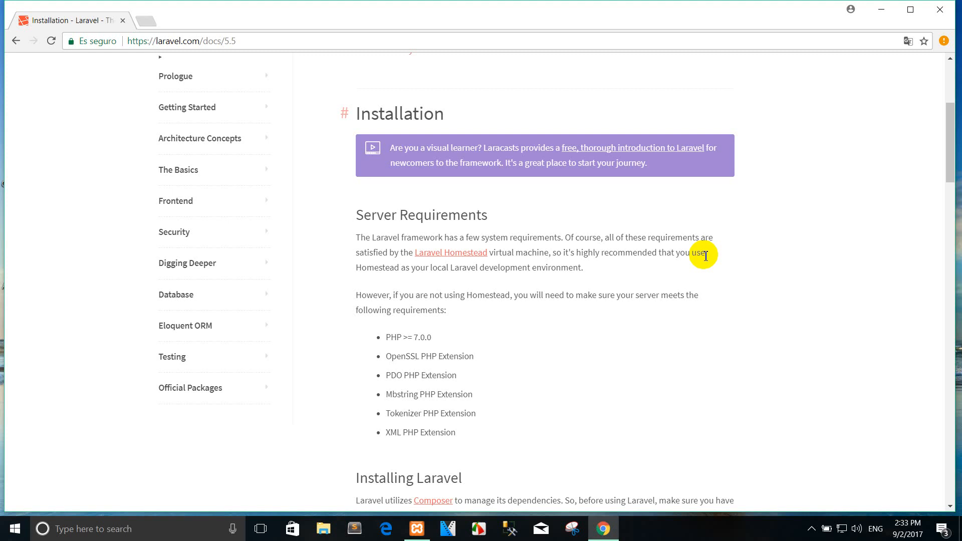
double_click(398, 338)
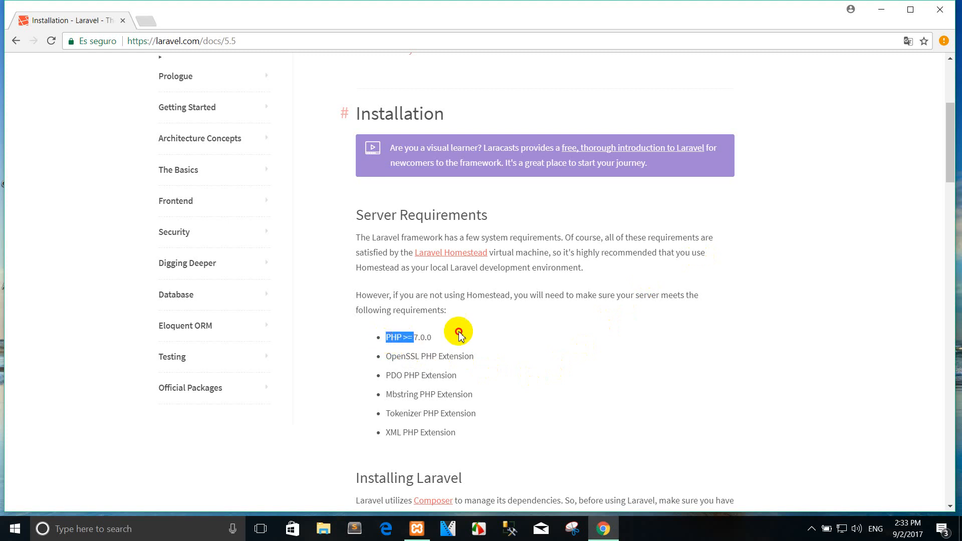
mouse_move(488, 337)
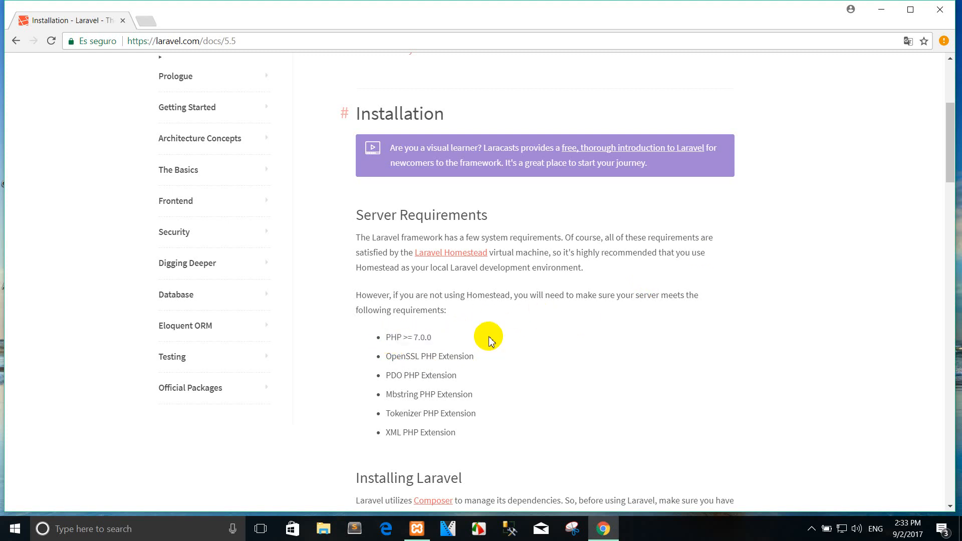
mouse_move(581, 343)
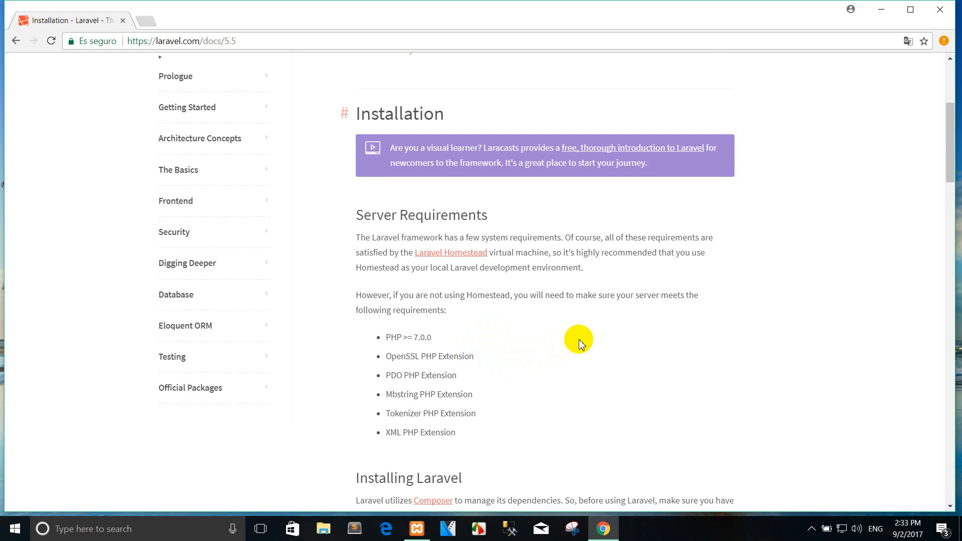
- Scroll on to the Installing Laravel section covering Composer, the installer and create-project
scroll(down, 3)
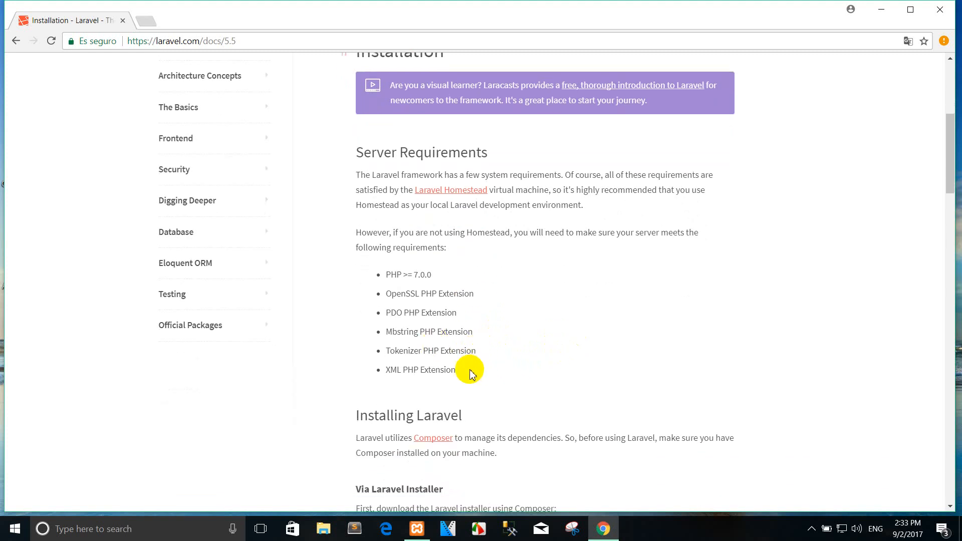
scroll(down, 3)
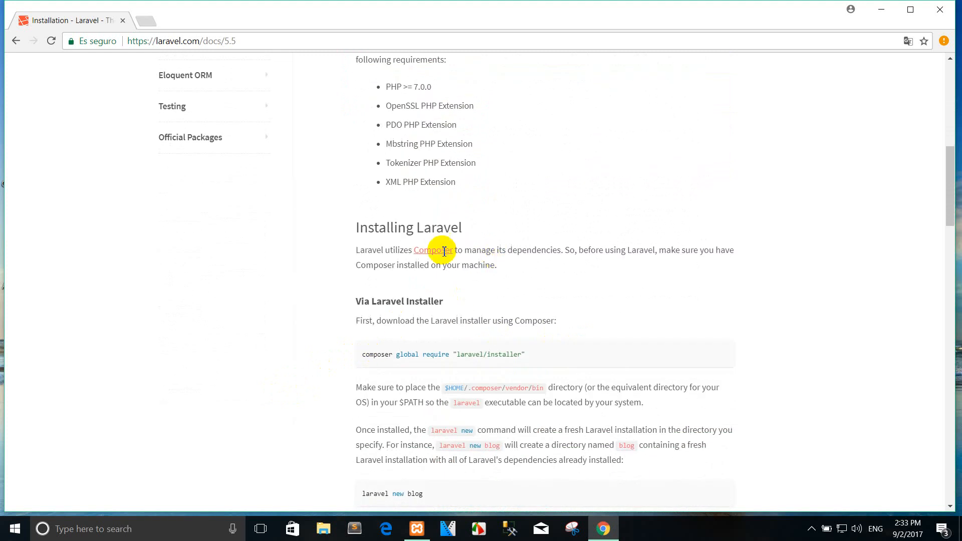
mouse_move(567, 205)
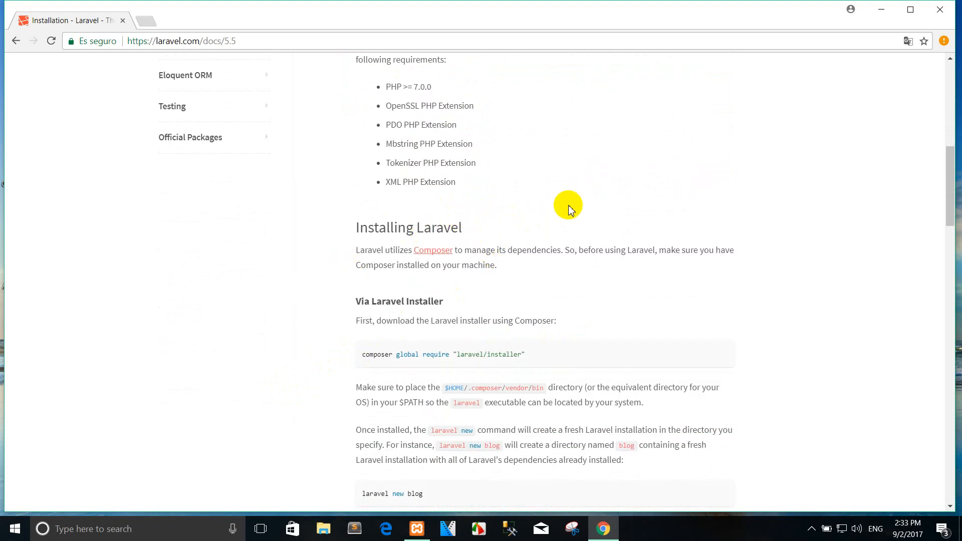
mouse_move(385, 282)
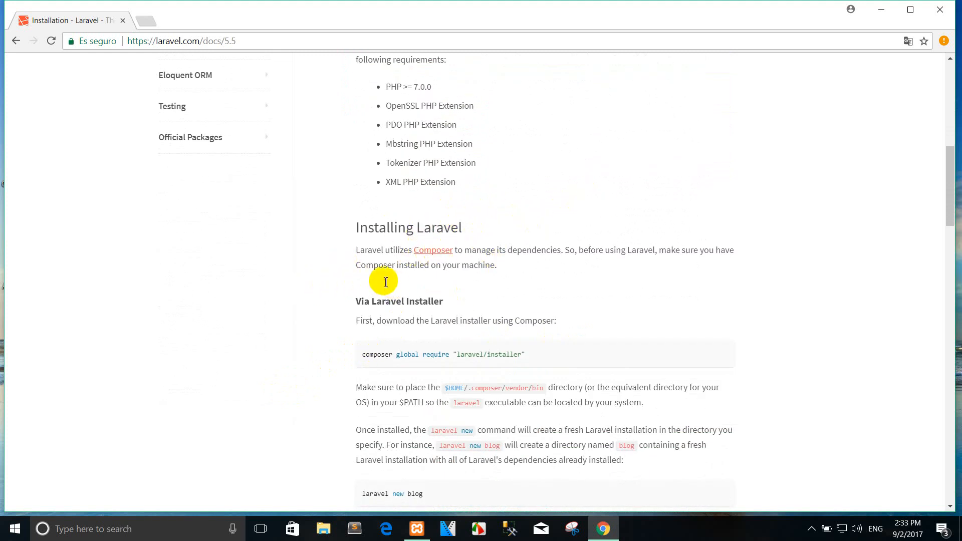
mouse_move(519, 254)
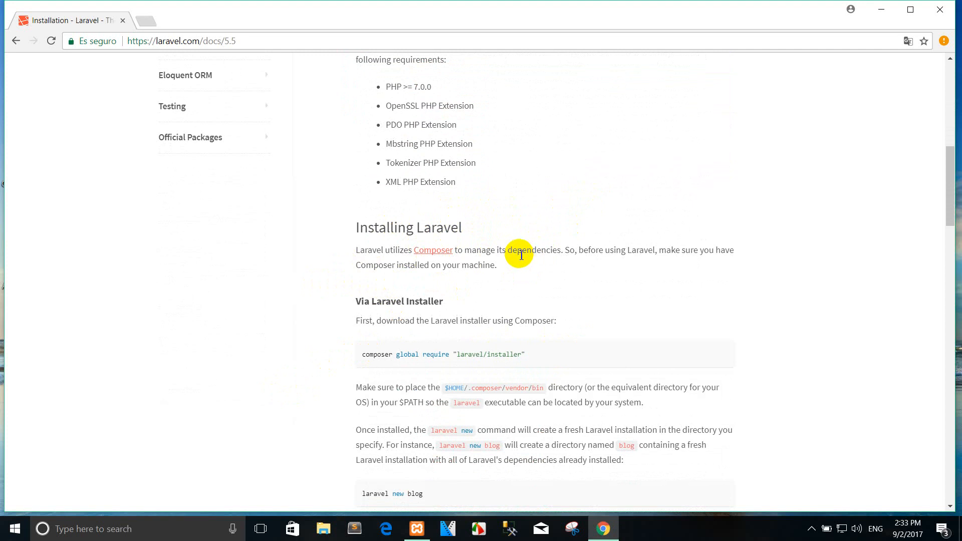
scroll(down, 3)
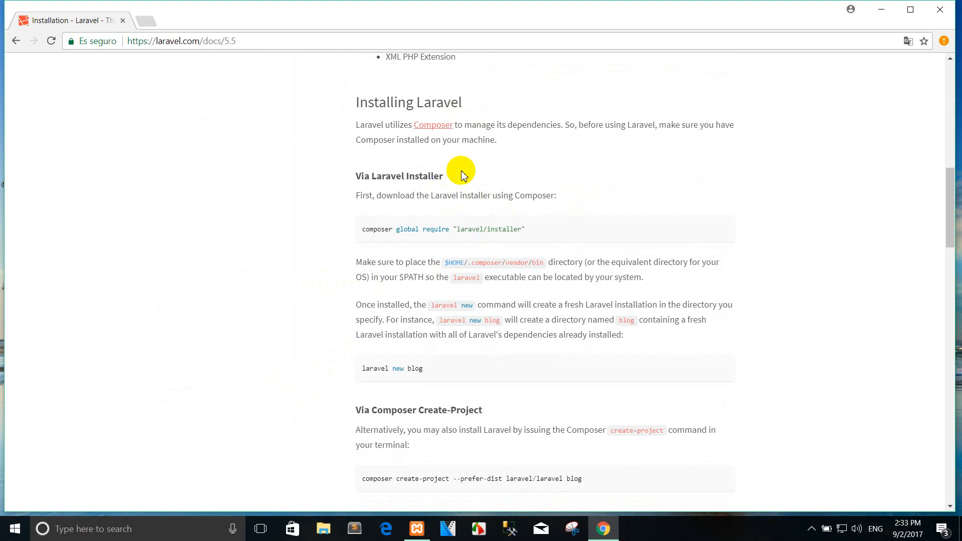
mouse_move(433, 125)
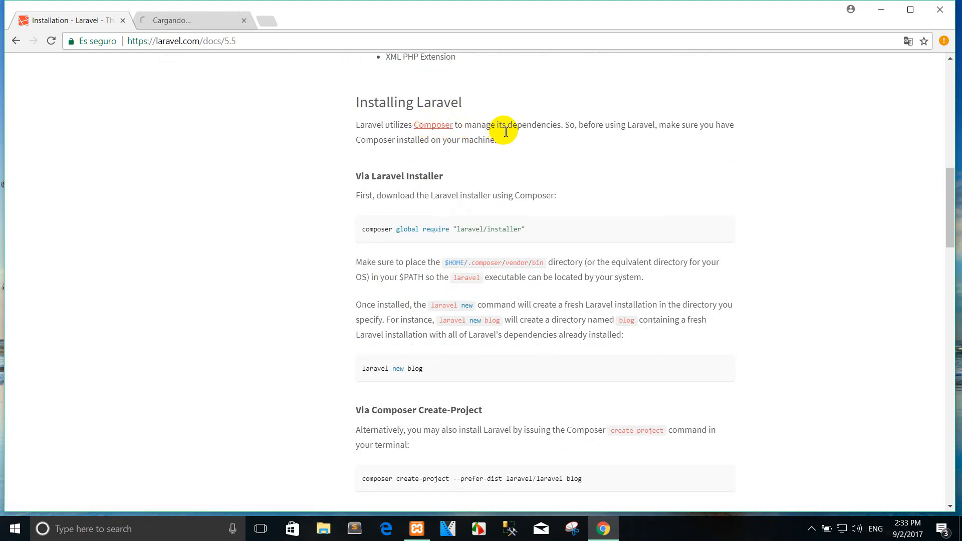
- Open getcomposer.org in a new tab and download the Composer-Setup.exe Windows installer
click(433, 124)
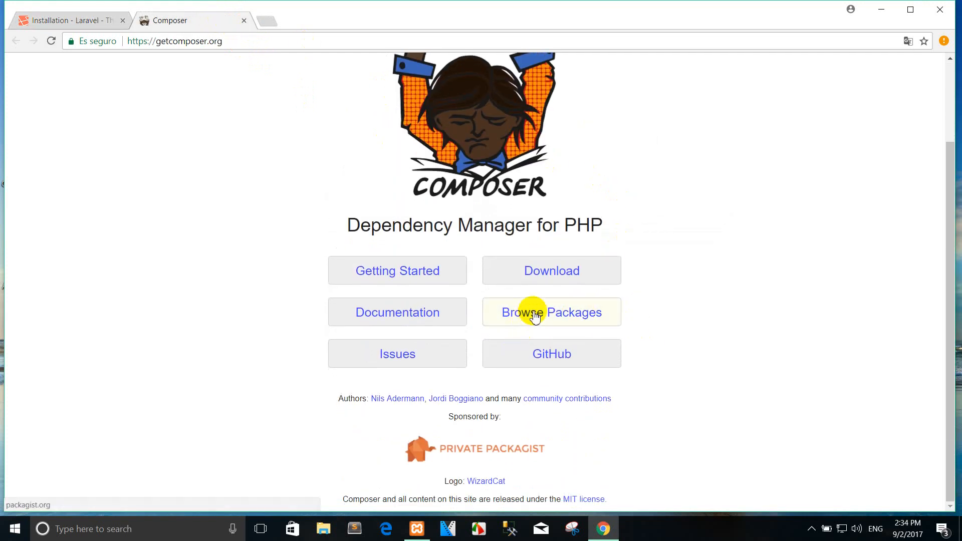
click(552, 270)
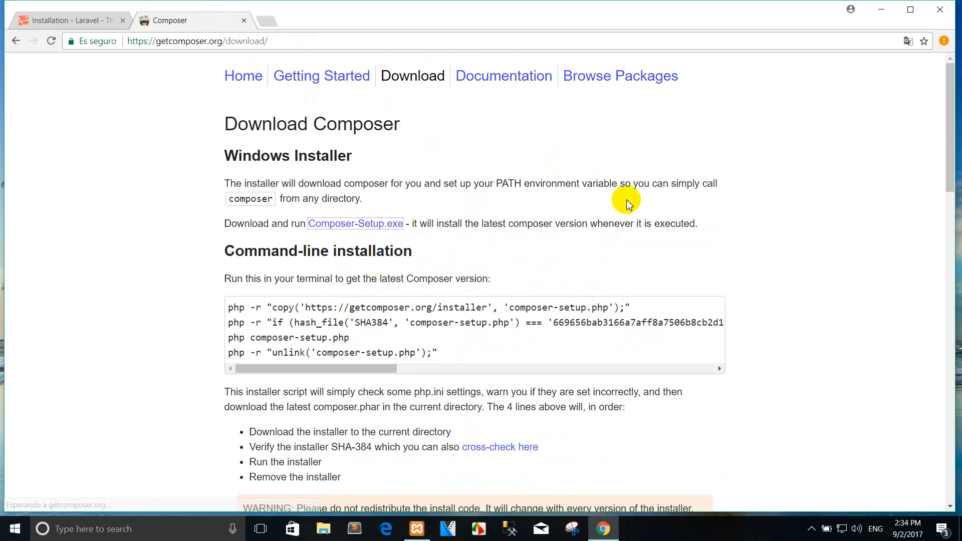
click(355, 222)
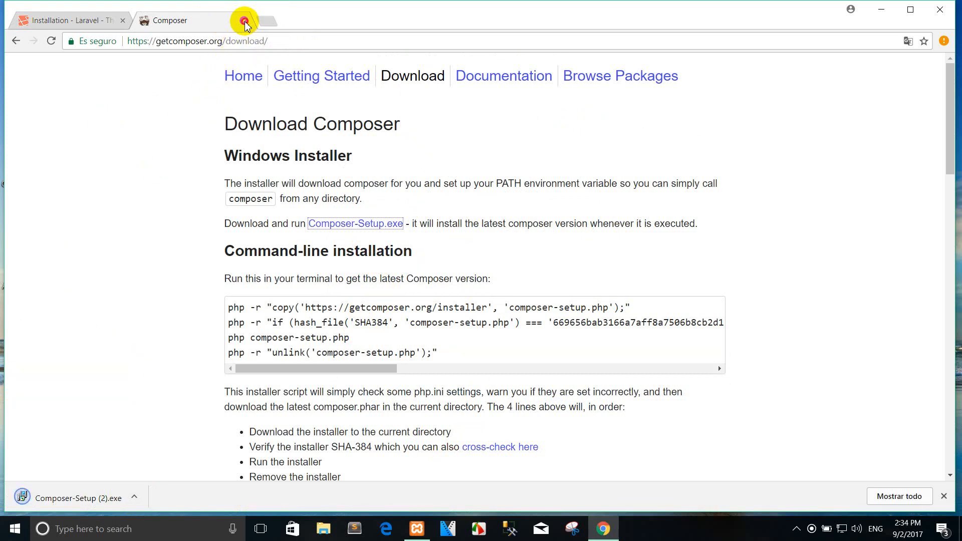
- Close the Composer tab and return to the composer global require "laravel/installer" command in the docs
click(245, 20)
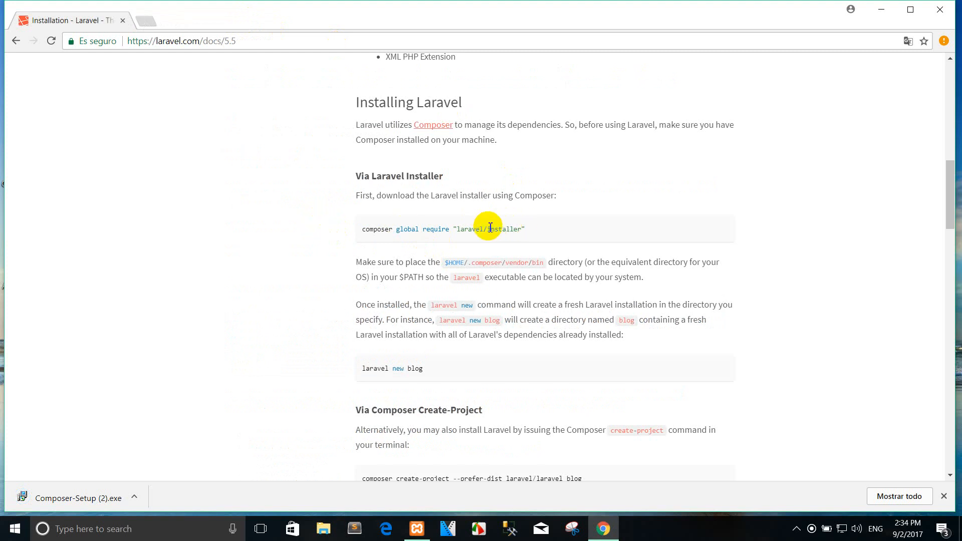
mouse_move(350, 179)
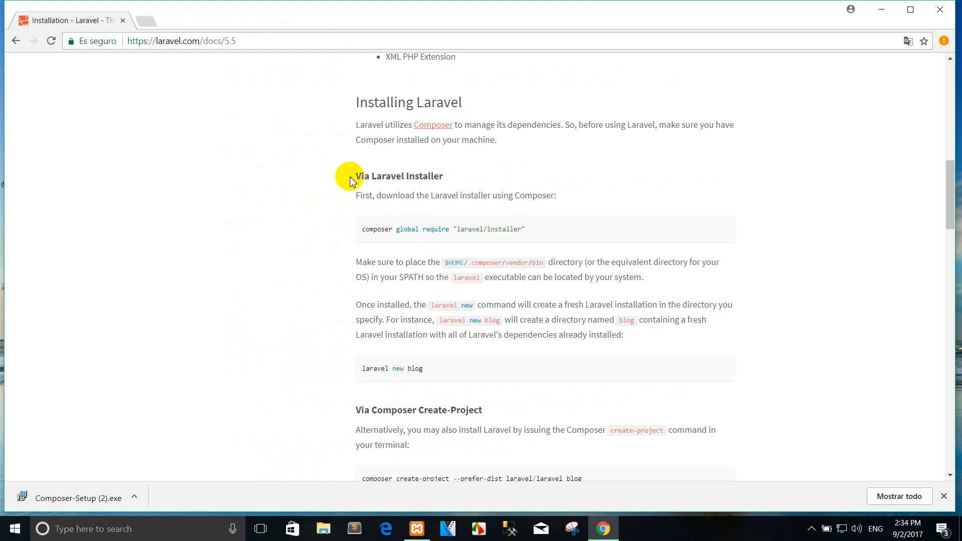
mouse_move(521, 169)
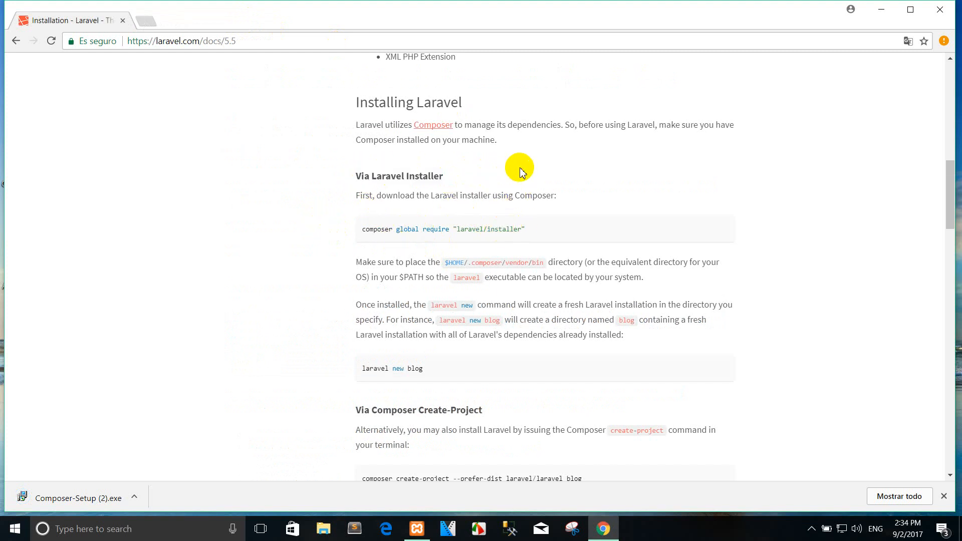
scroll(down, 3)
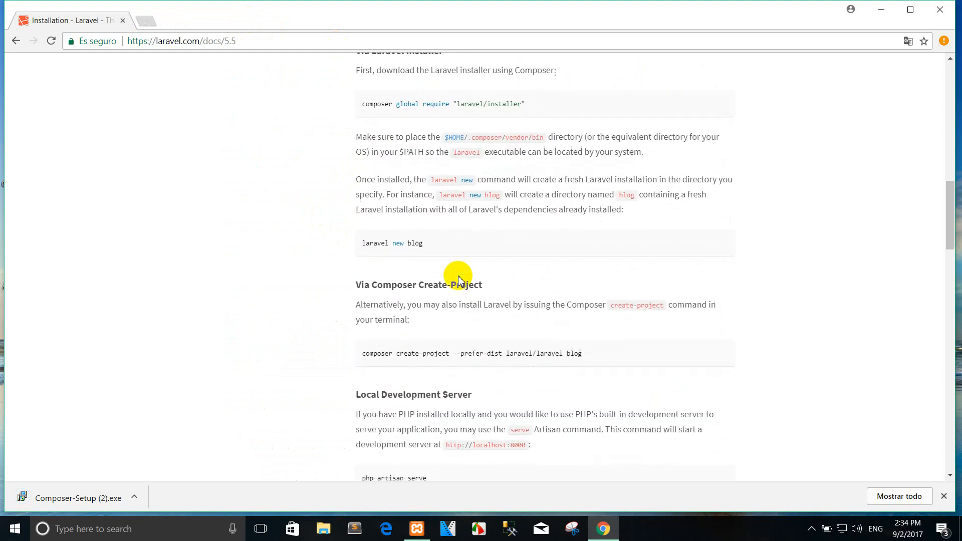
mouse_move(461, 299)
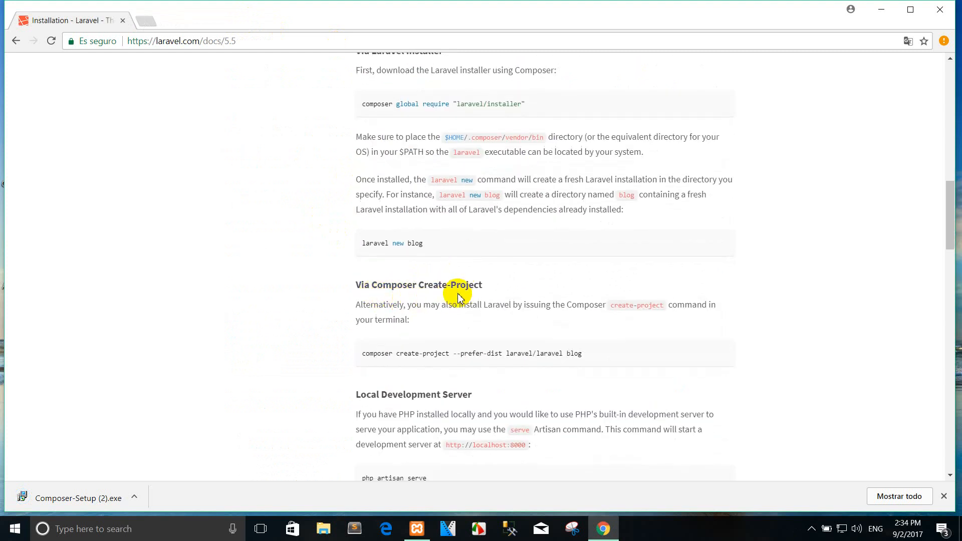
scroll(up, 3)
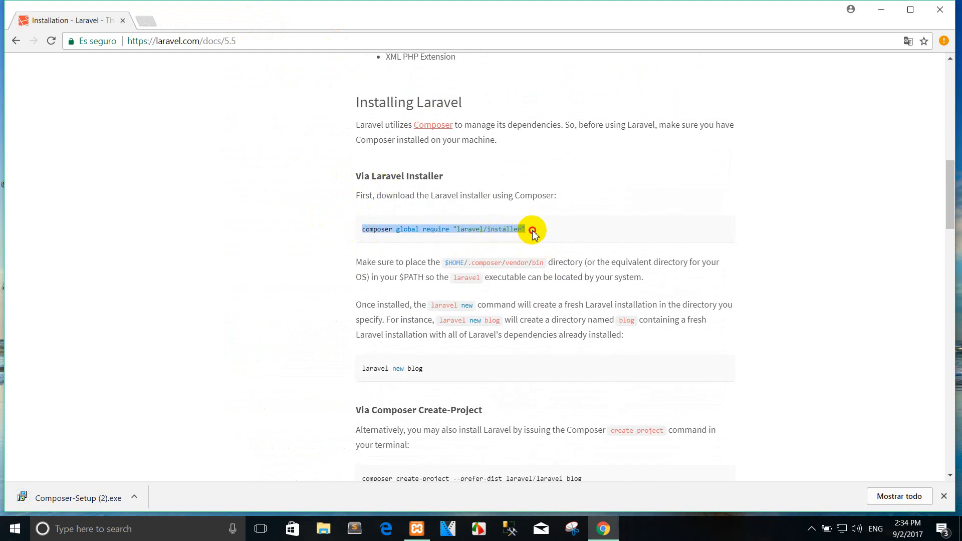
mouse_move(645, 211)
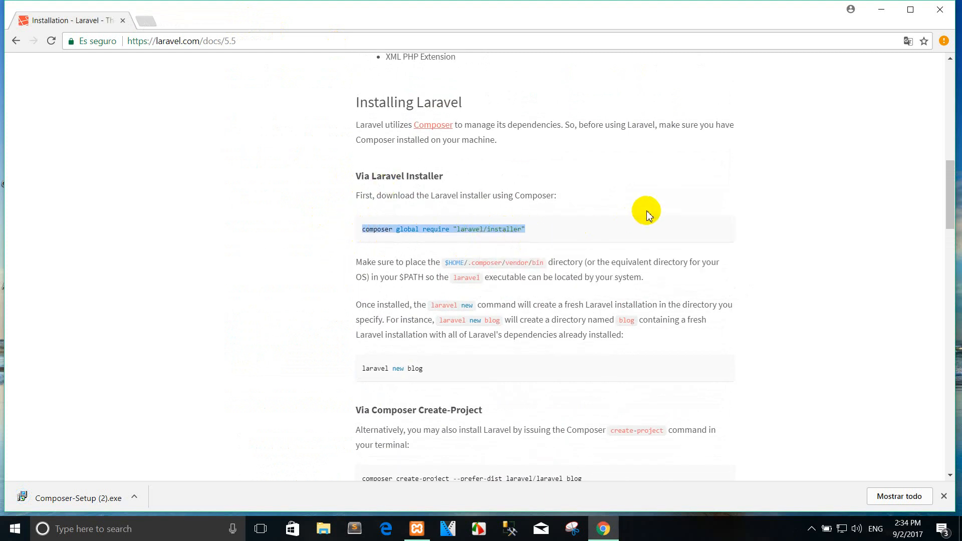
- Launch Command Prompt via Win+R, browse File Explorer into the xampp folder, then focus the command window
key(Win+r)
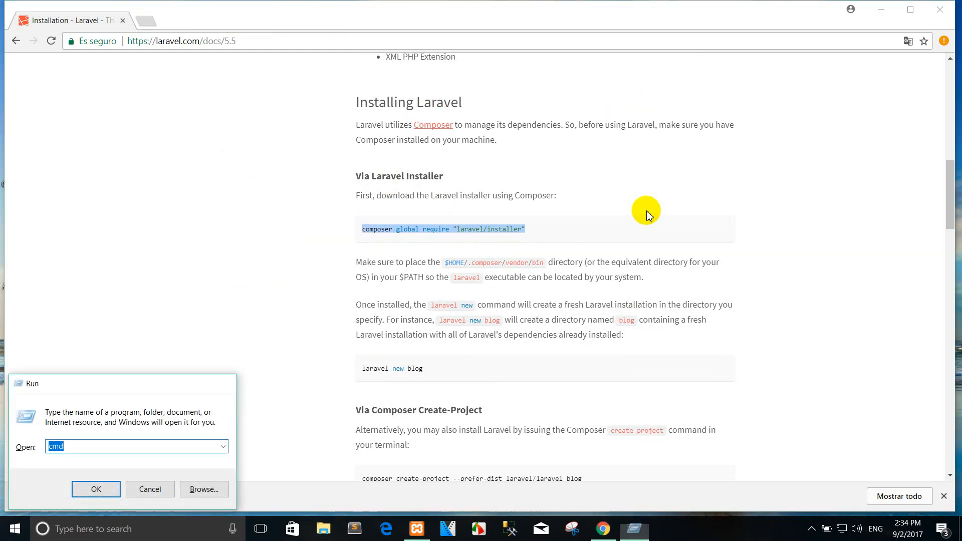
click(97, 489)
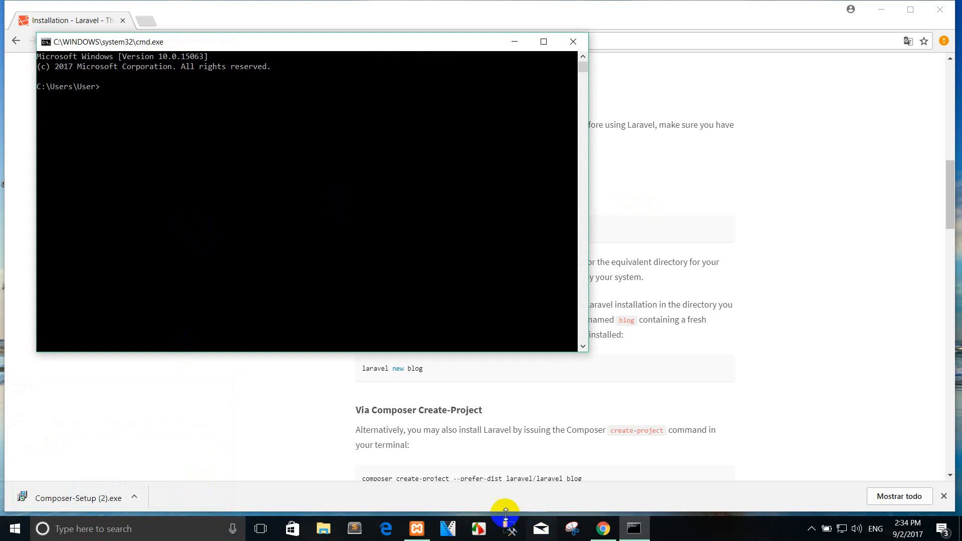
mouse_move(180, 283)
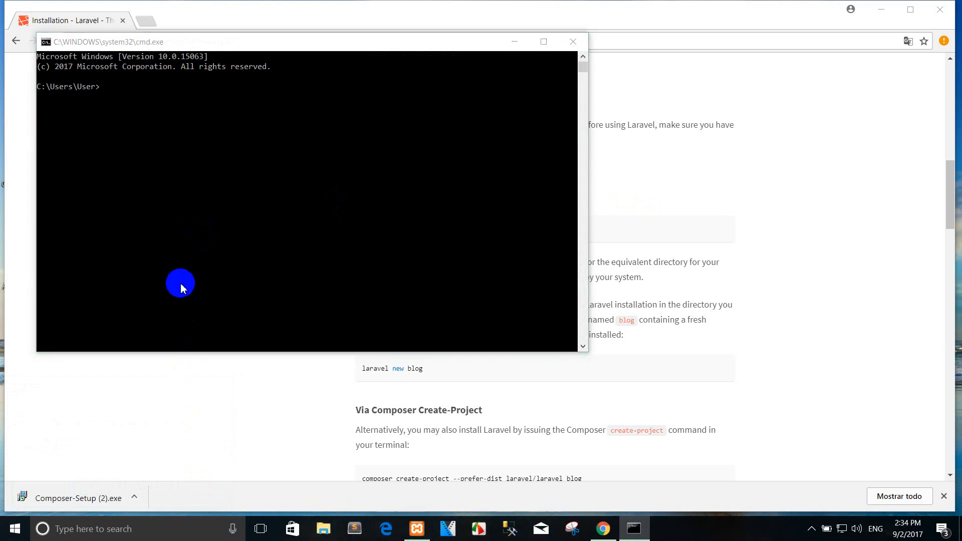
click(324, 528)
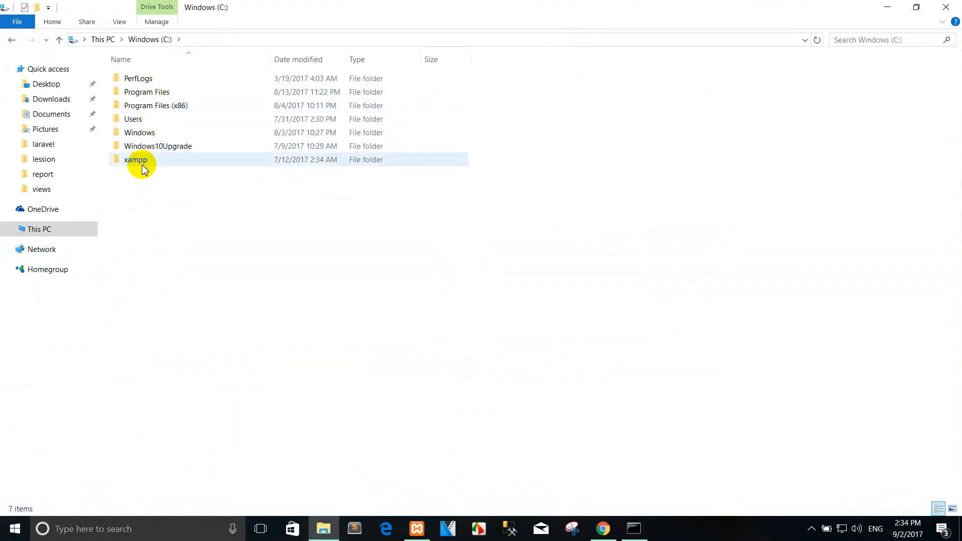
double_click(135, 159)
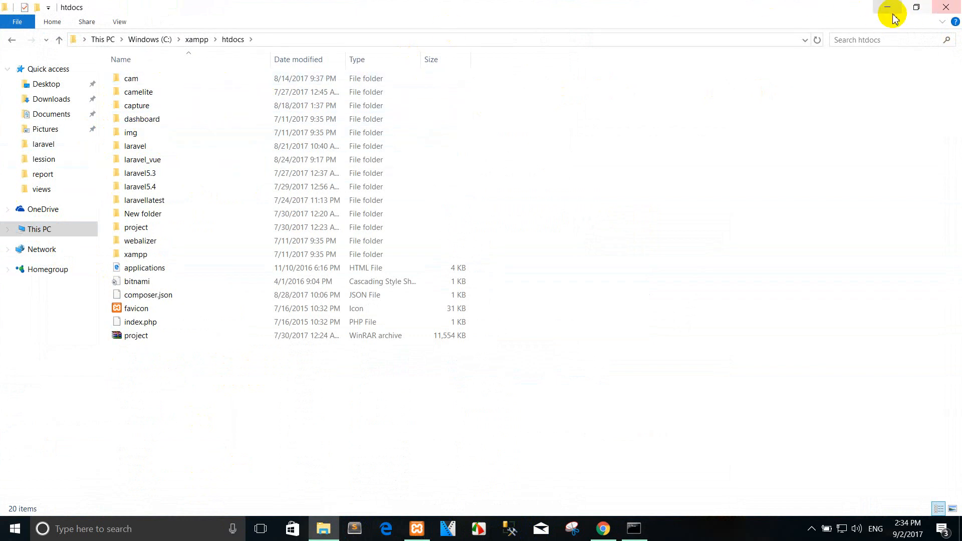
click(886, 7)
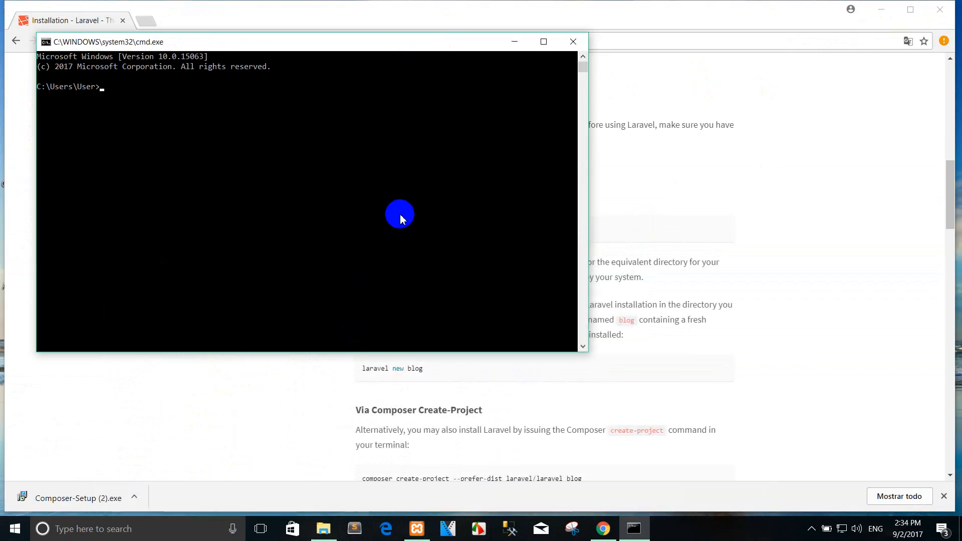
- Change directory to c:\xampp\htdocs with the cd command
text(cd c:)
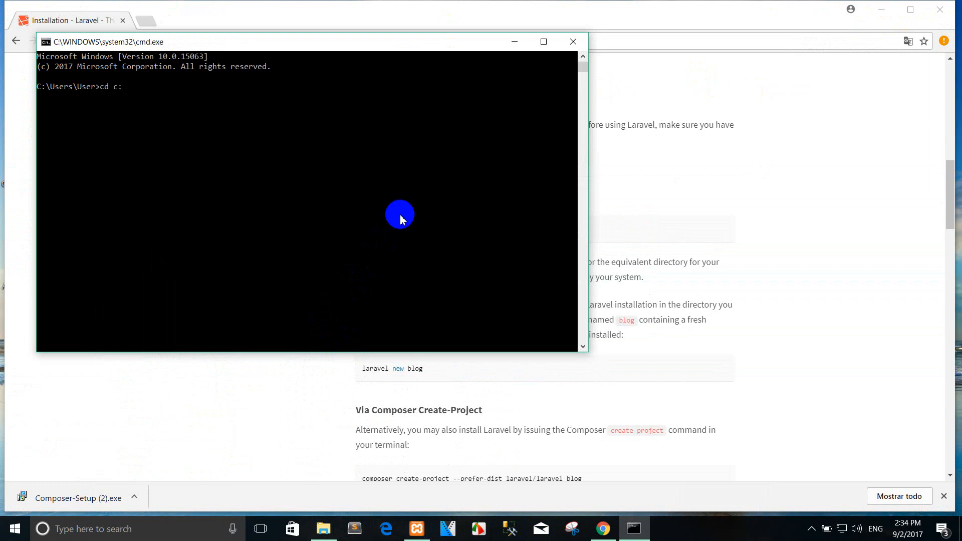
text(\xampp\h)
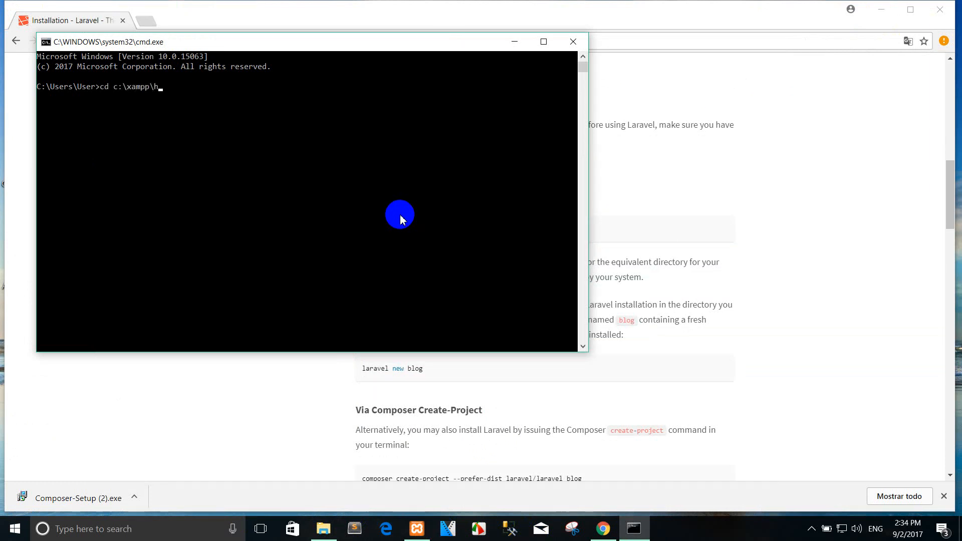
text(tdocs)
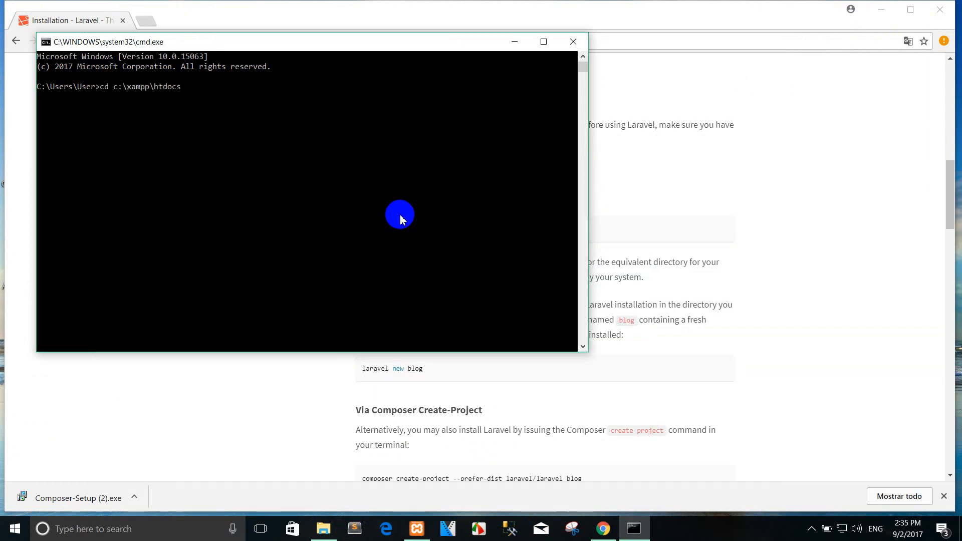
key(Return)
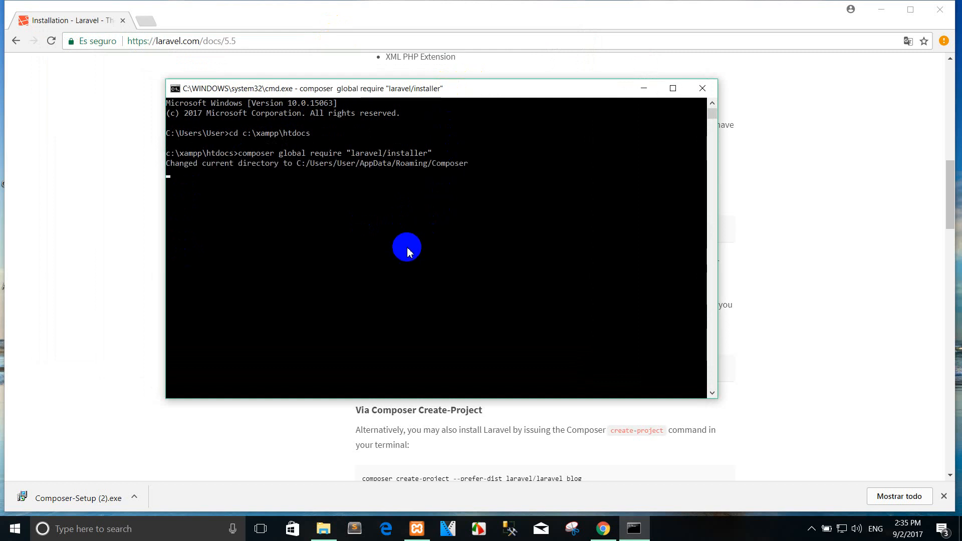
mouse_move(485, 135)
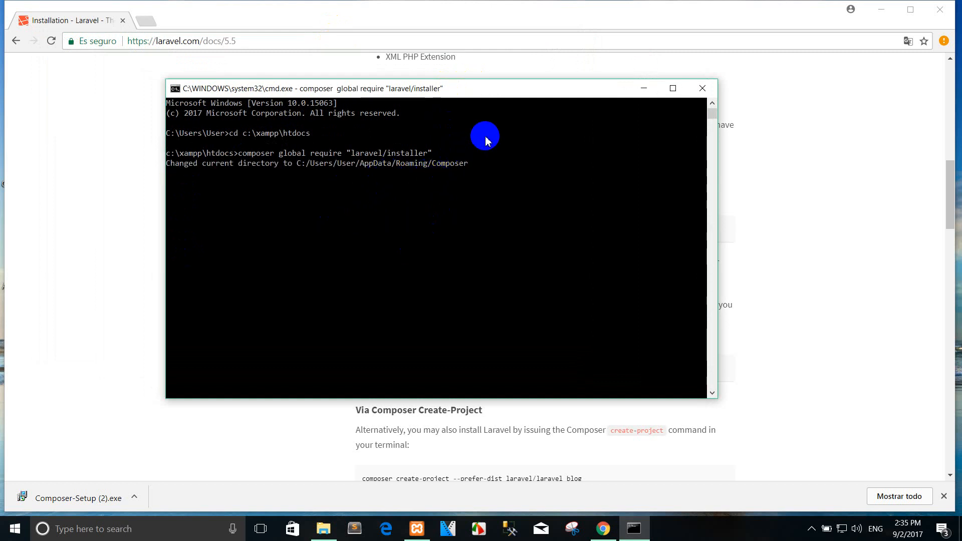
mouse_move(385, 168)
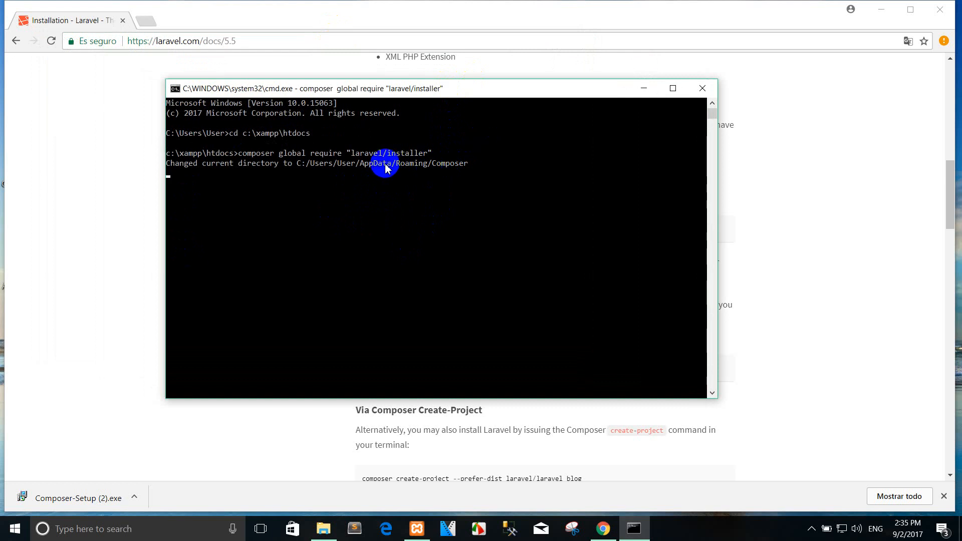
mouse_move(350, 179)
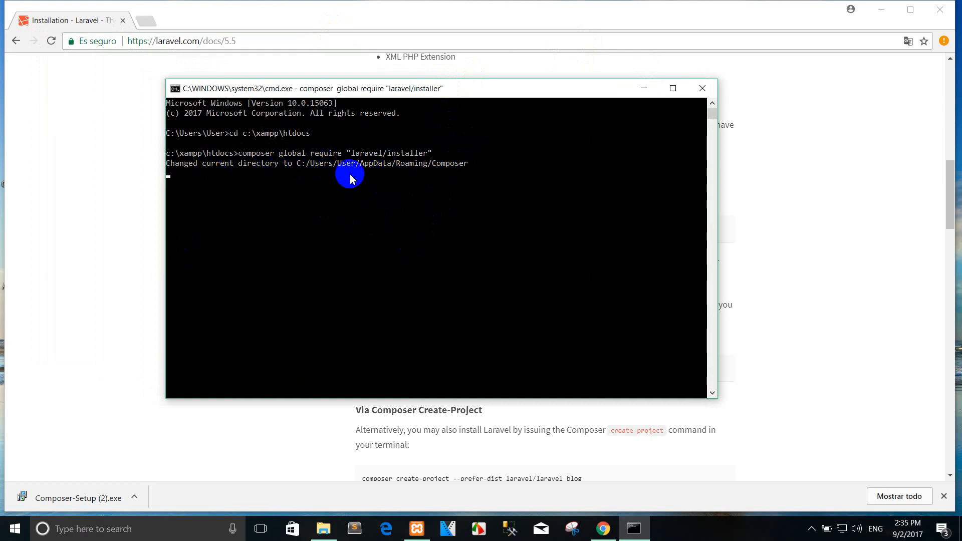
mouse_move(420, 182)
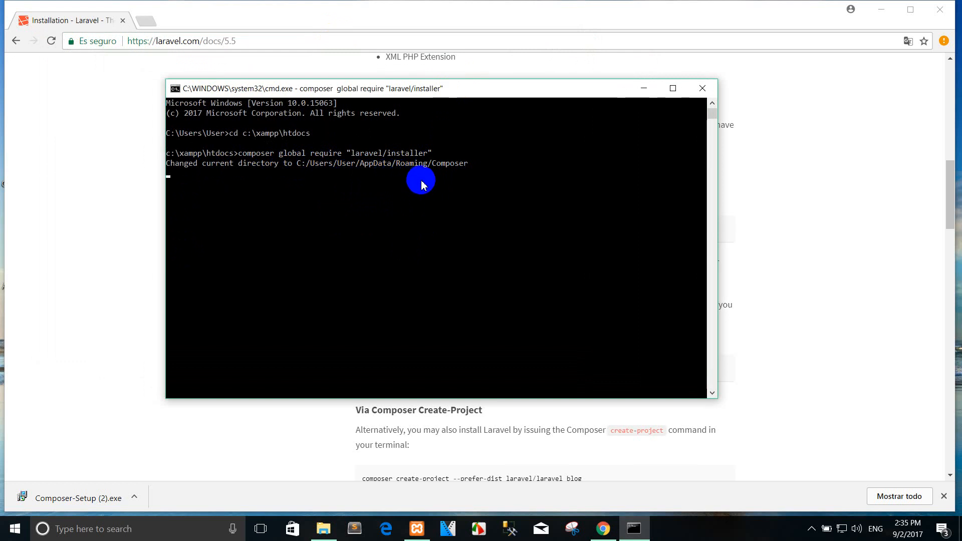
mouse_move(533, 161)
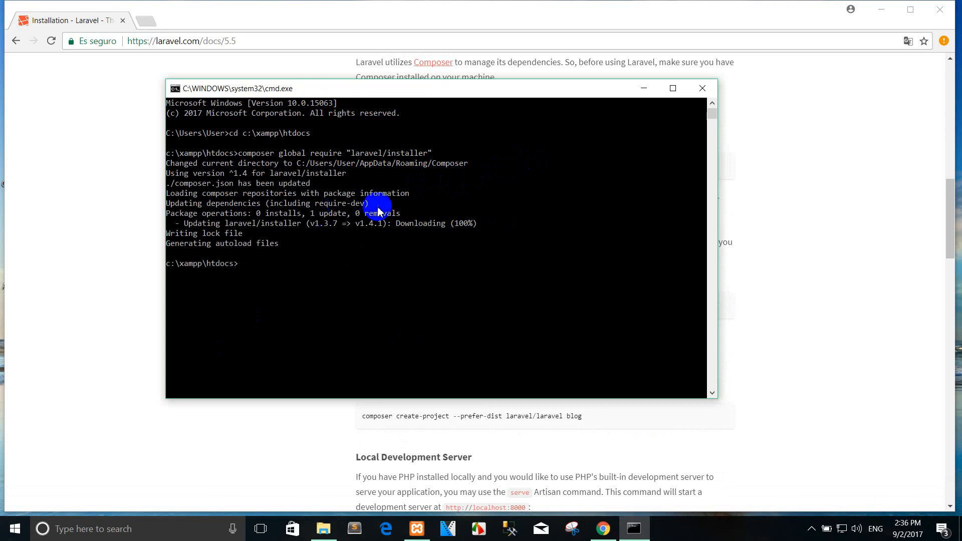
mouse_move(428, 236)
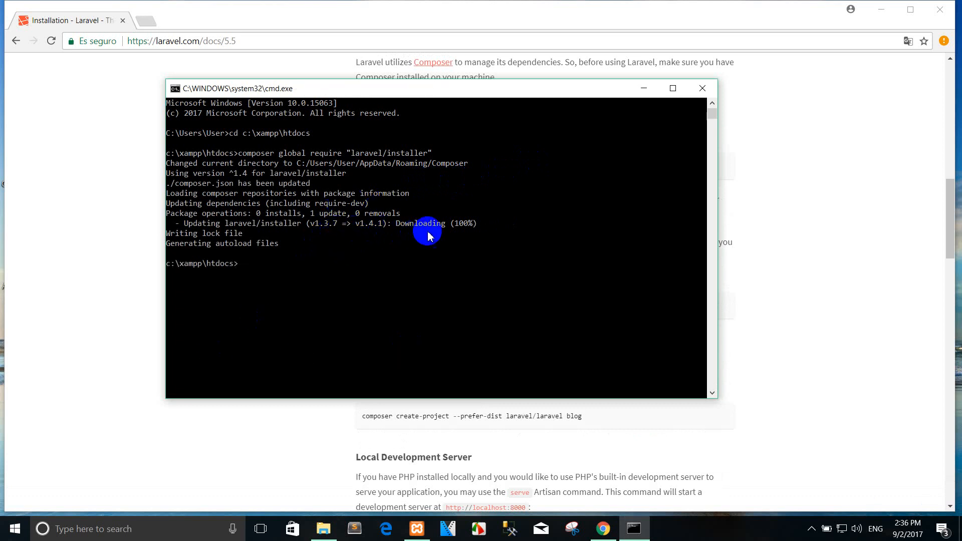
mouse_move(323, 254)
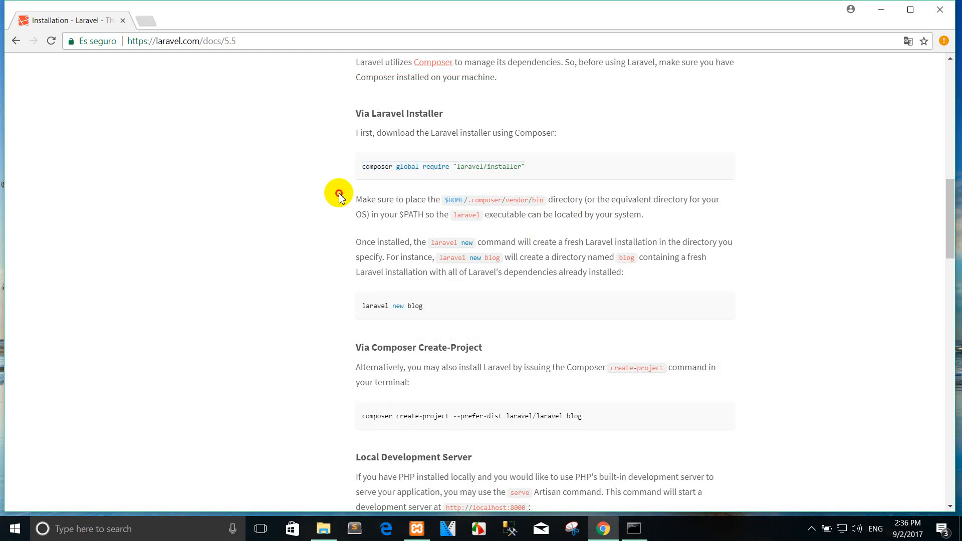
- Select the 'laravel new blog' command in the docs and switch back to the command prompt
double_click(366, 200)
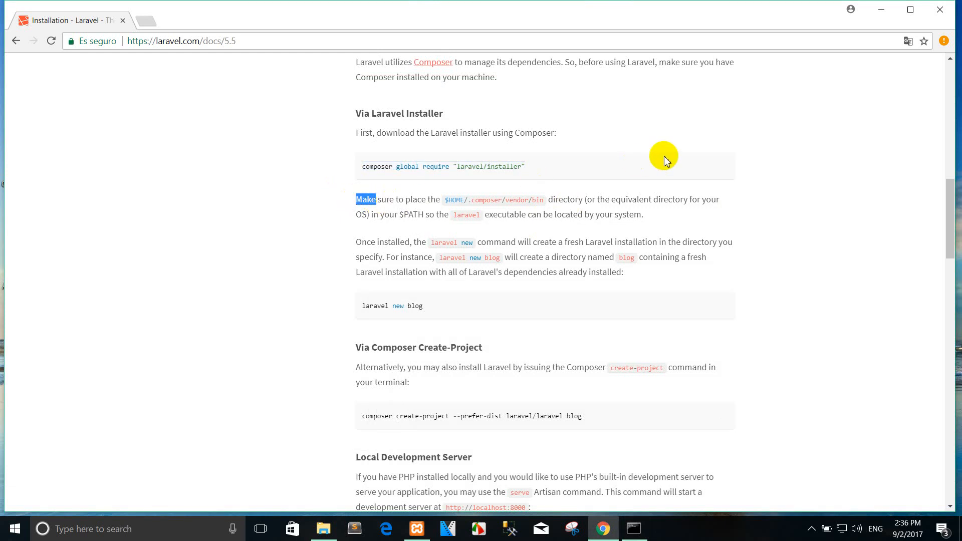
mouse_move(581, 213)
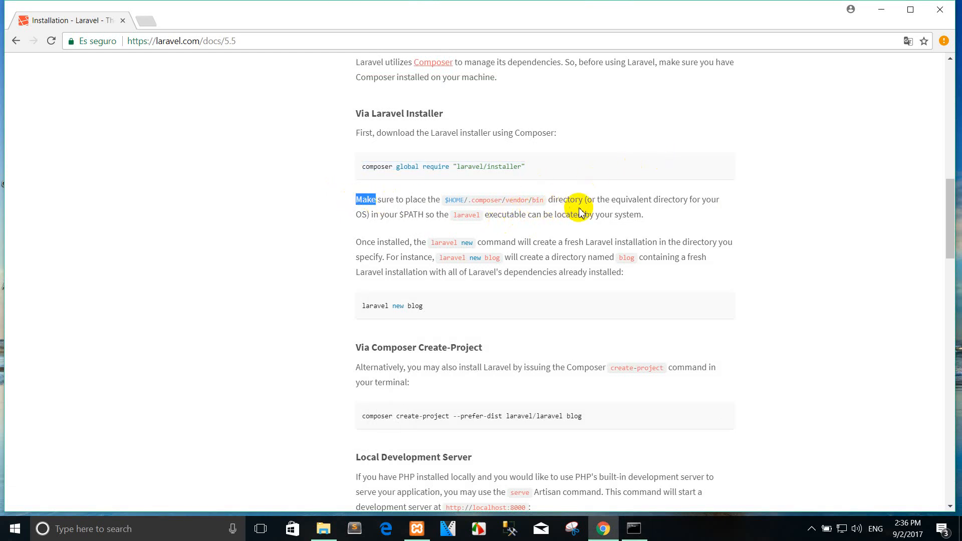
scroll(down, 3)
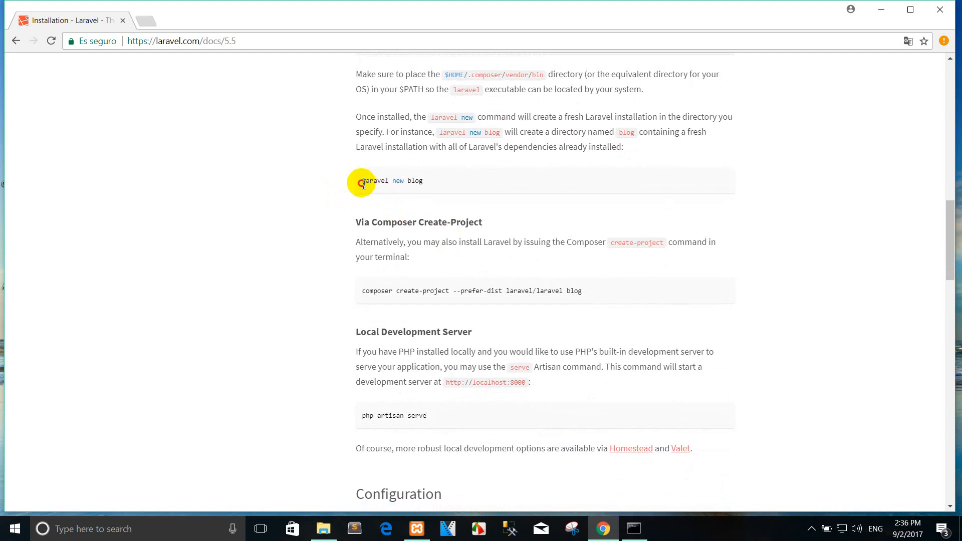
double_click(374, 180)
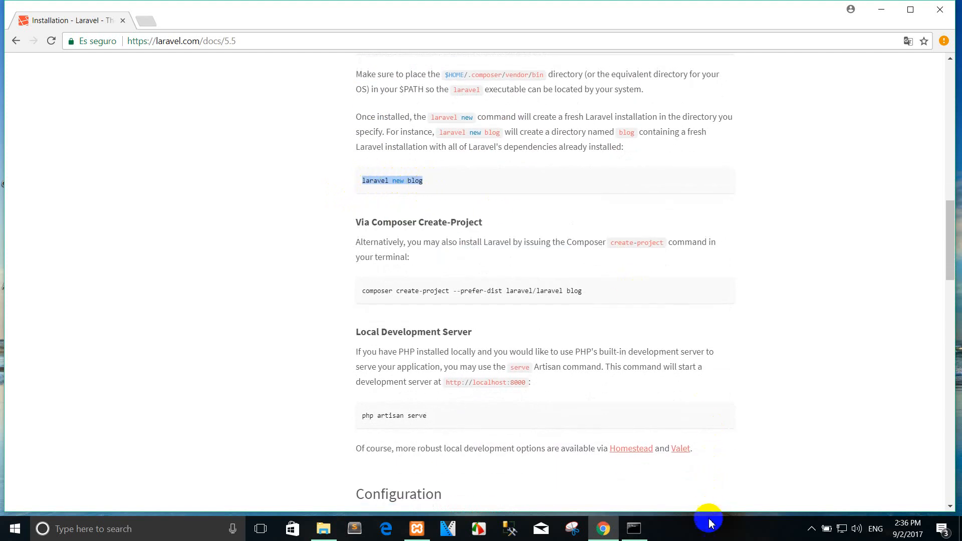
click(633, 528)
text(laravel new)
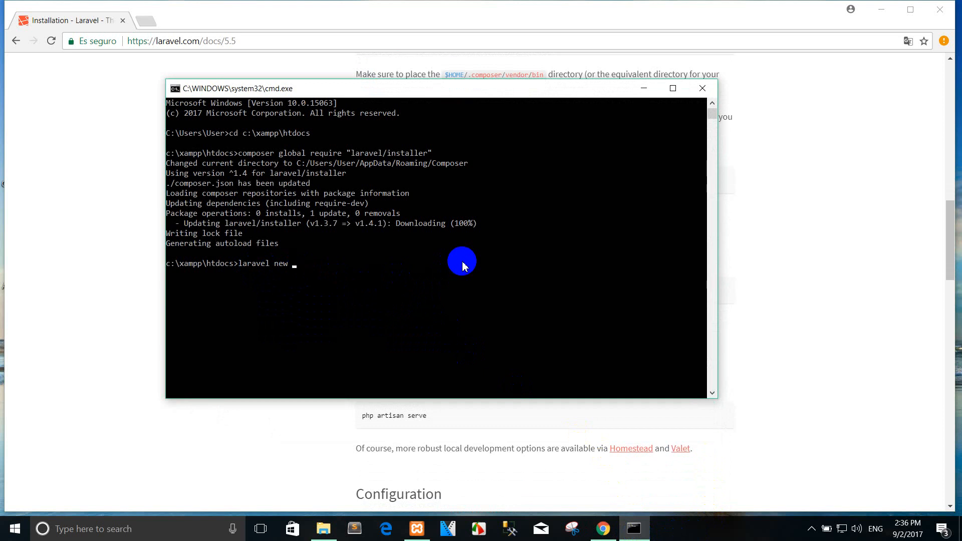
- Complete the command laravel new laravelproject at the htdocs prompt
text(b)
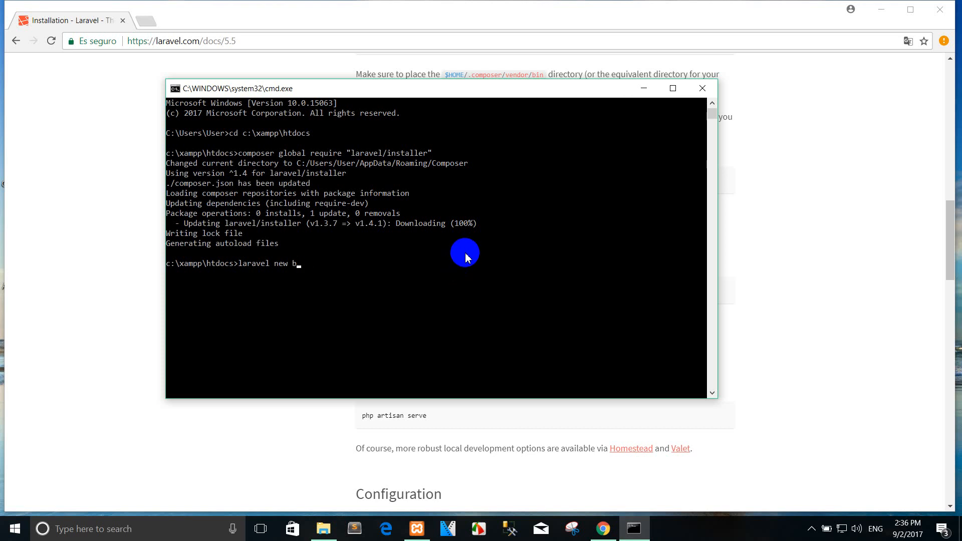
text(aravel)
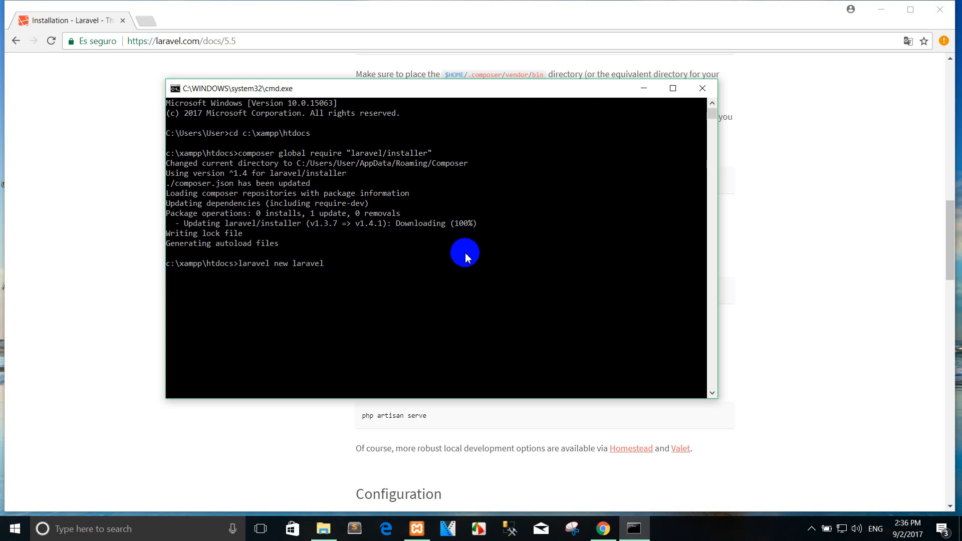
text(project)
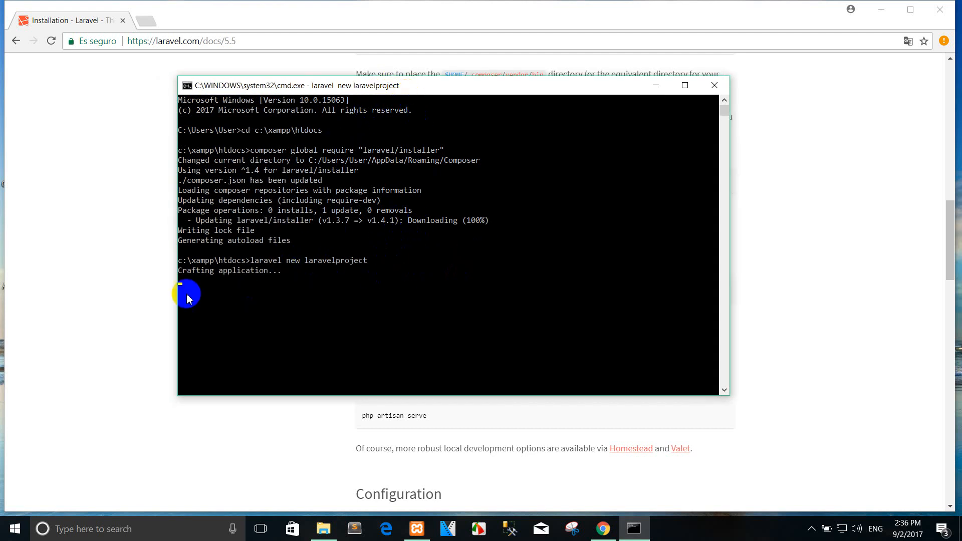
mouse_move(312, 280)
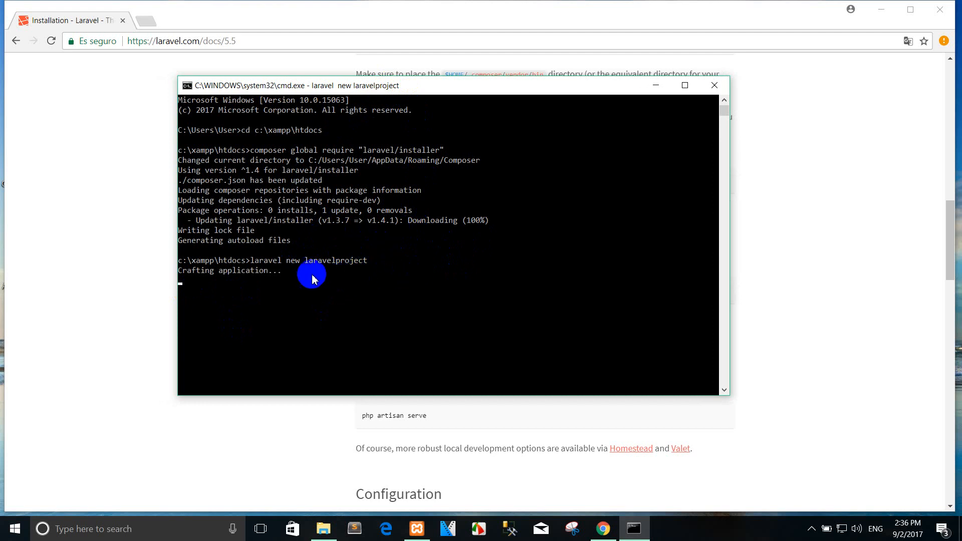
mouse_move(373, 270)
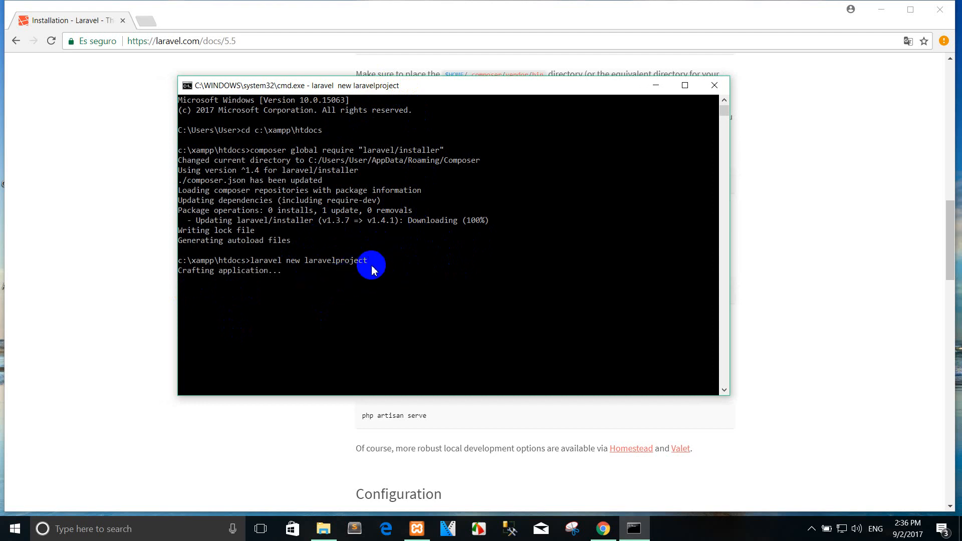
mouse_move(341, 275)
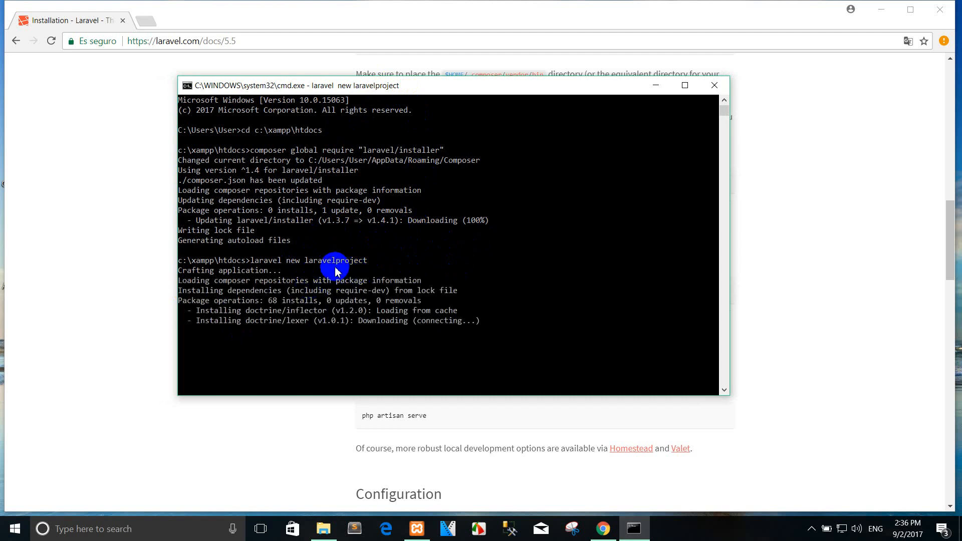
mouse_move(506, 250)
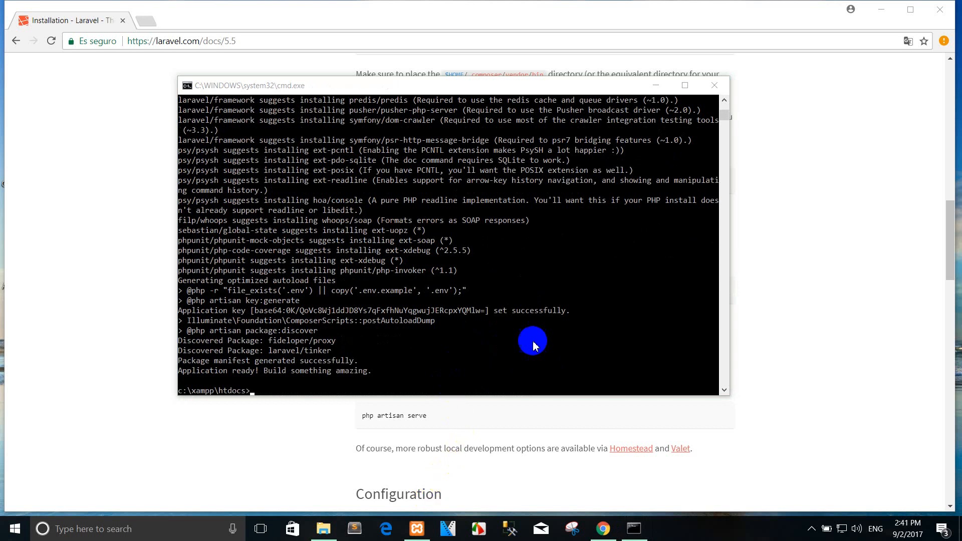
mouse_move(424, 318)
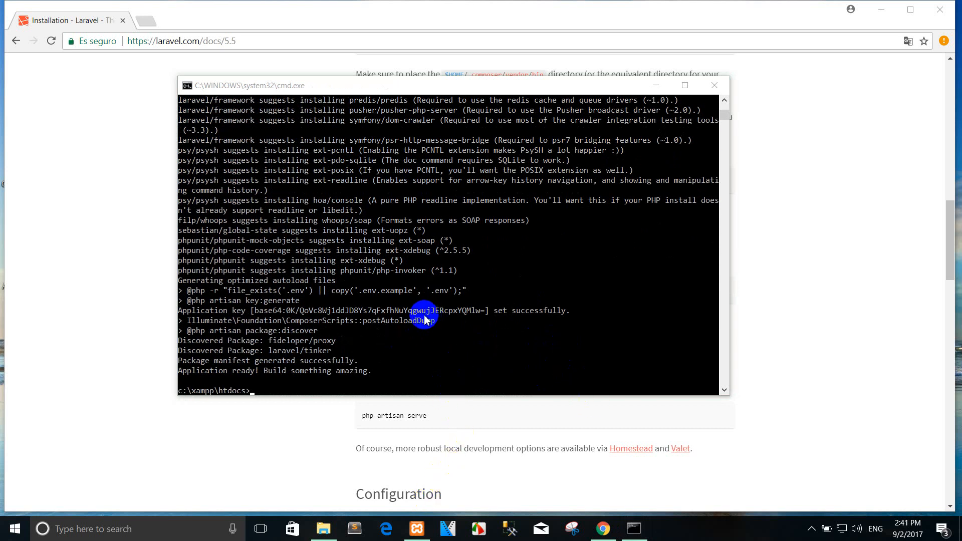
mouse_move(581, 442)
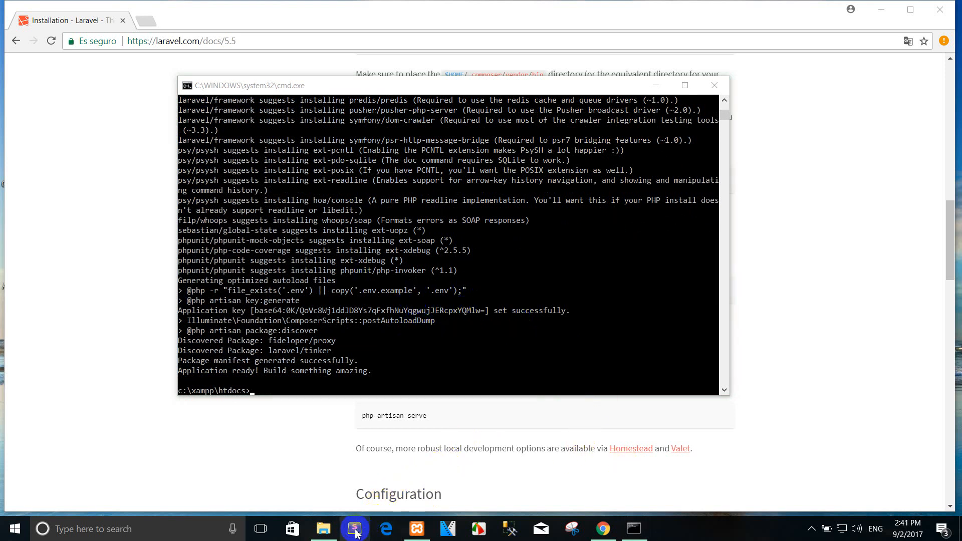
- Browse File Explorer to C:\xampp\htdocs and open the new laravelproject folder
click(323, 528)
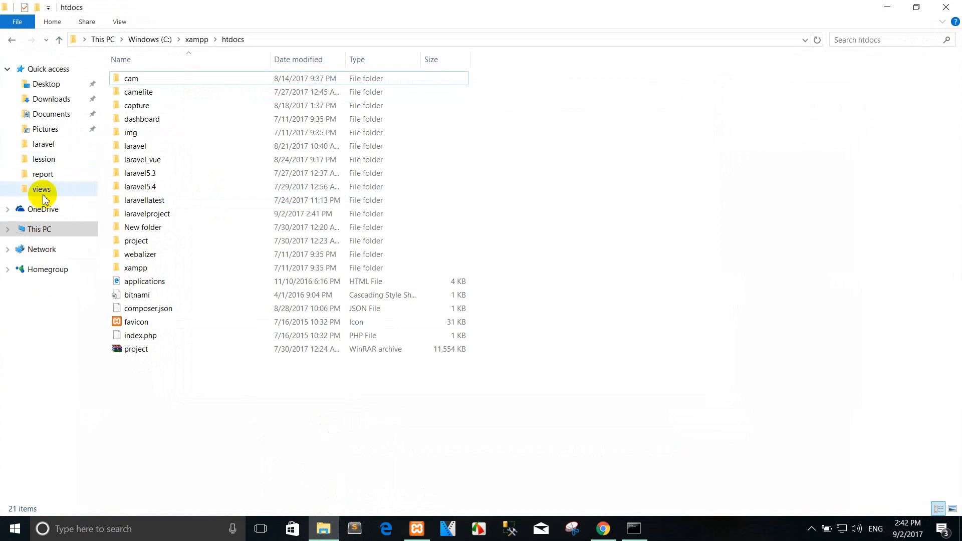
double_click(146, 214)
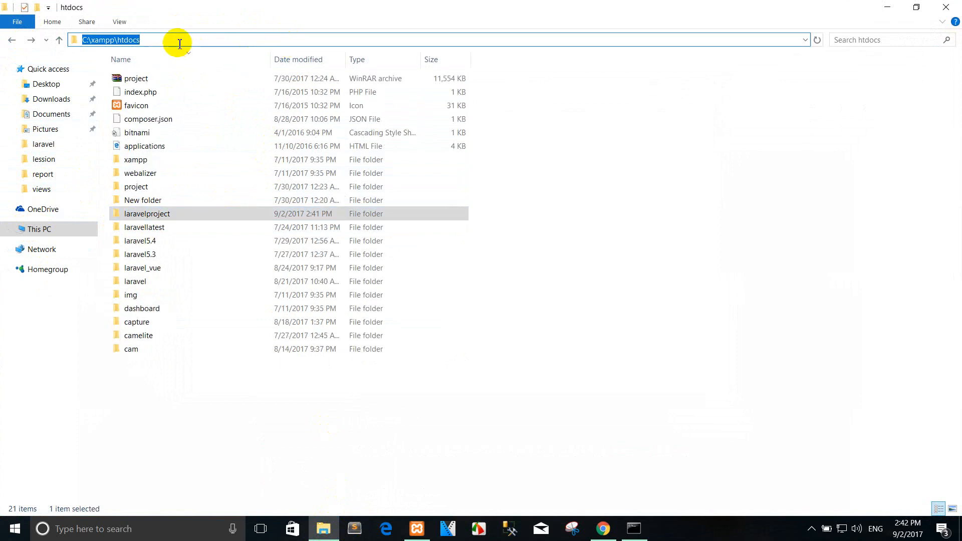
click(148, 214)
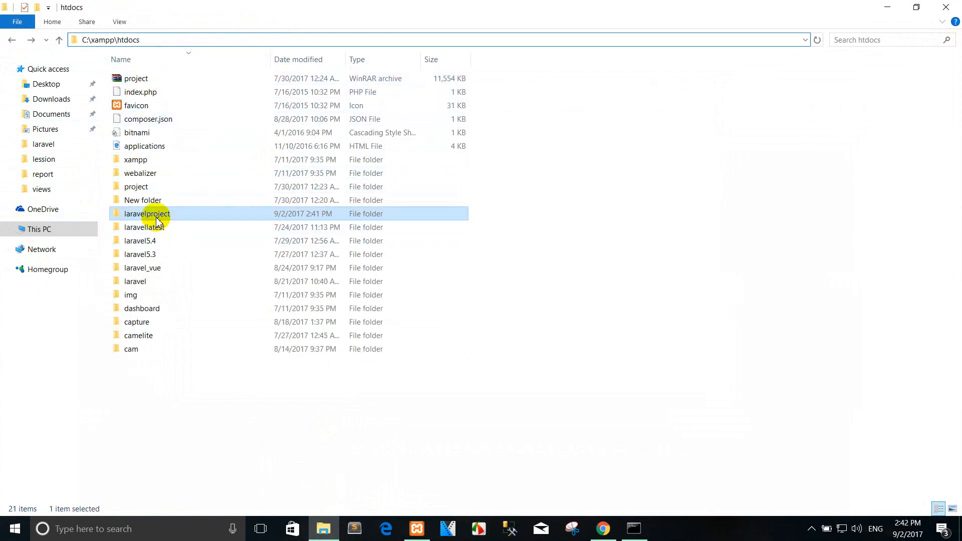
double_click(148, 214)
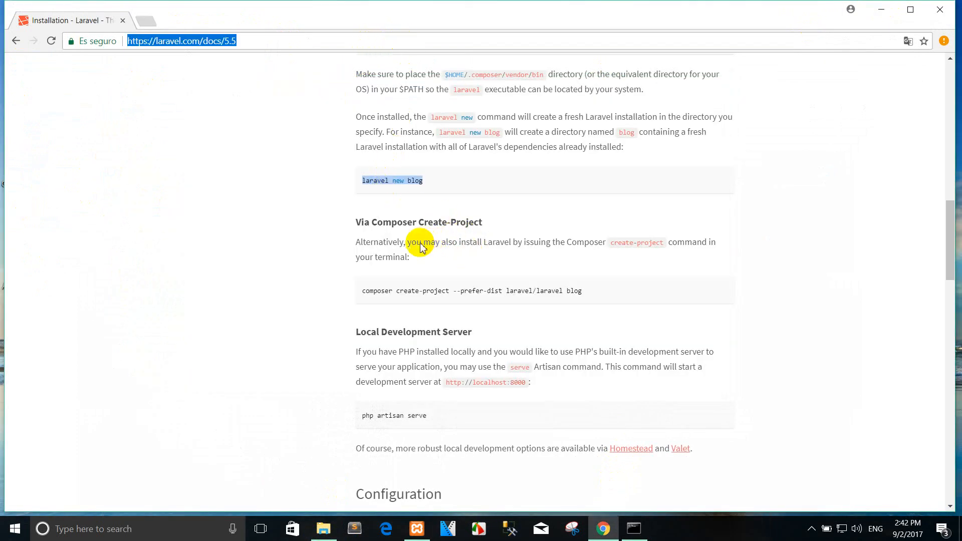
- Copy the composer create-project laravel/laravel line from the docs and bring Command Prompt forward
scroll(down, 3)
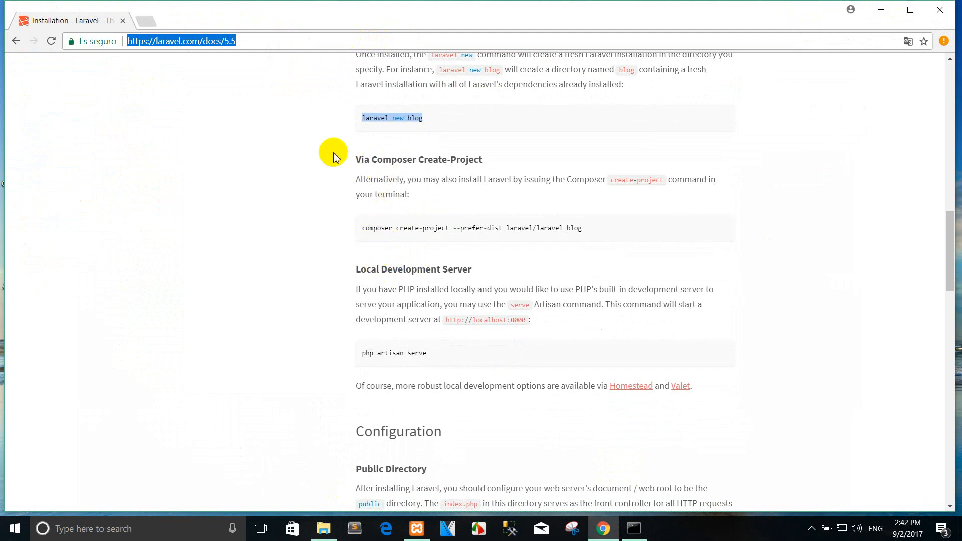
scroll(up, 3)
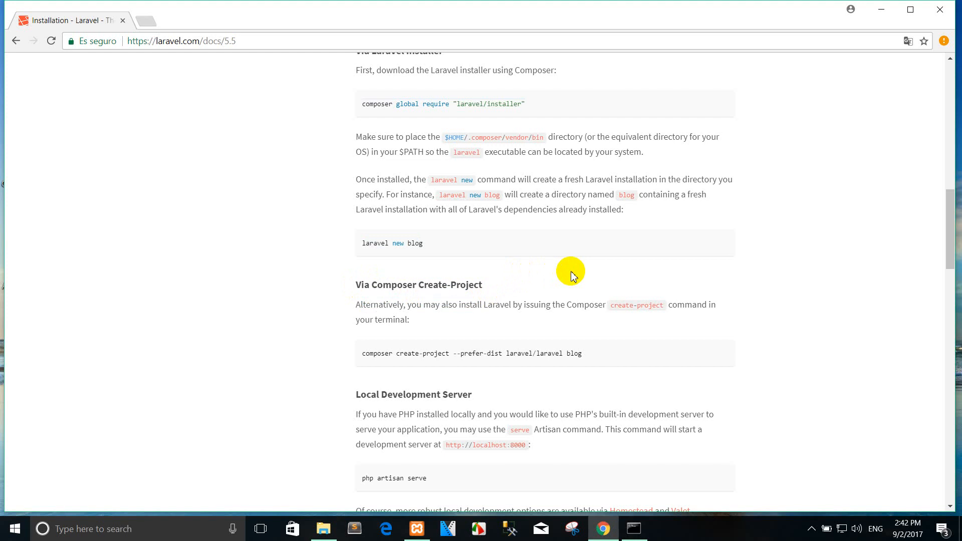
mouse_move(361, 355)
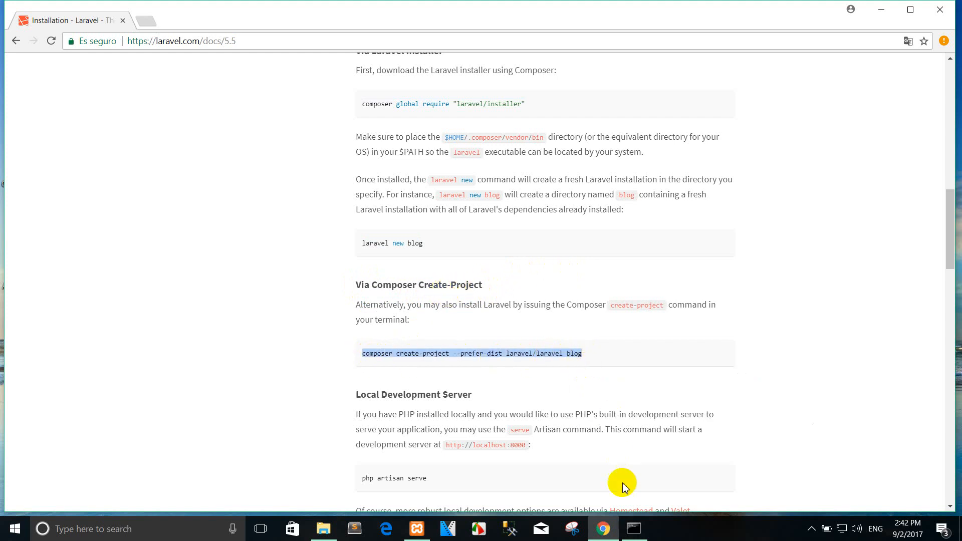
click(633, 528)
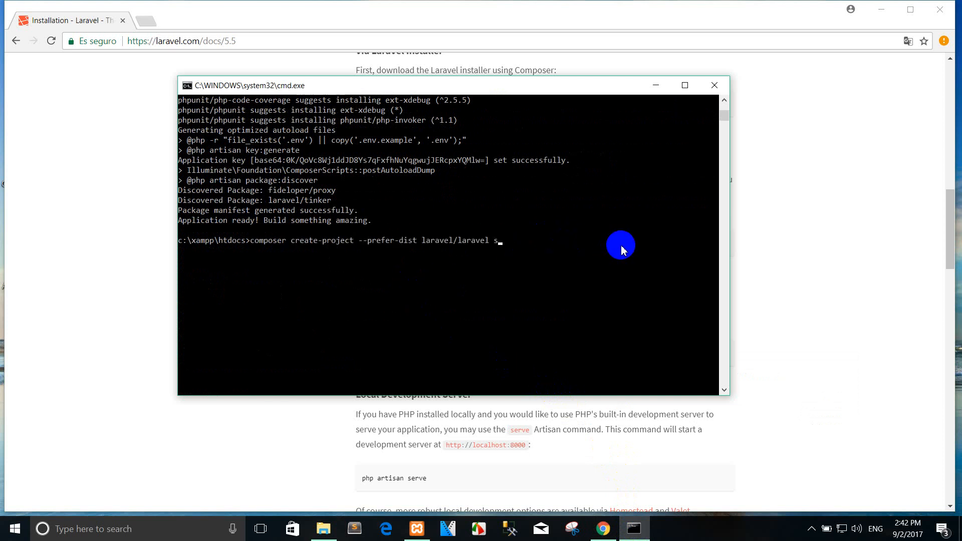
- Trim the pasted command so it ends at laravel/laravel, leaving the project name to fill in
key(Backspace)
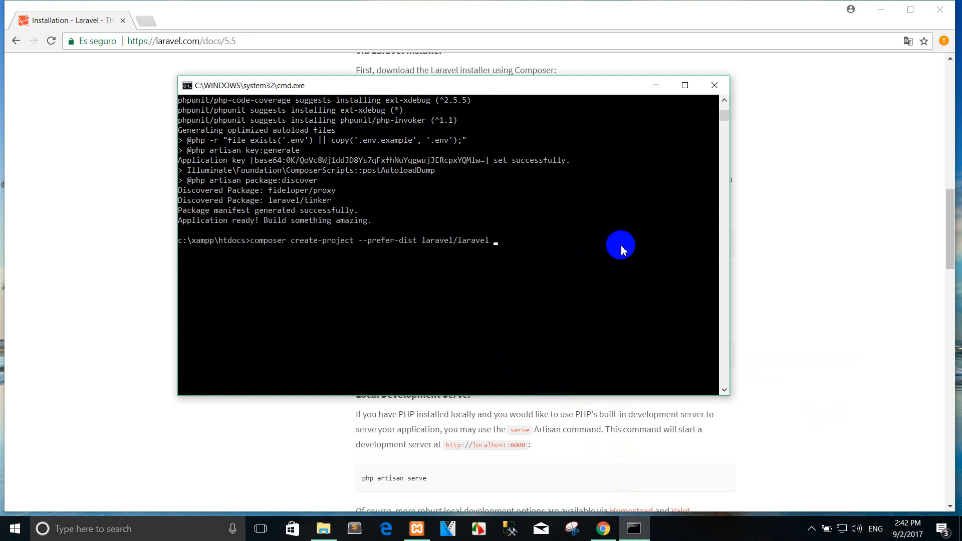
mouse_move(491, 266)
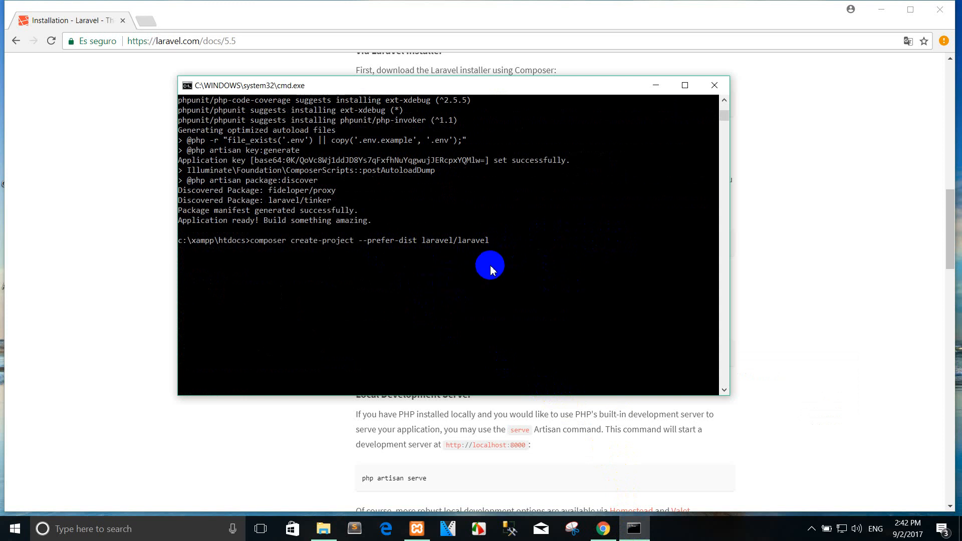
mouse_move(625, 123)
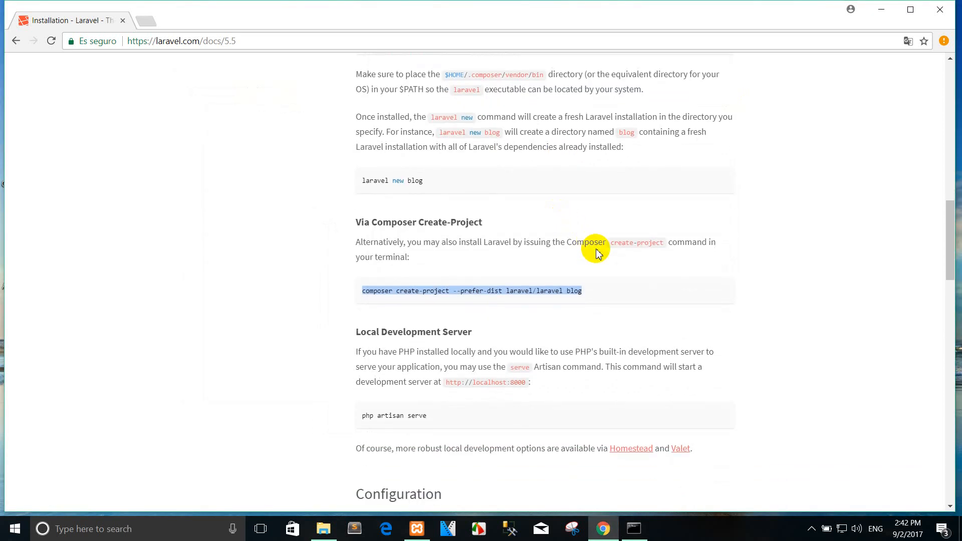
scroll(down, 3)
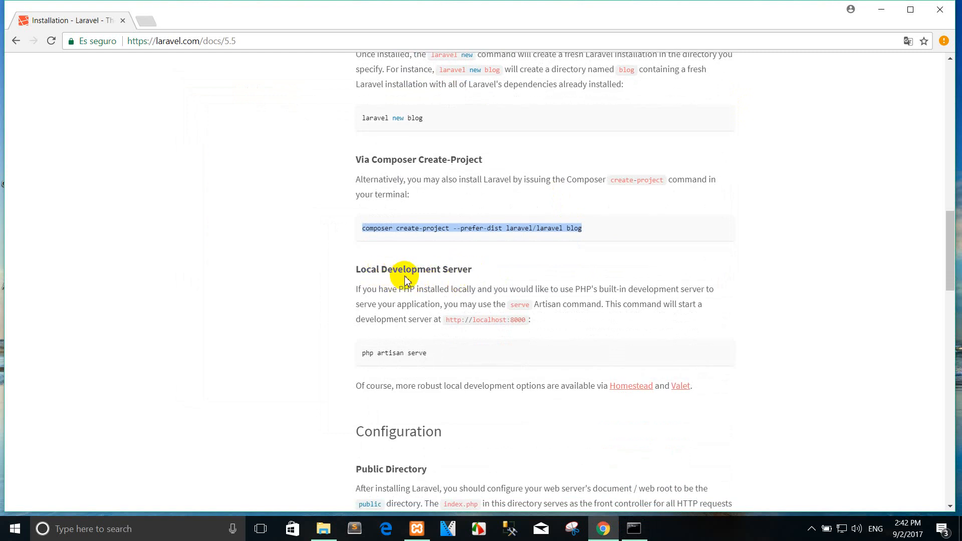
mouse_move(562, 274)
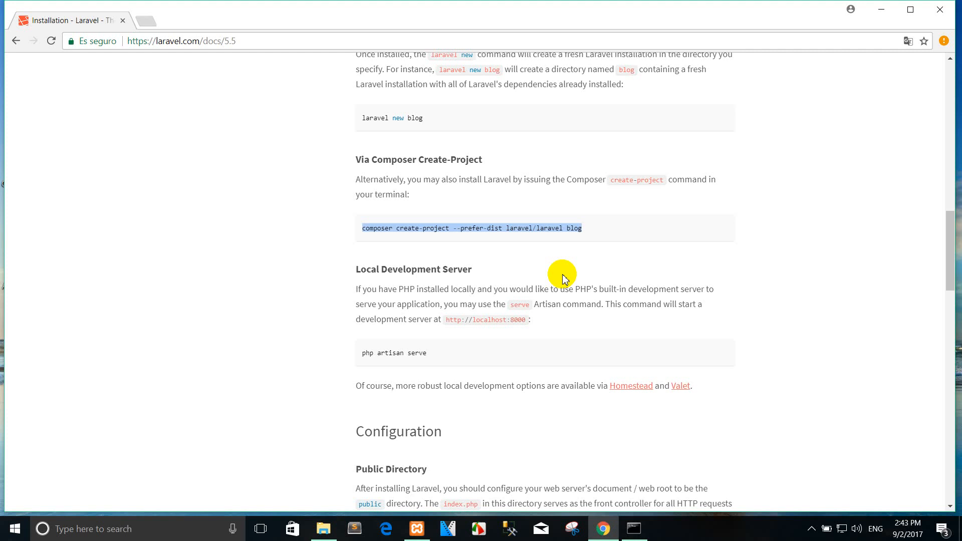
mouse_move(503, 297)
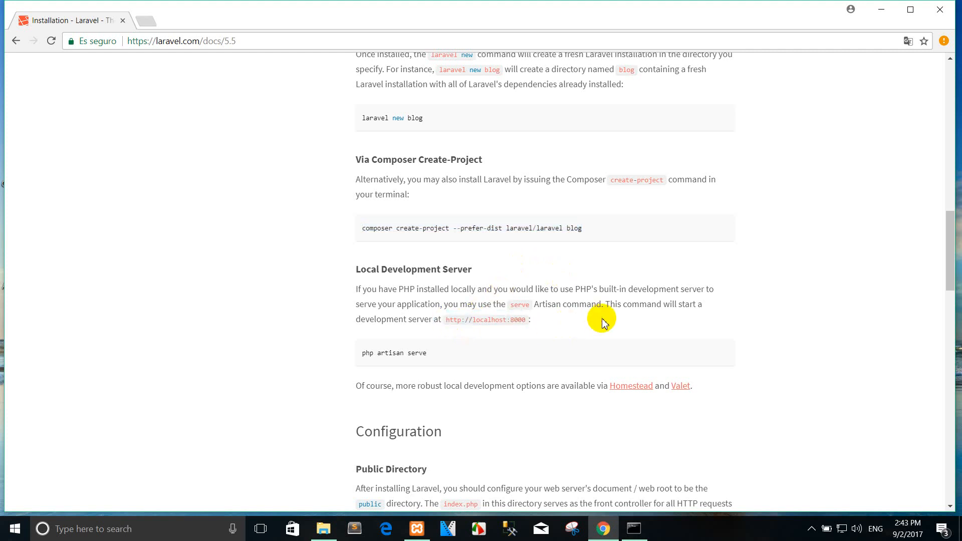
scroll(down, 3)
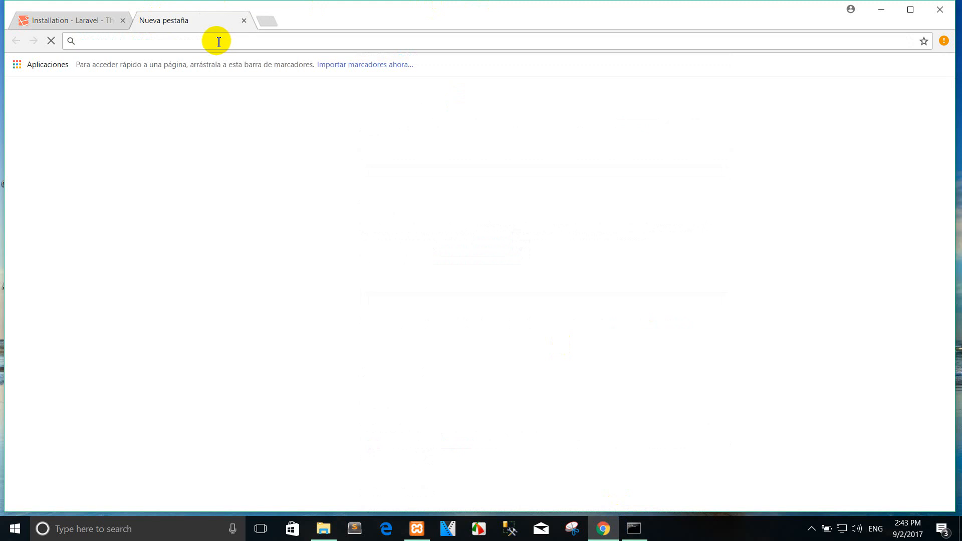
- Browse to localhost:90/laravelproject after checking Apache's port in XAMPP
text(localhost:90/cam/public/classes/upgrade)
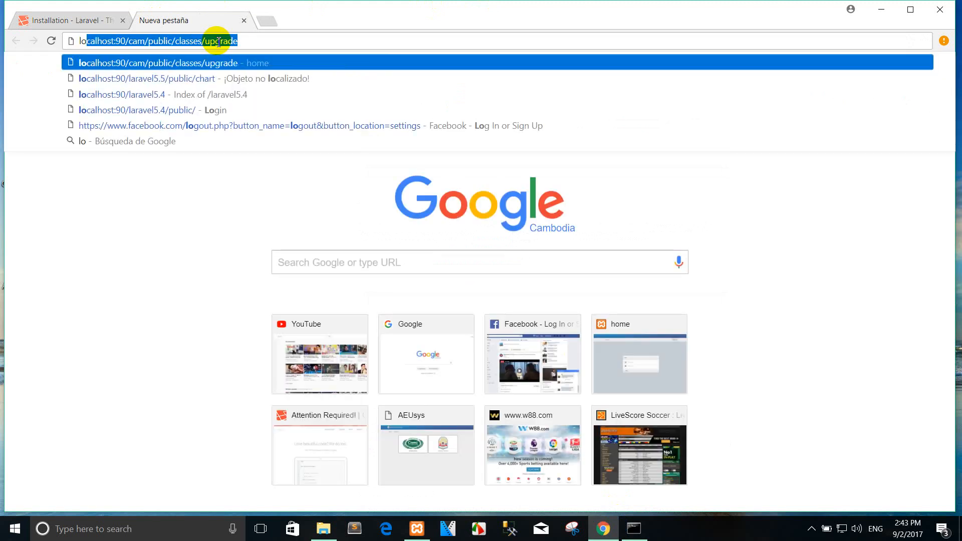
text(localhost:90/cam/p)
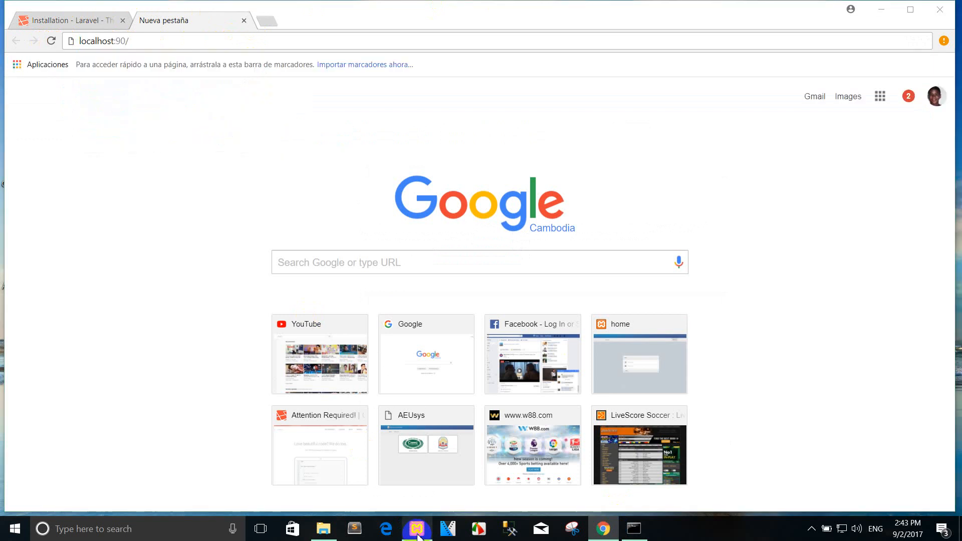
click(416, 528)
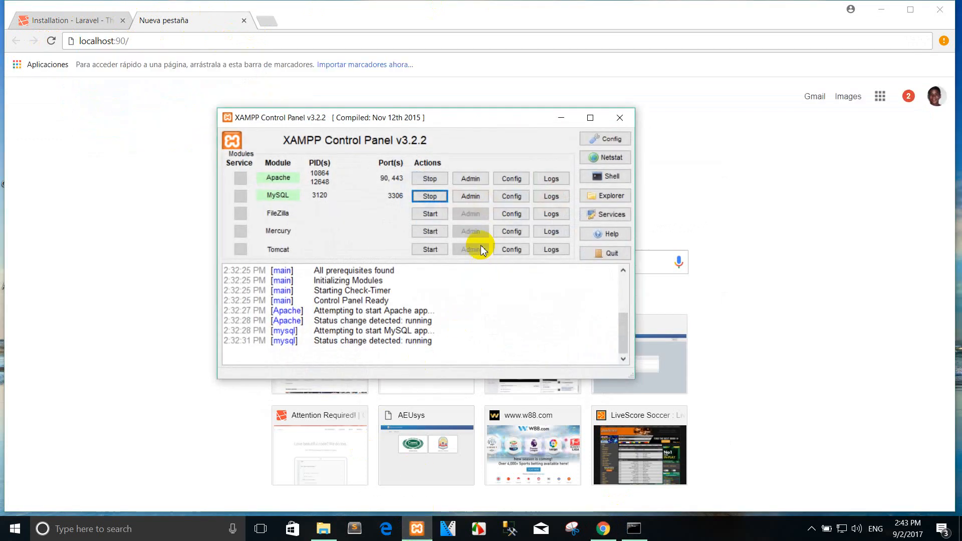
mouse_move(494, 109)
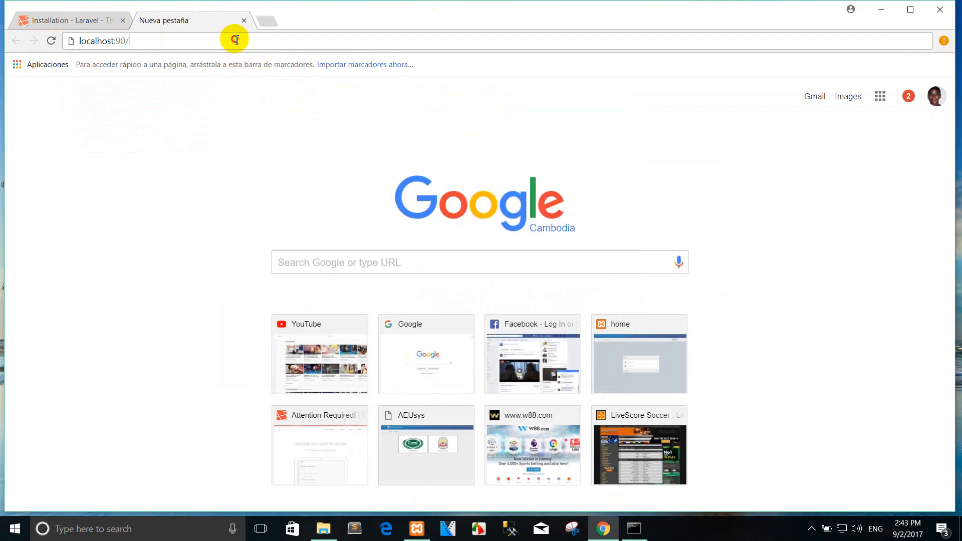
text(laravel5.5/public)
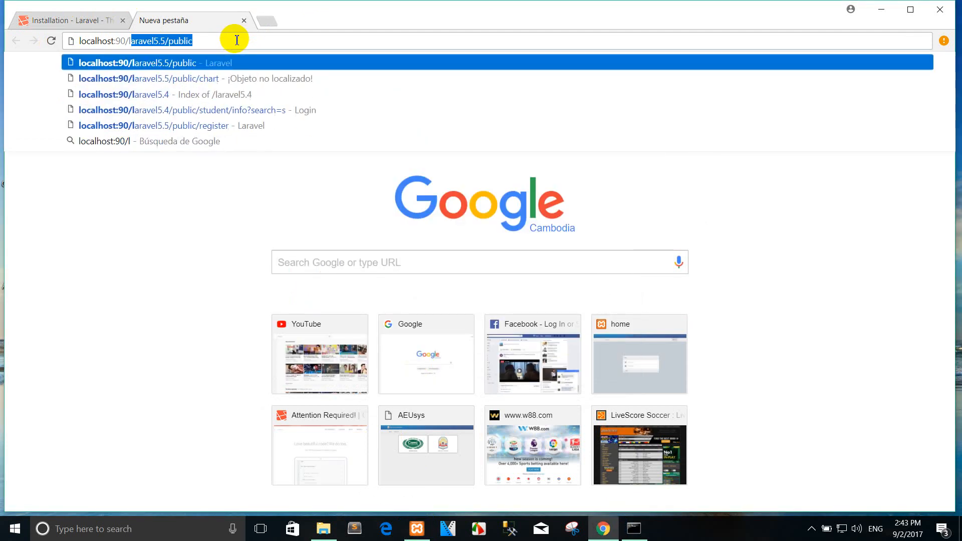
text(a)
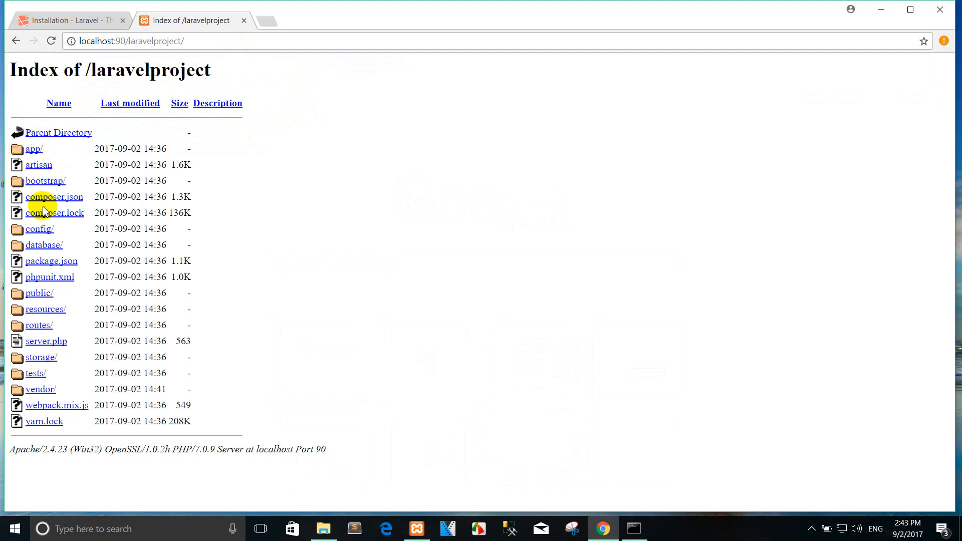
mouse_move(38, 162)
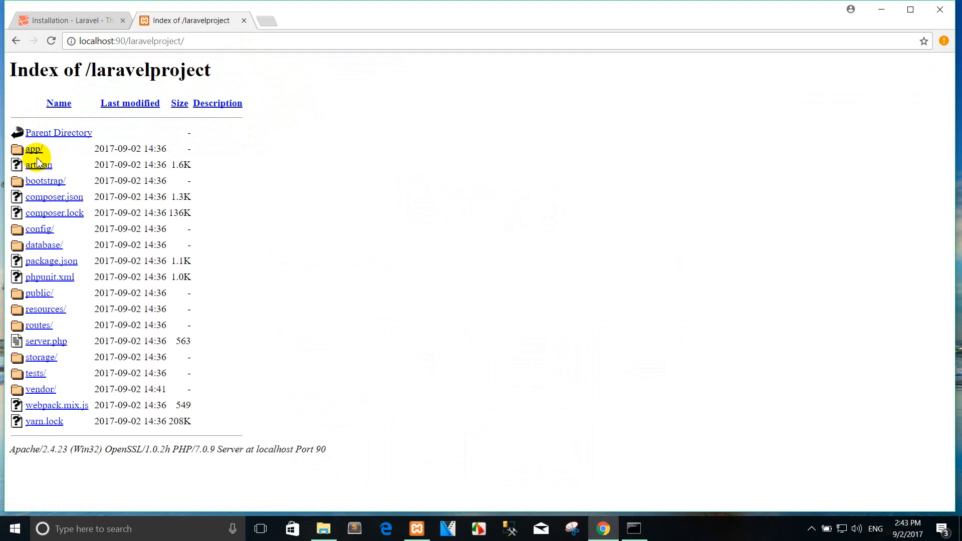
mouse_move(34, 149)
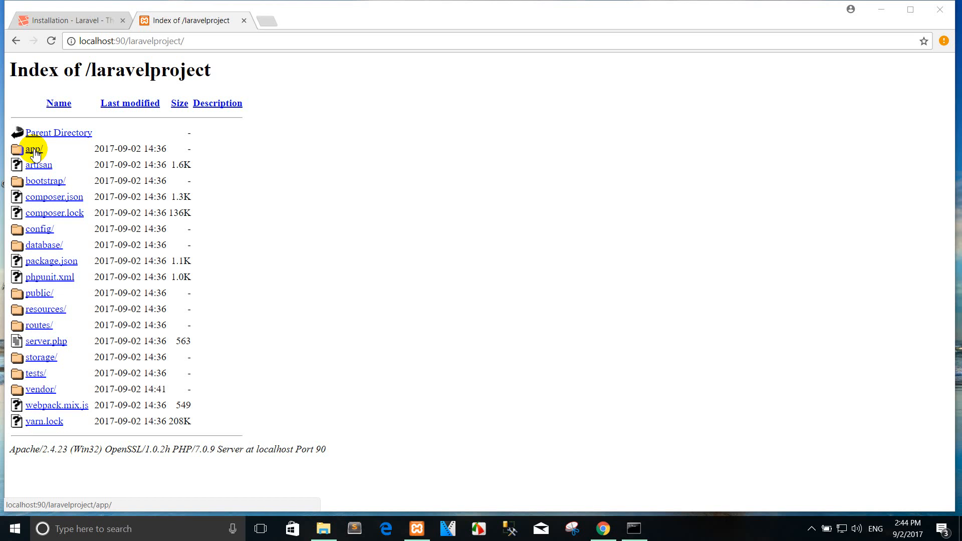
mouse_move(44, 180)
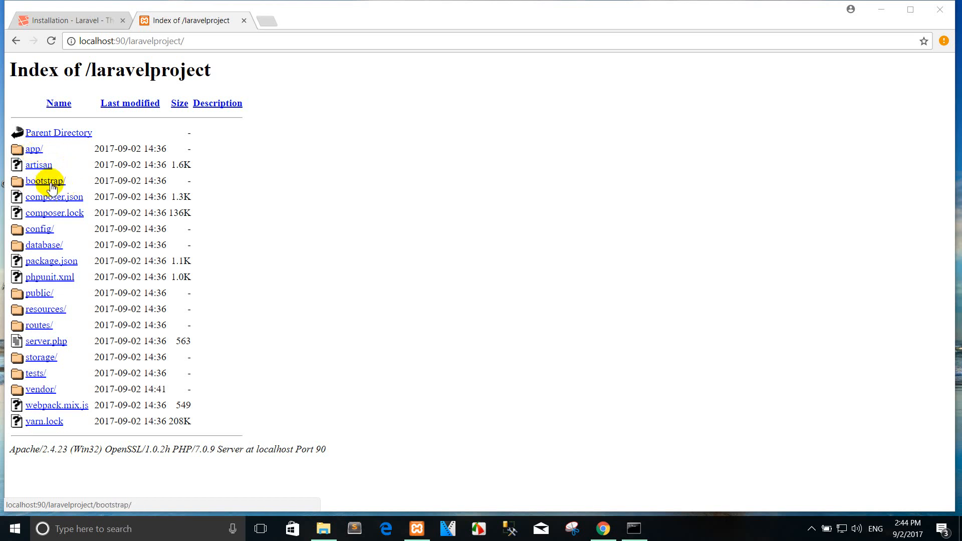
mouse_move(39, 167)
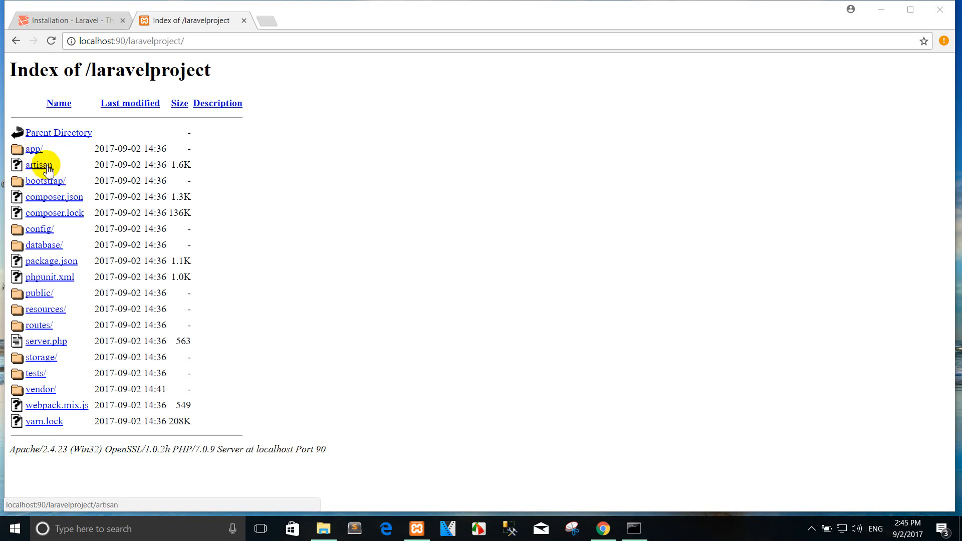
mouse_move(46, 181)
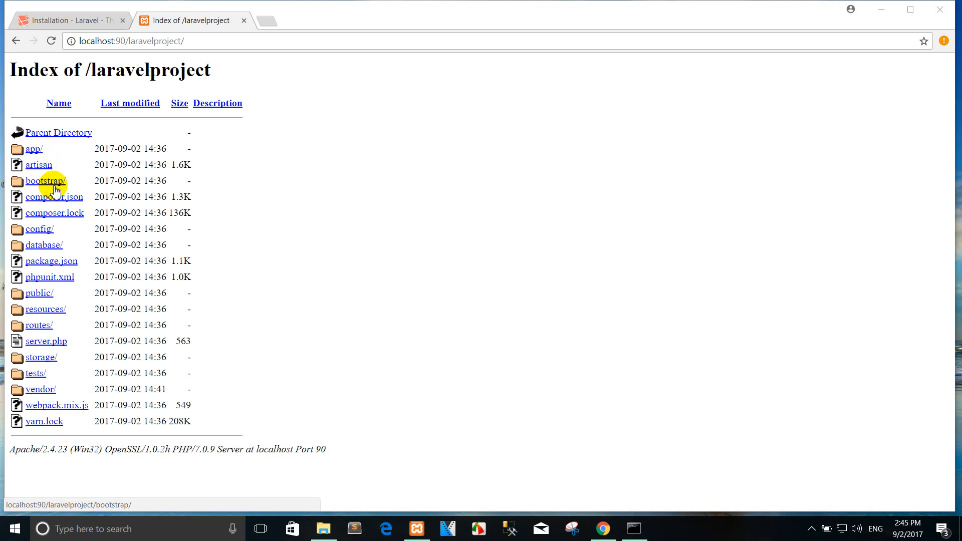
mouse_move(54, 196)
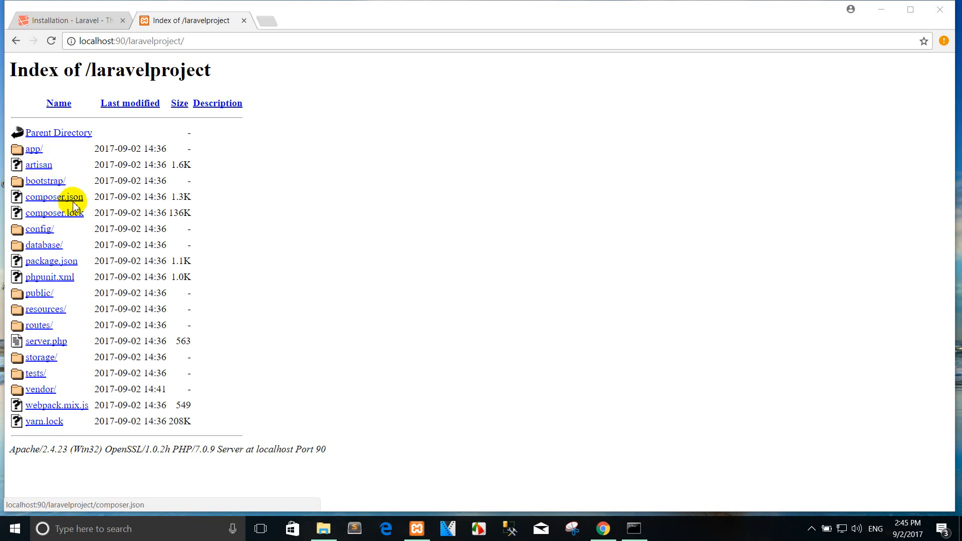
mouse_move(36, 234)
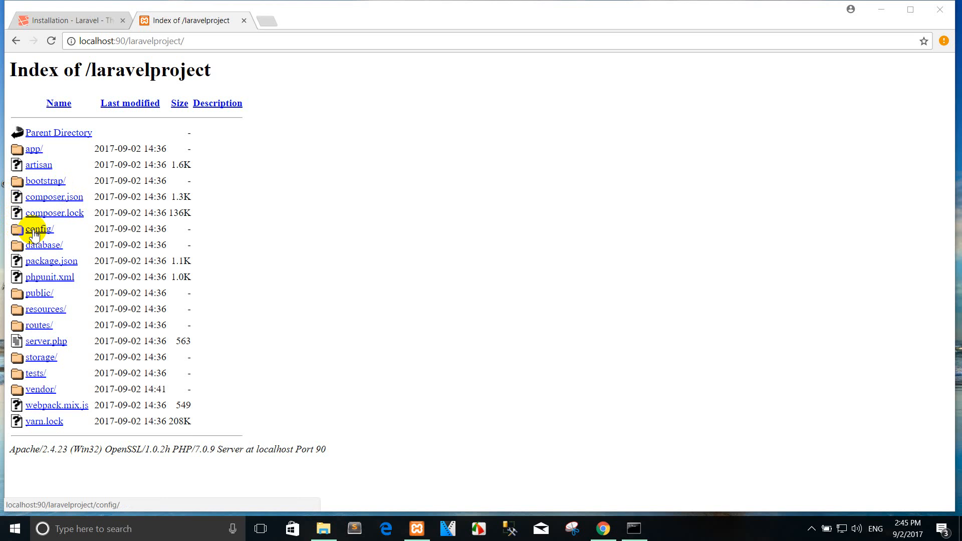
mouse_move(40, 245)
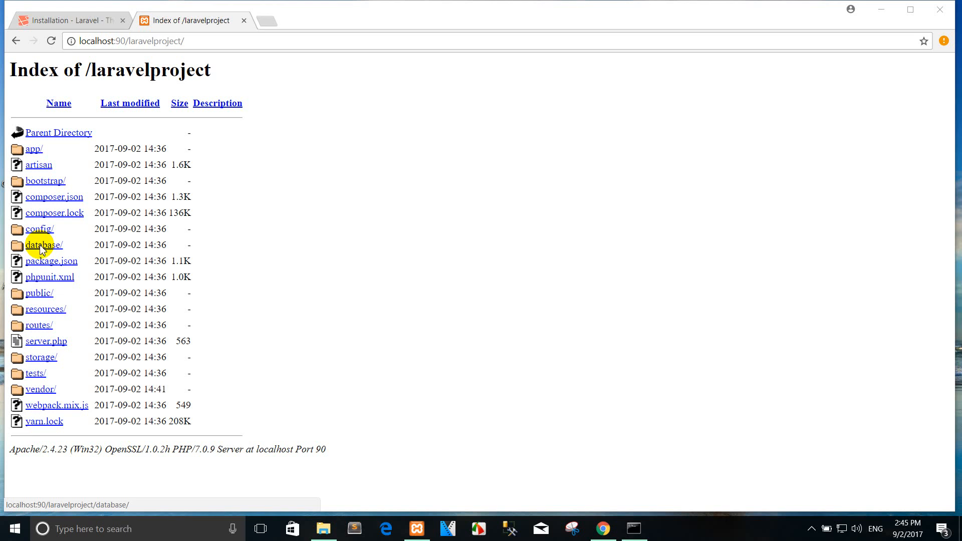
mouse_move(40, 292)
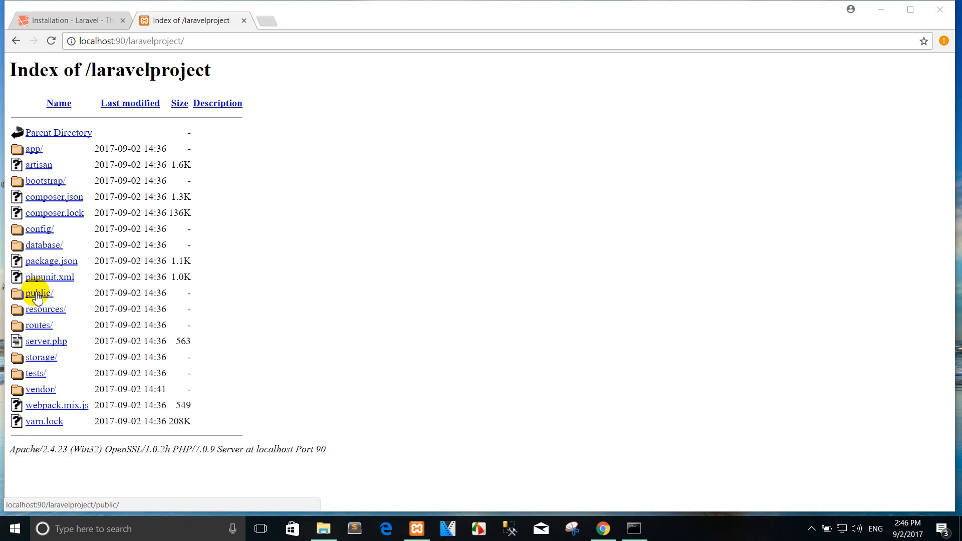
mouse_move(44, 309)
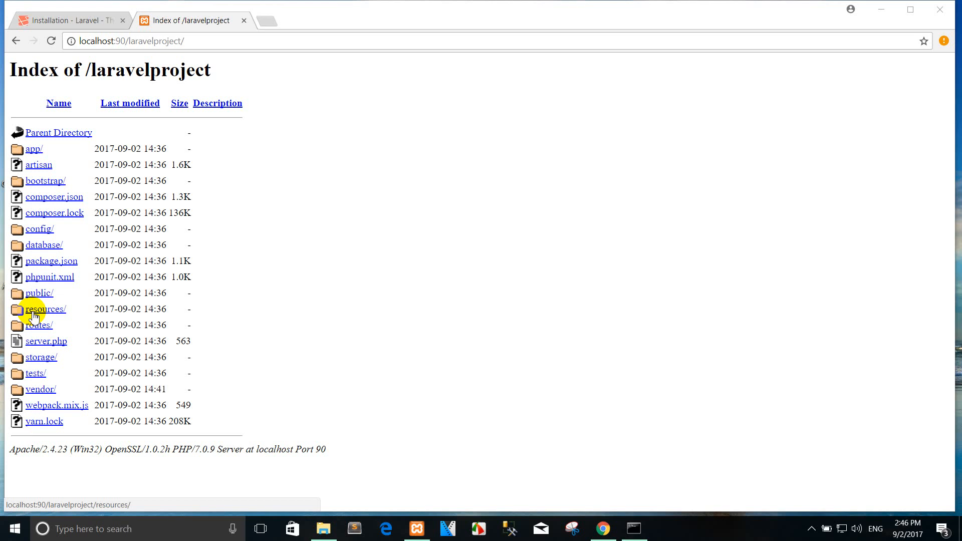
mouse_move(37, 325)
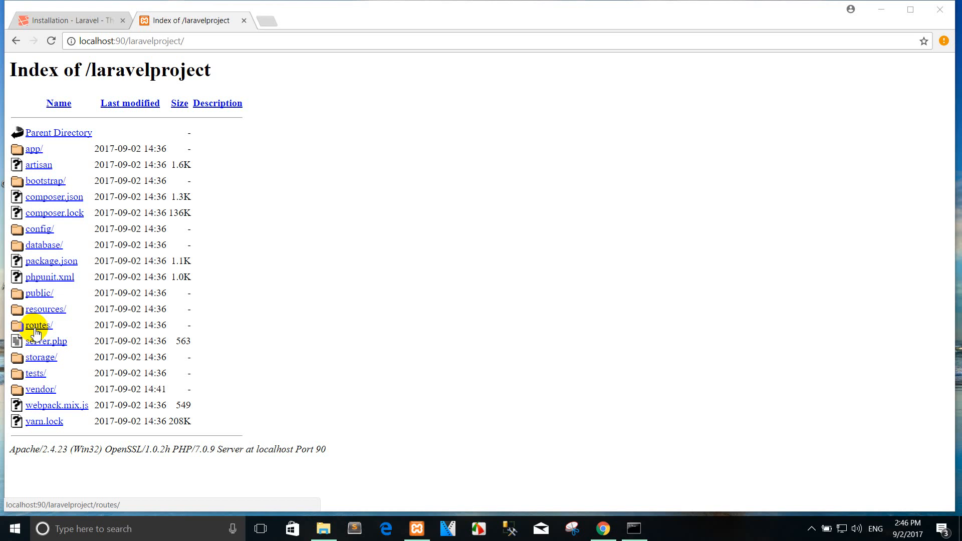
mouse_move(40, 325)
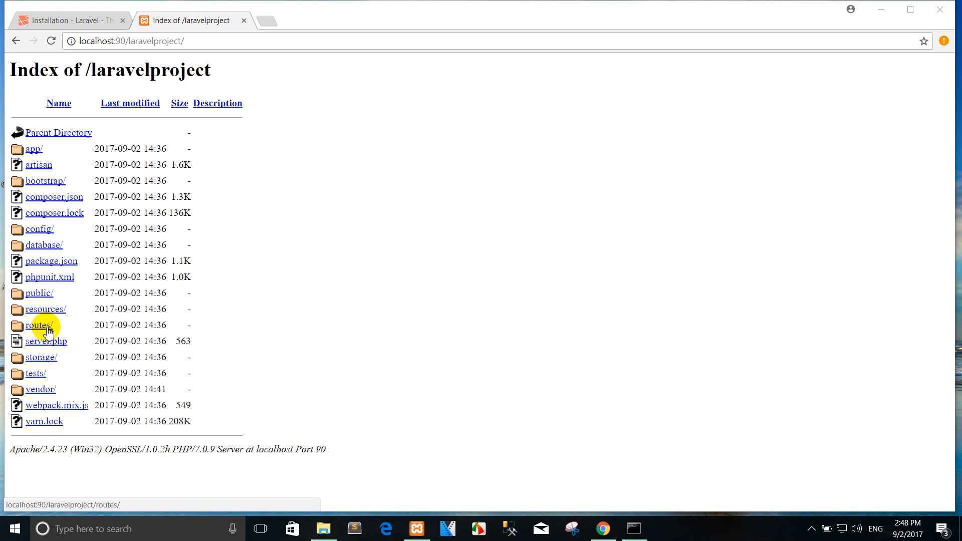
mouse_move(39, 357)
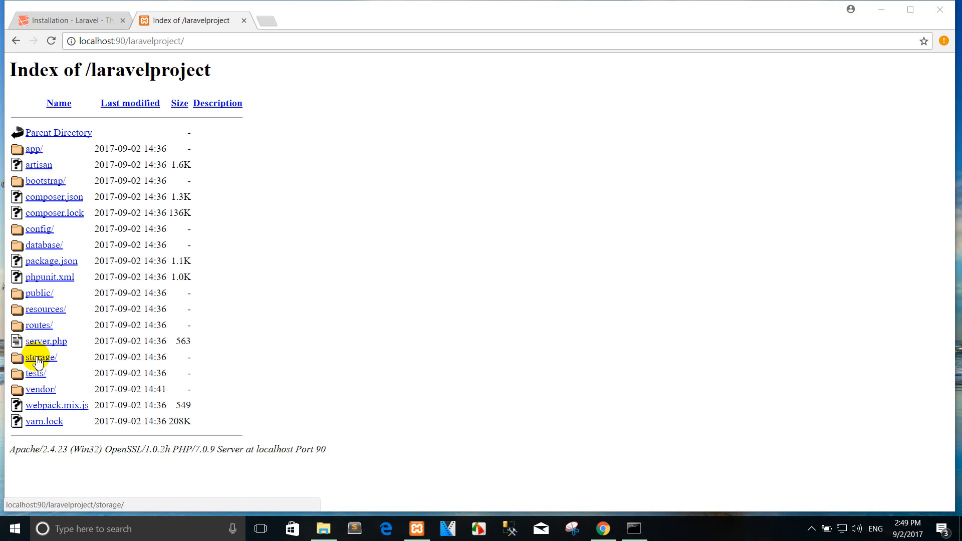
mouse_move(34, 373)
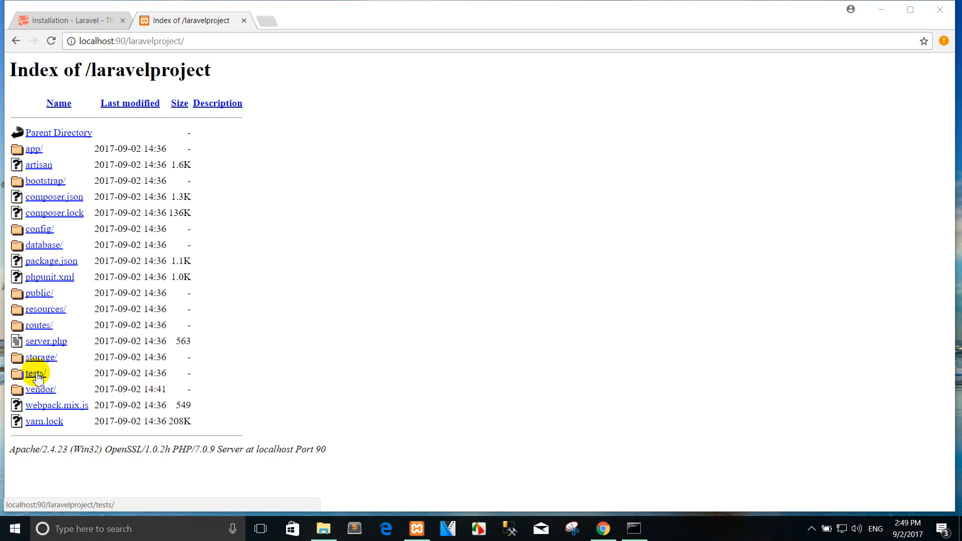
mouse_move(29, 344)
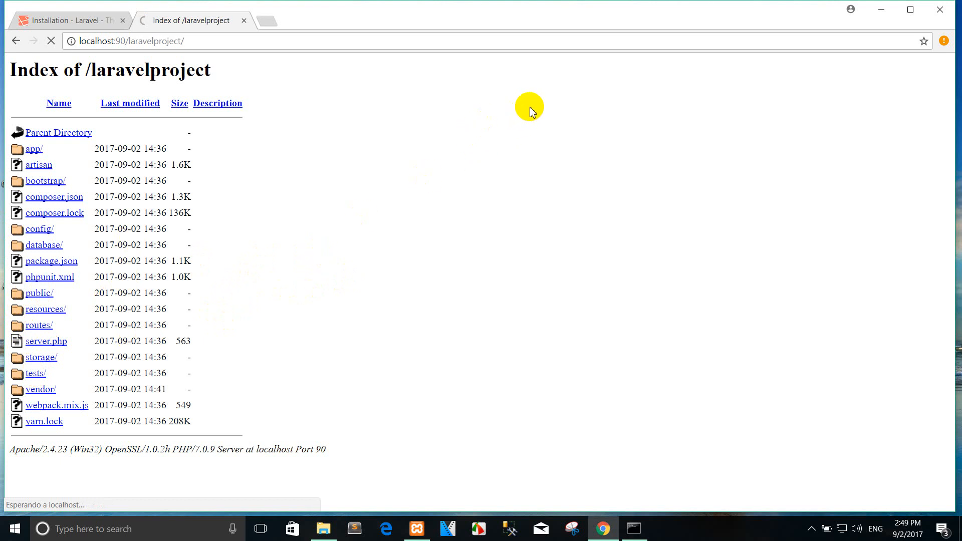
- View the Laravel welcome page at localhost:90/laravelproject/public, then switch to Sublime Text
click(39, 292)
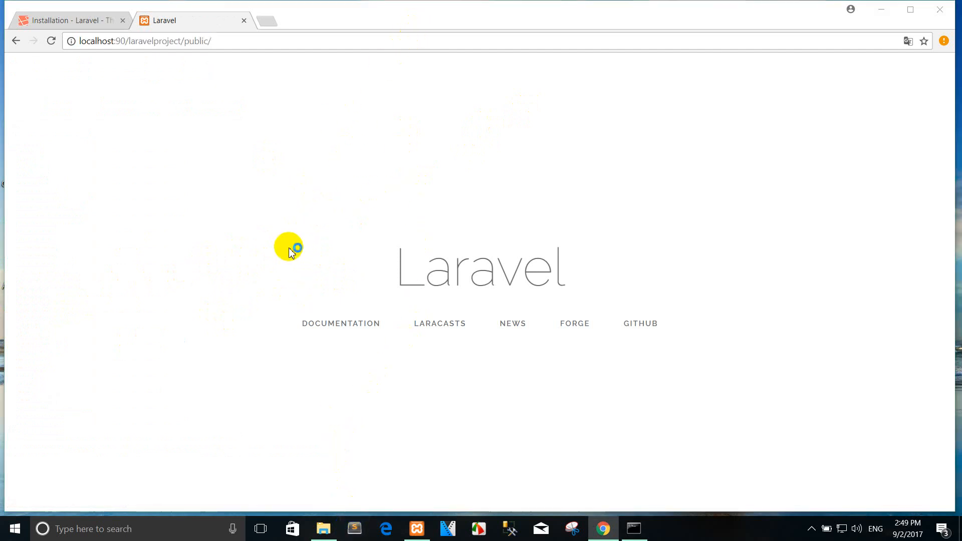
click(353, 529)
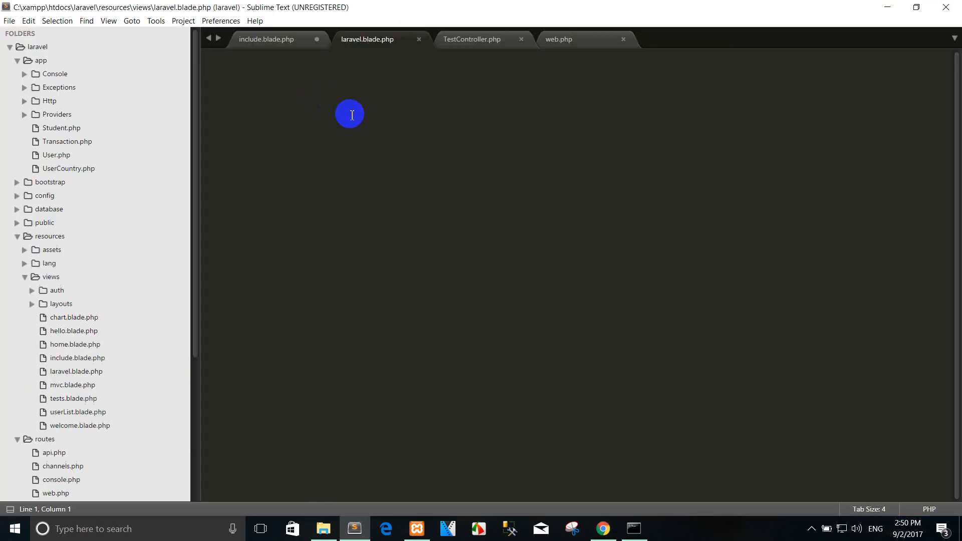
- Close the old project's open files and start choosing a different folder
right_click(37, 47)
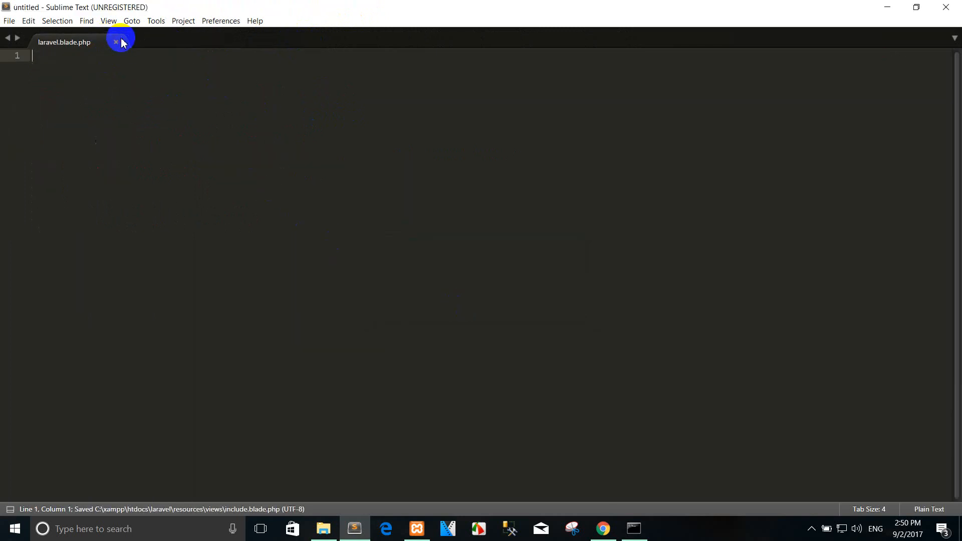
click(9, 20)
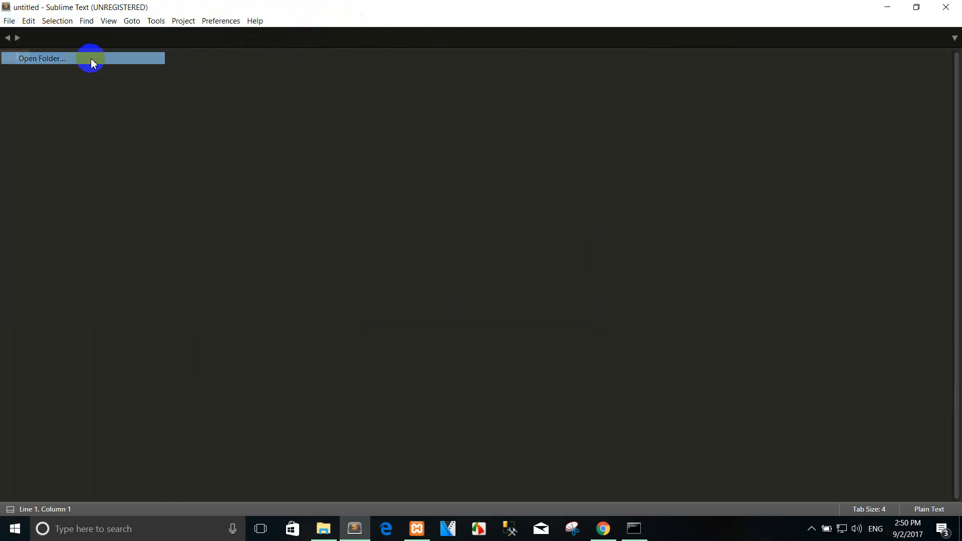
click(41, 58)
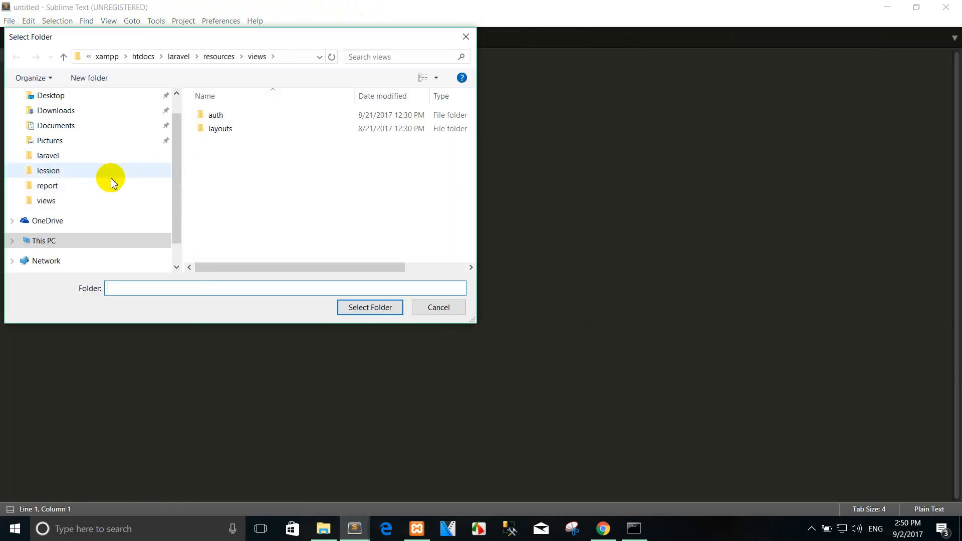
- Select C:\xampp\htdocs\laravelproject as the project folder and expand its tree
click(43, 240)
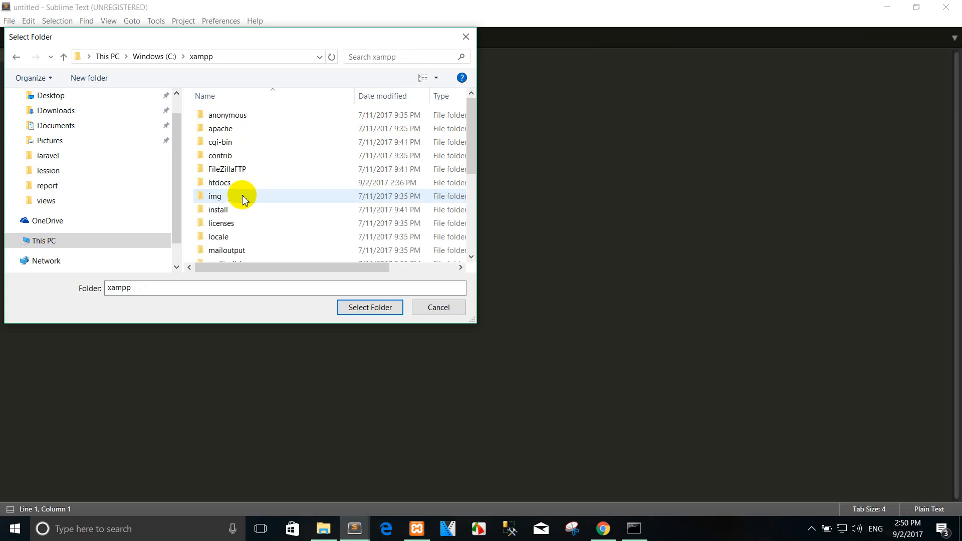
double_click(219, 182)
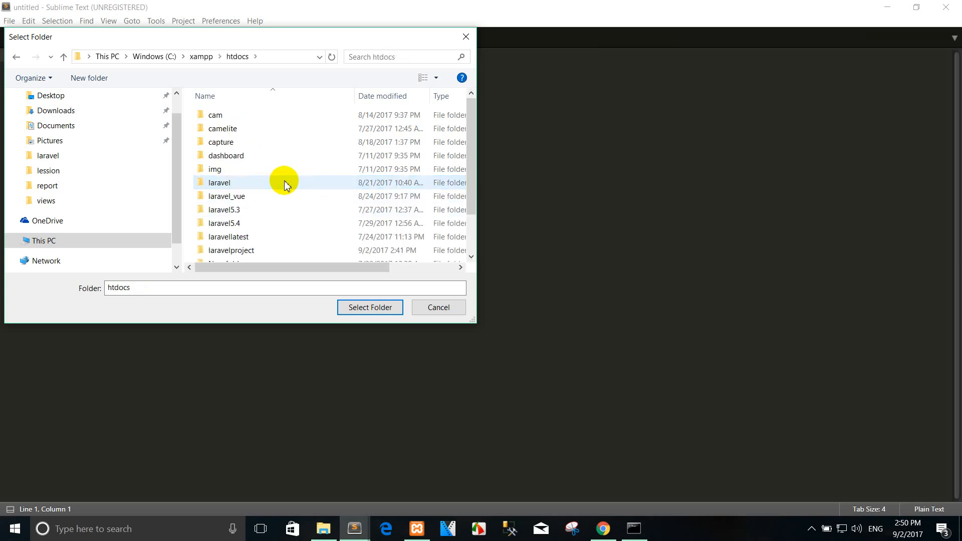
click(232, 249)
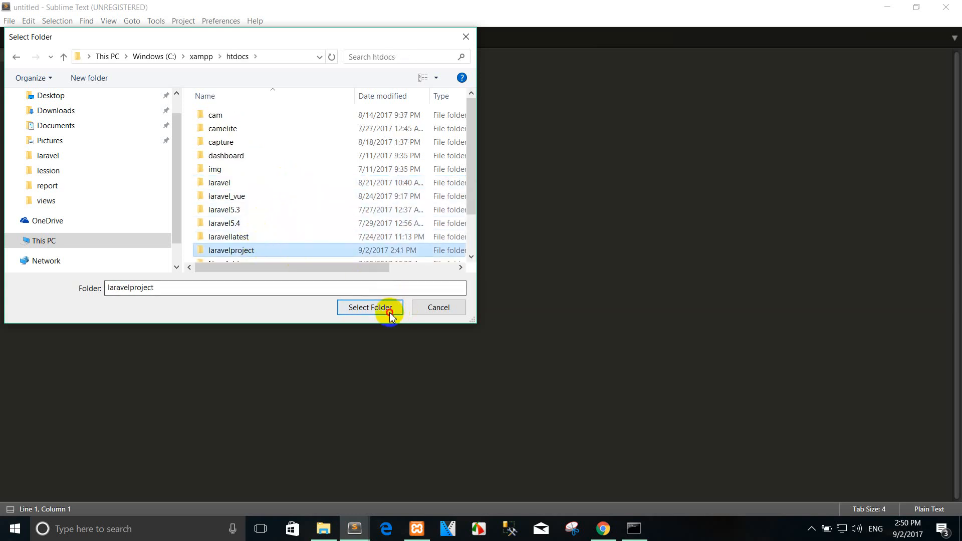
click(370, 308)
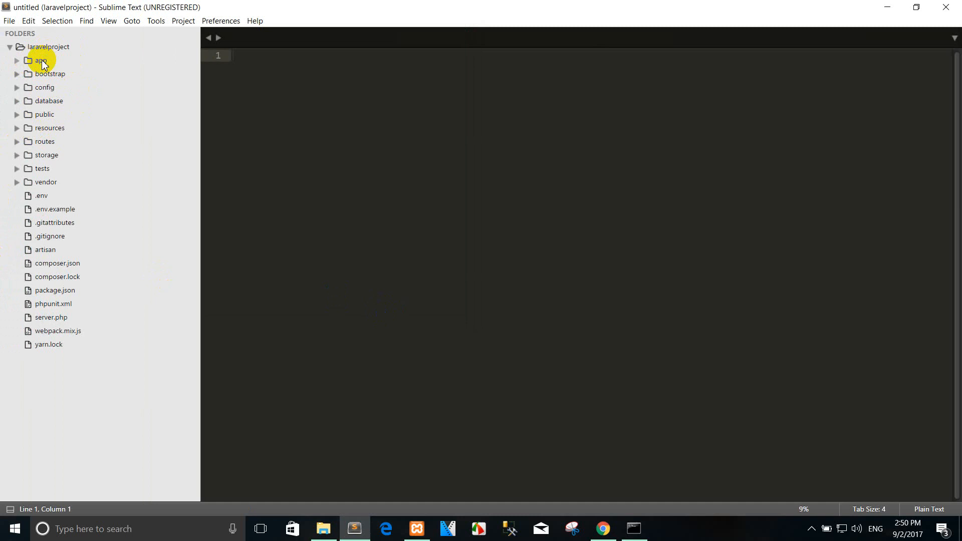
mouse_move(84, 83)
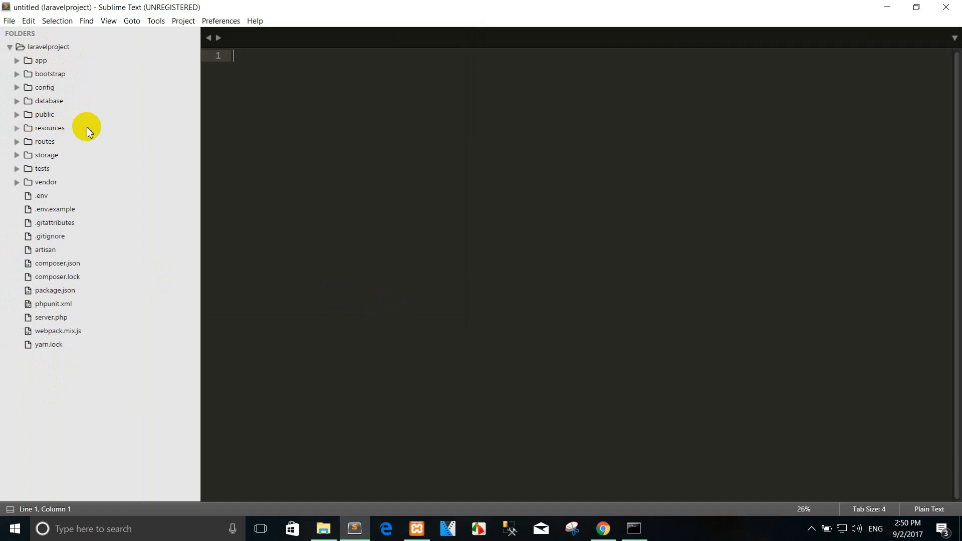
click(44, 141)
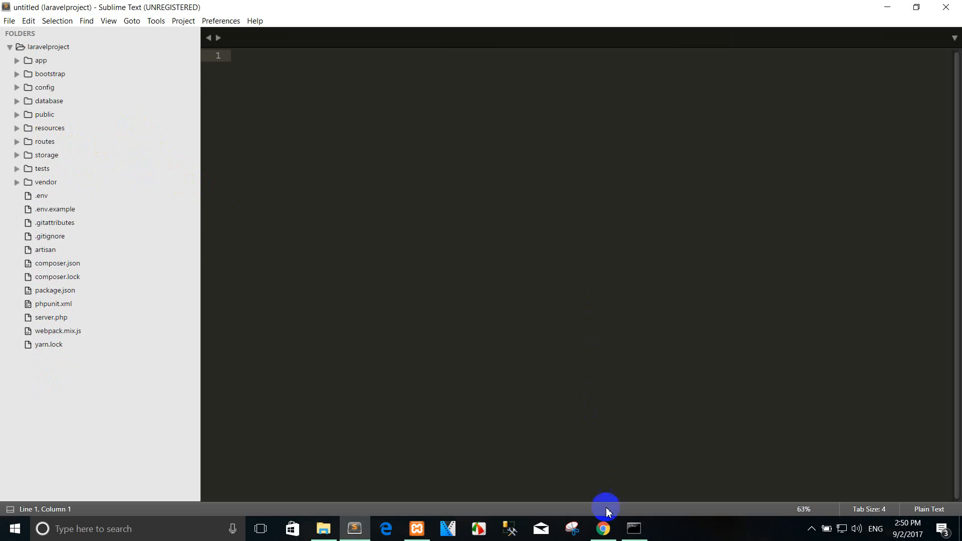
- In Command Prompt, cd into laravelproject and run php artisan serve
click(603, 528)
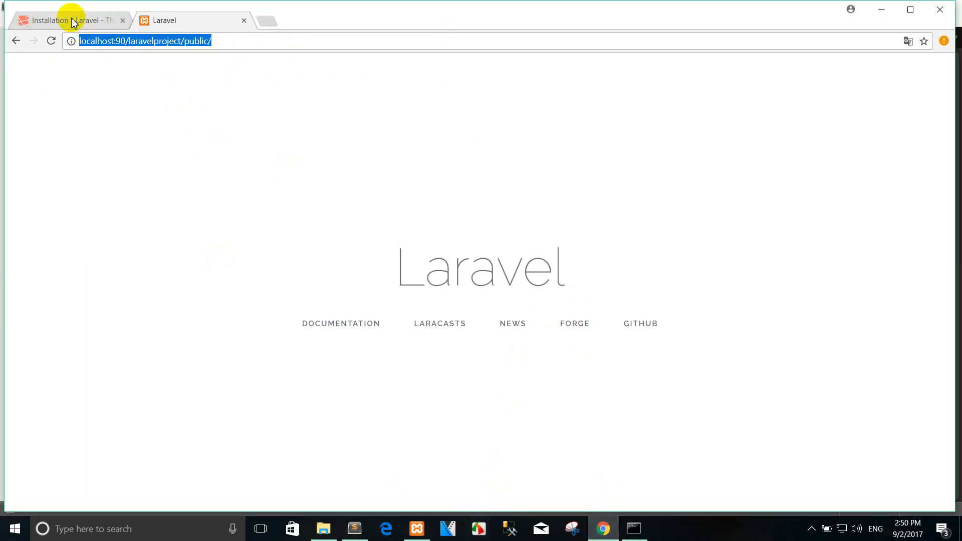
click(67, 20)
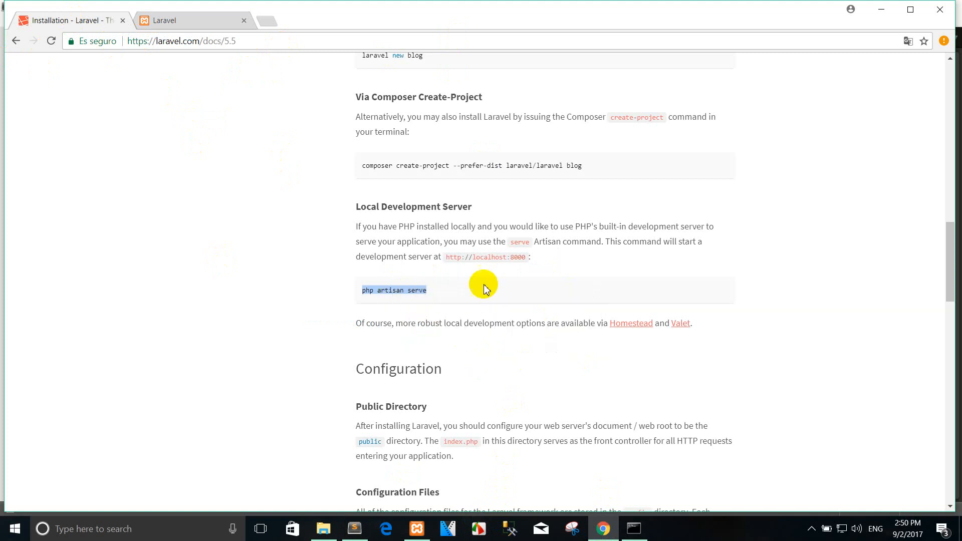
click(634, 528)
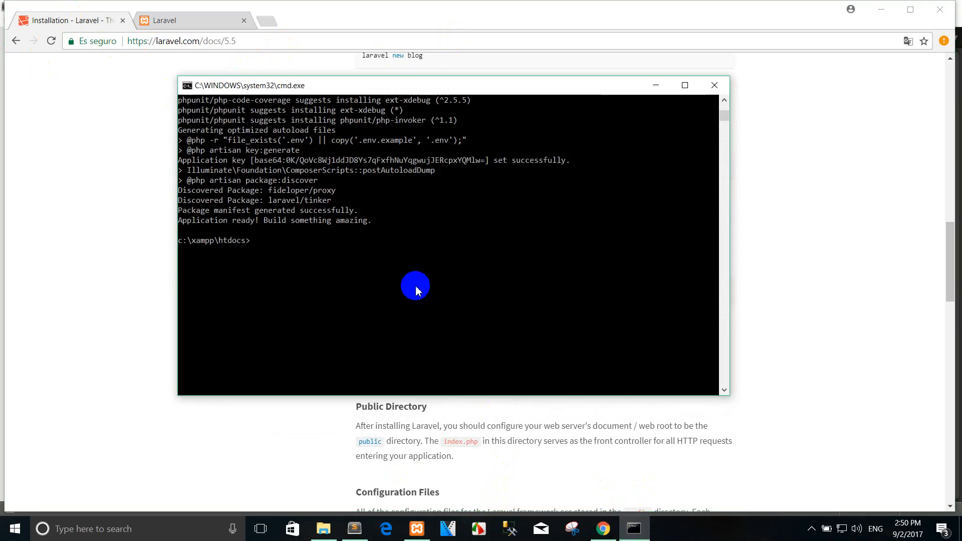
text(cd laravelprojet)
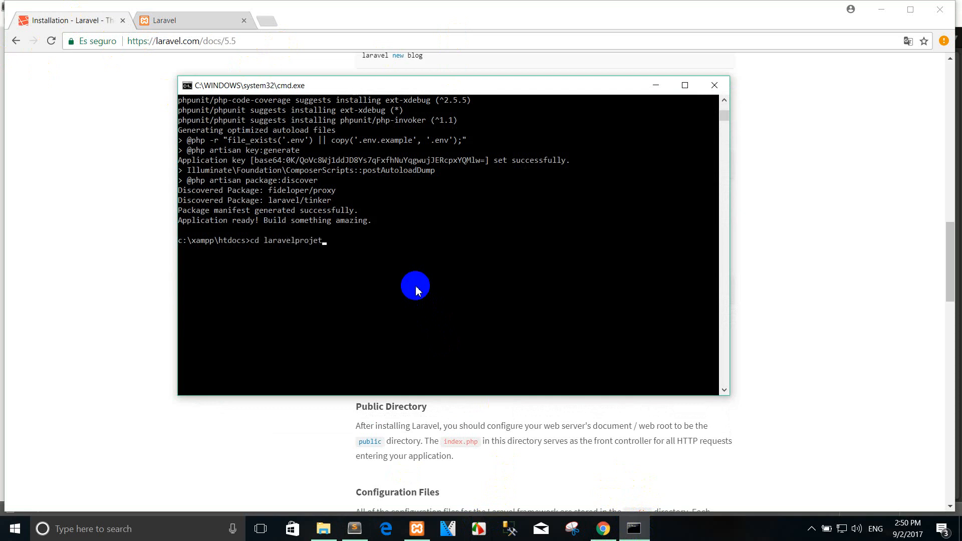
key(Return)
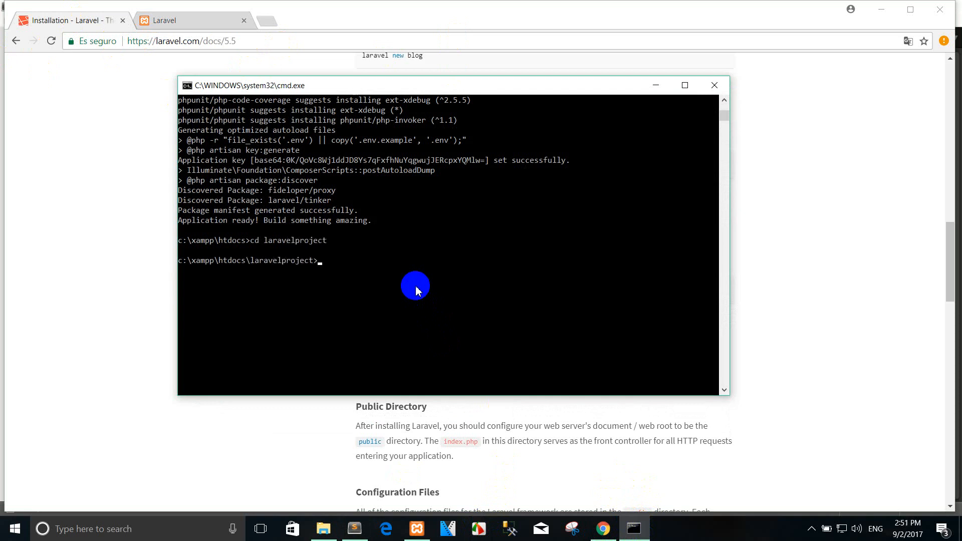
text(php artisan serve)
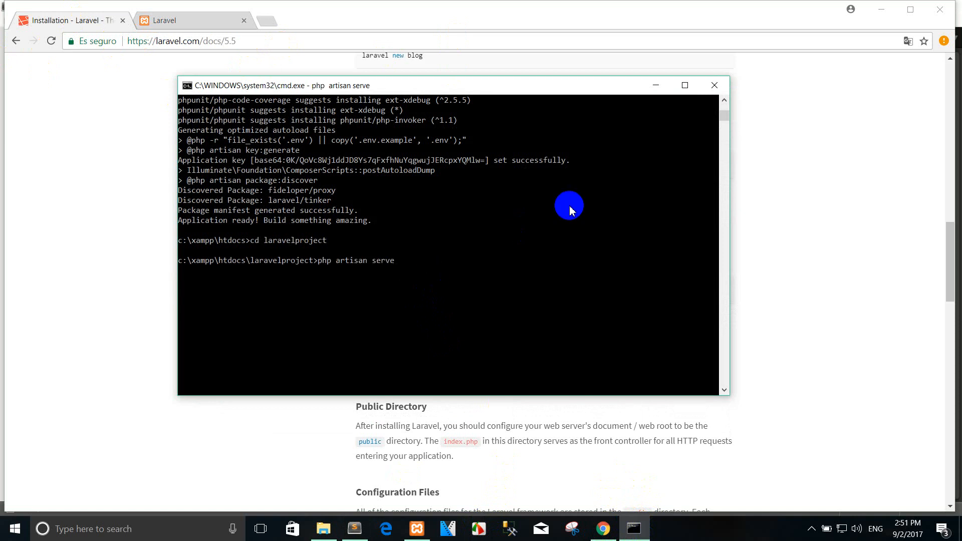
mouse_move(339, 287)
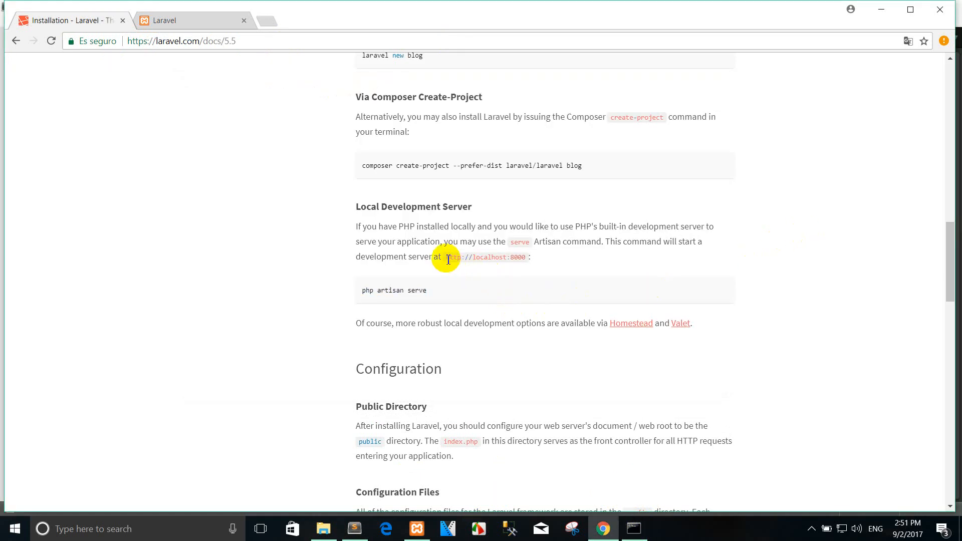
double_click(485, 257)
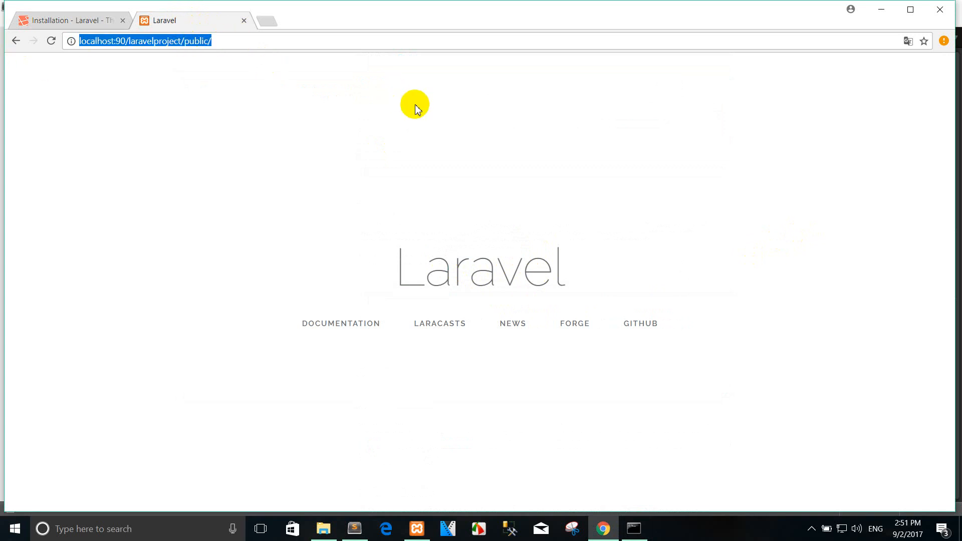
text(http://localhost:8000)
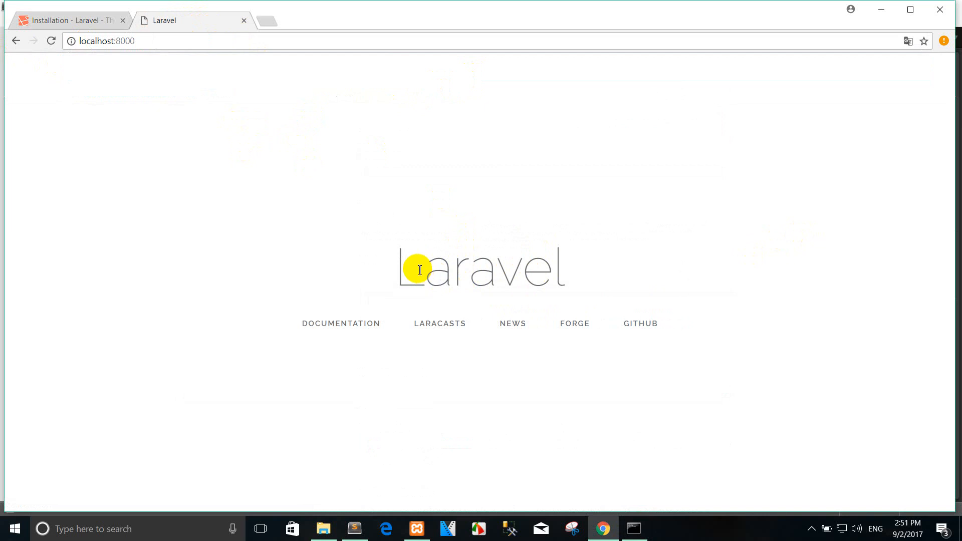
mouse_move(430, 369)
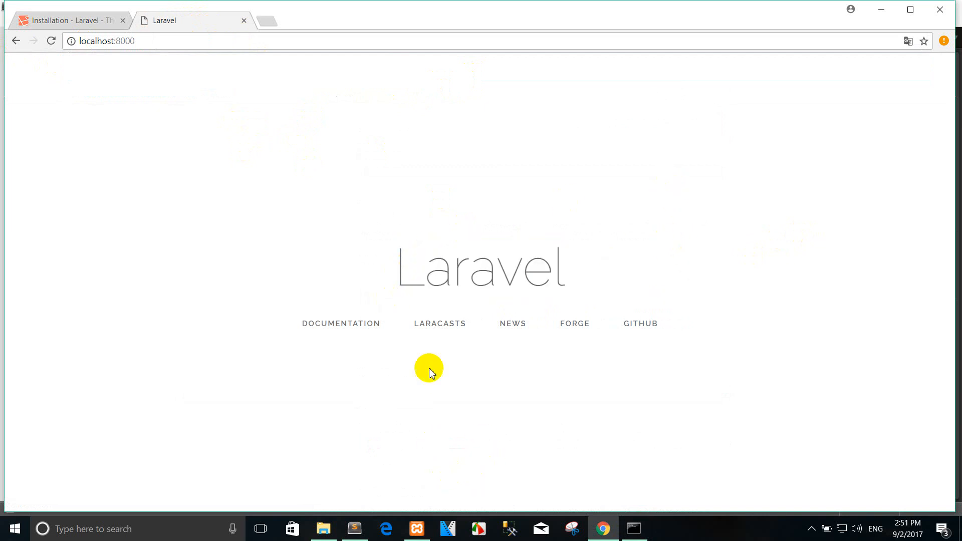
mouse_move(352, 529)
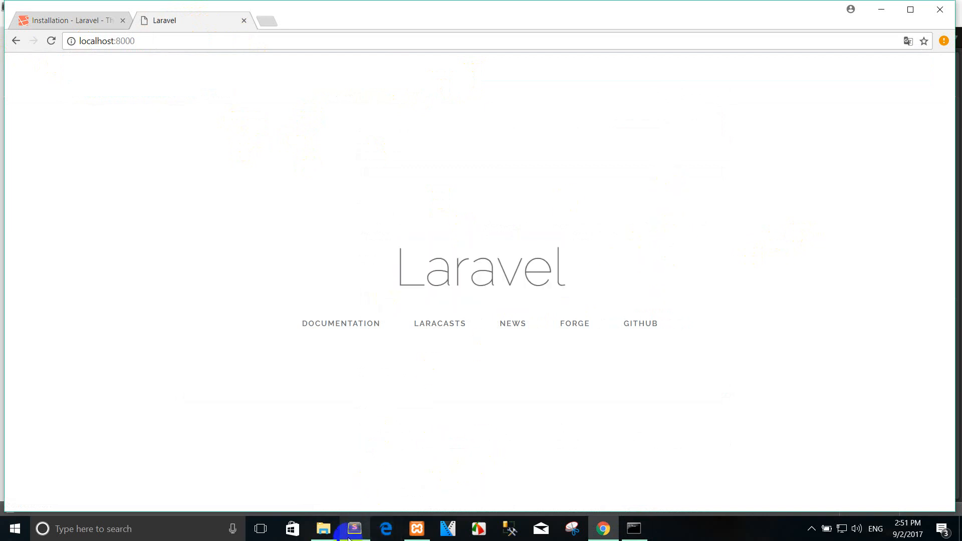
- Open resources/views/welcome.blade.php in Sublime Text and look through it
click(352, 529)
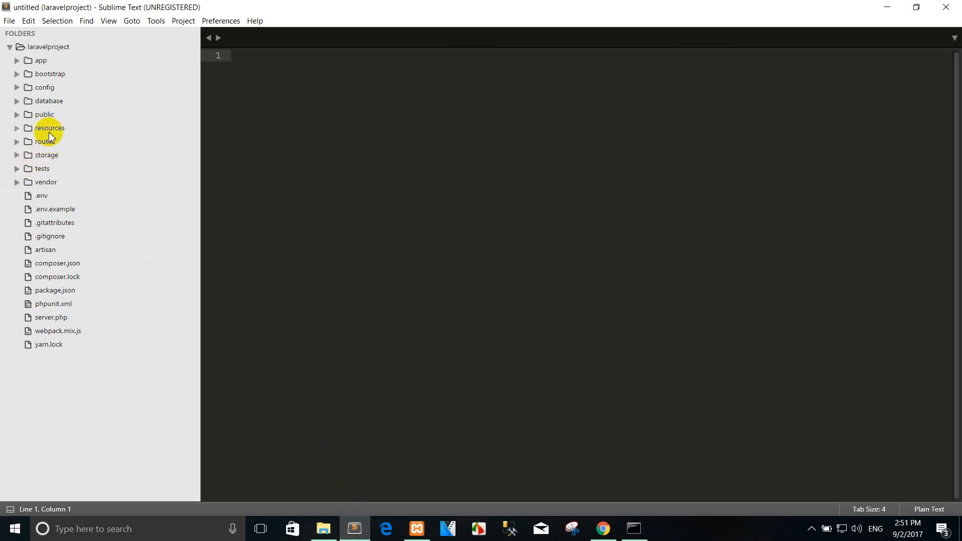
click(49, 127)
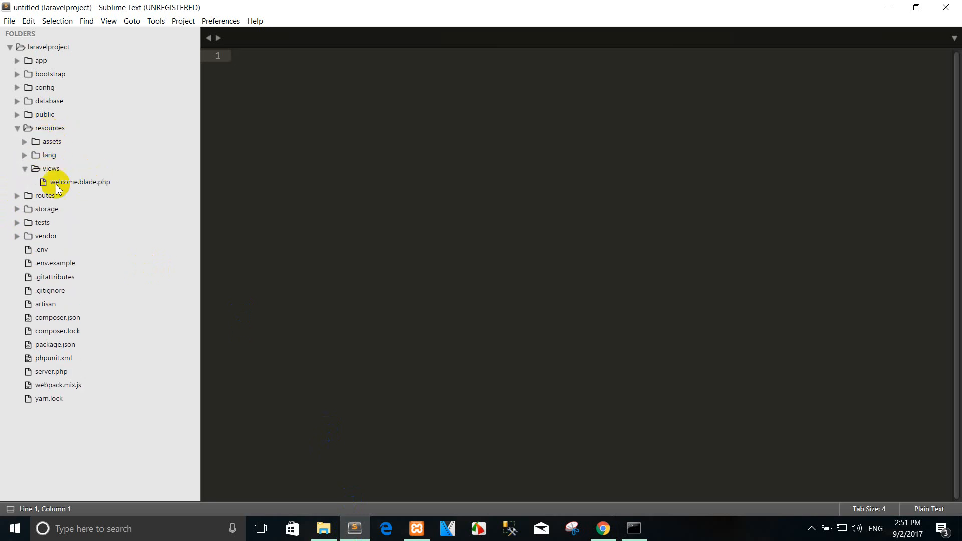
double_click(79, 182)
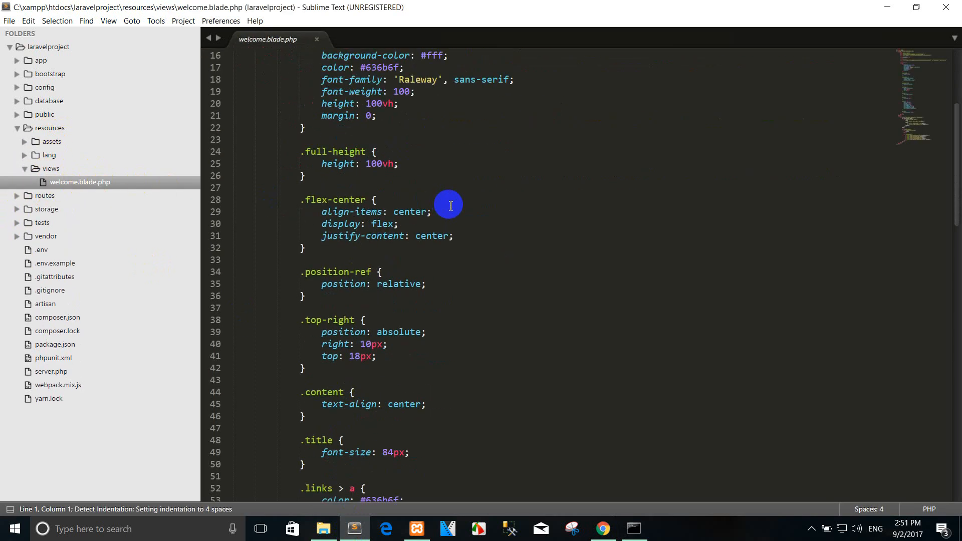
scroll(down, 3)
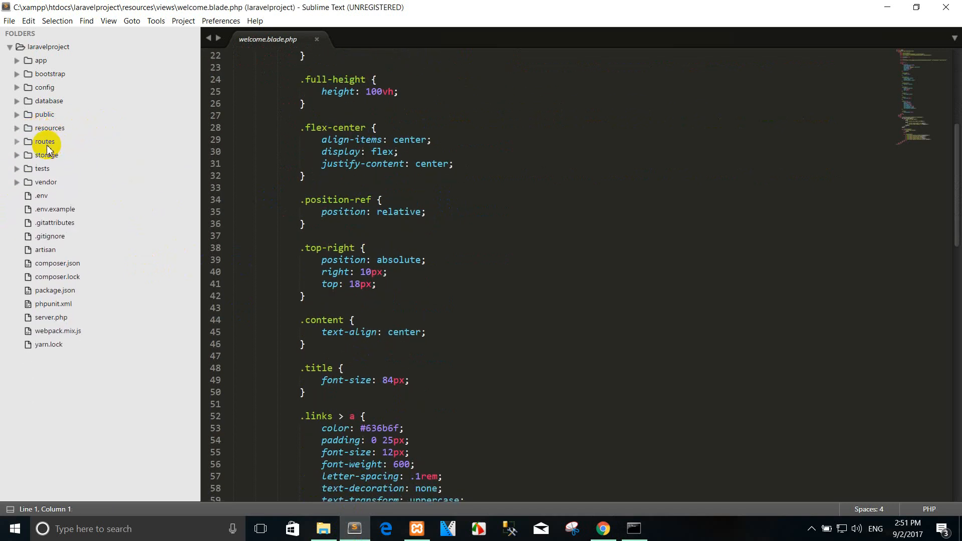
- Open routes/web.php and select the welcome view name in the root route
click(44, 141)
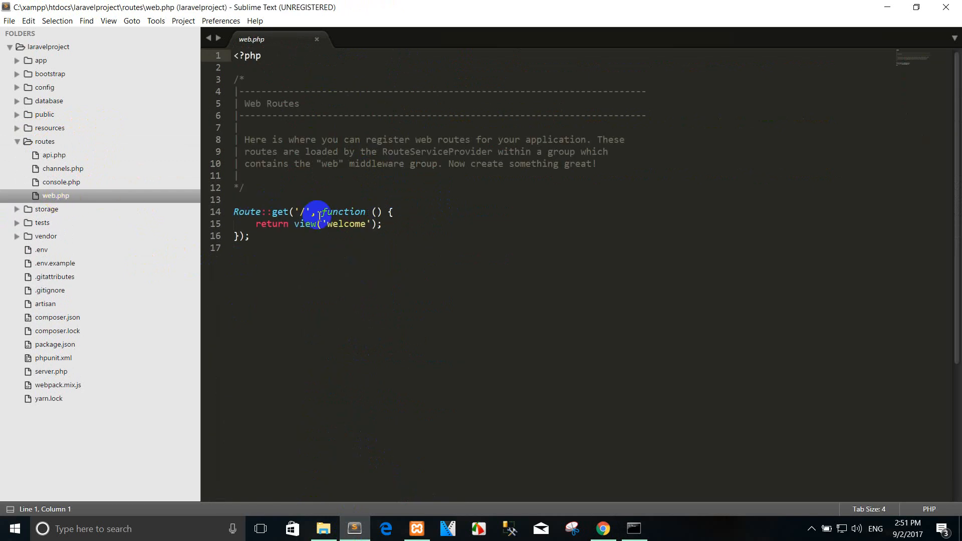
double_click(345, 224)
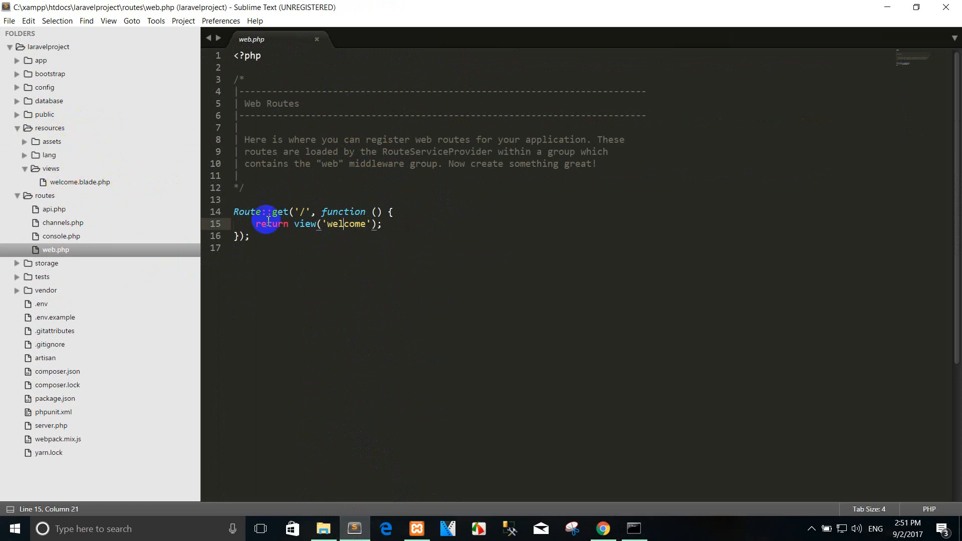
mouse_move(452, 219)
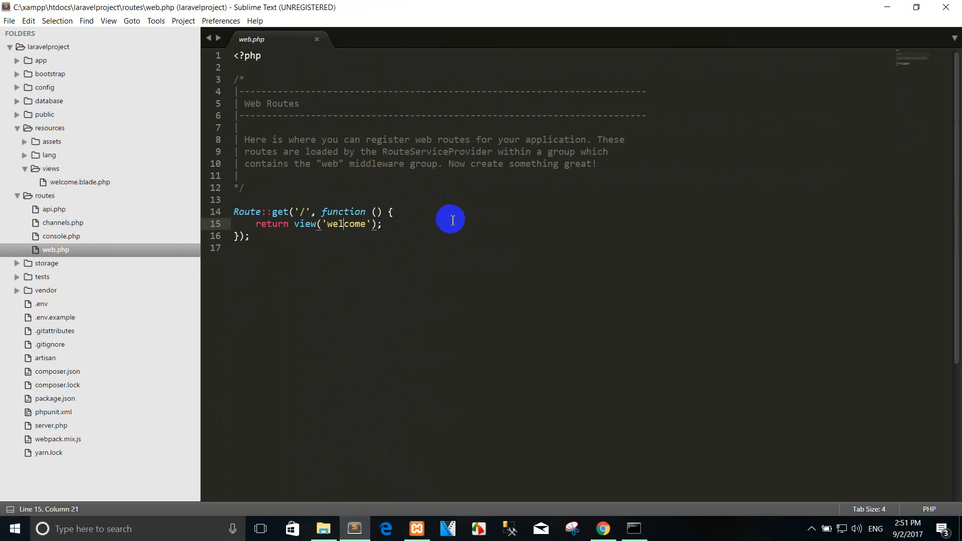